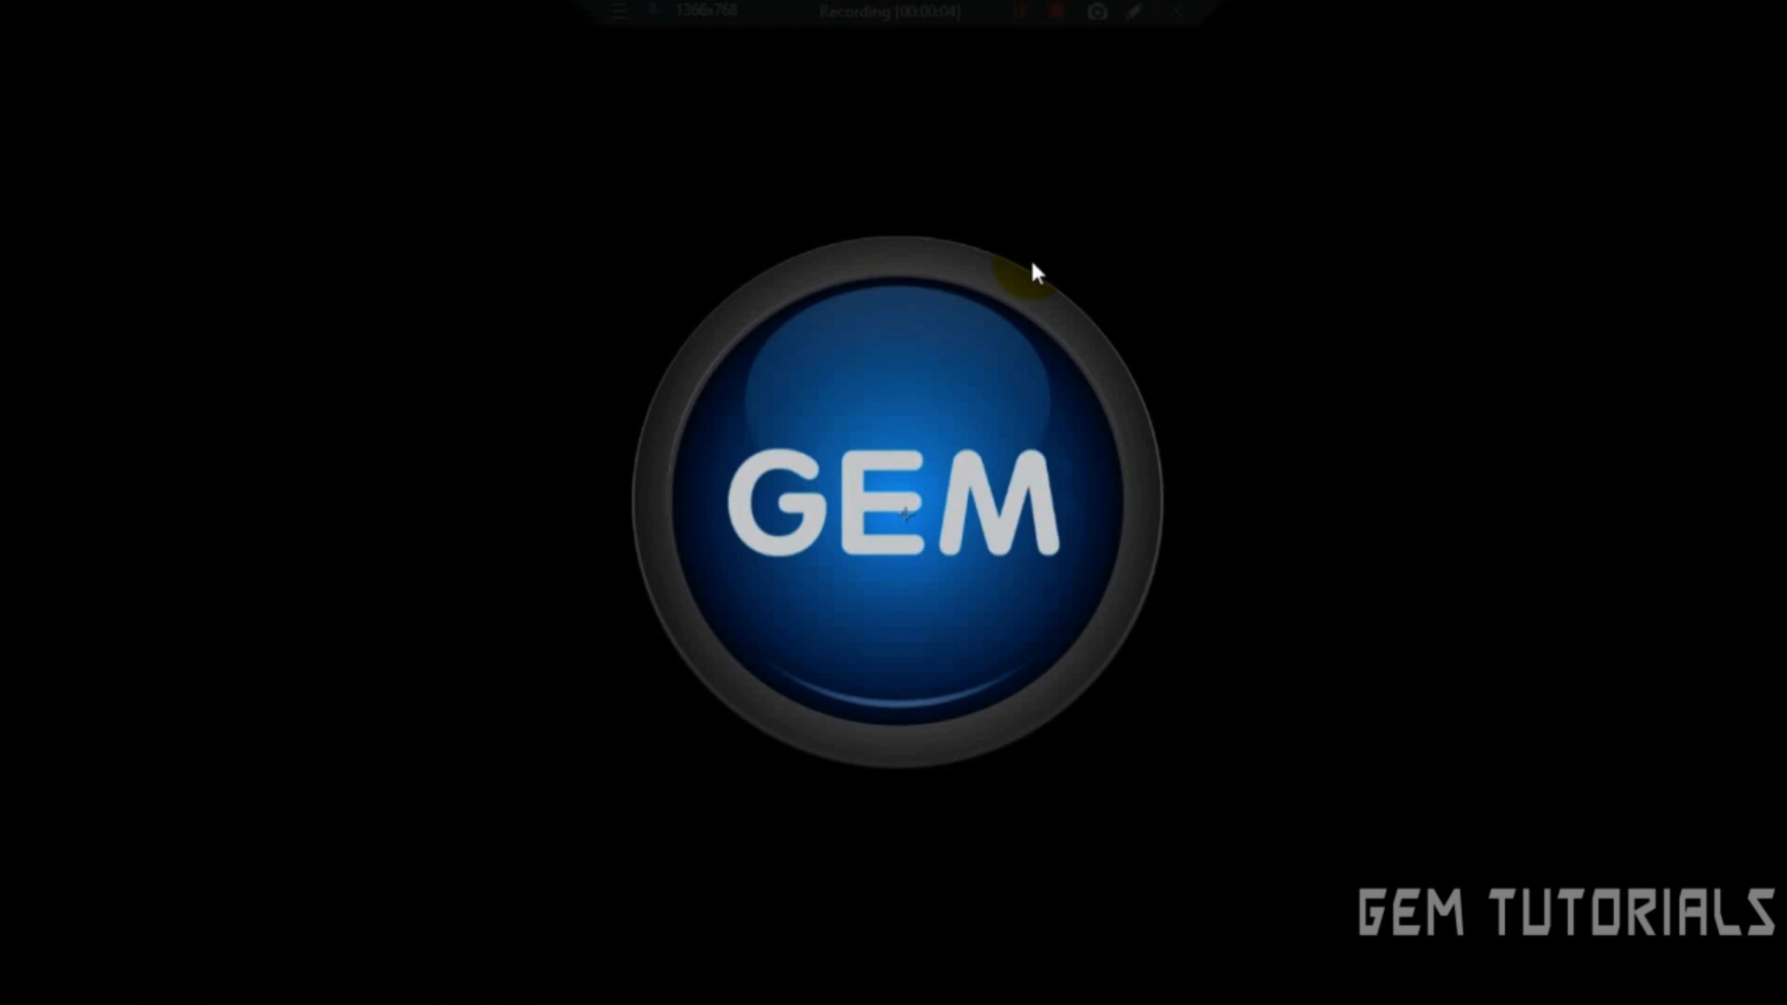
mouse_move(1240, 881)
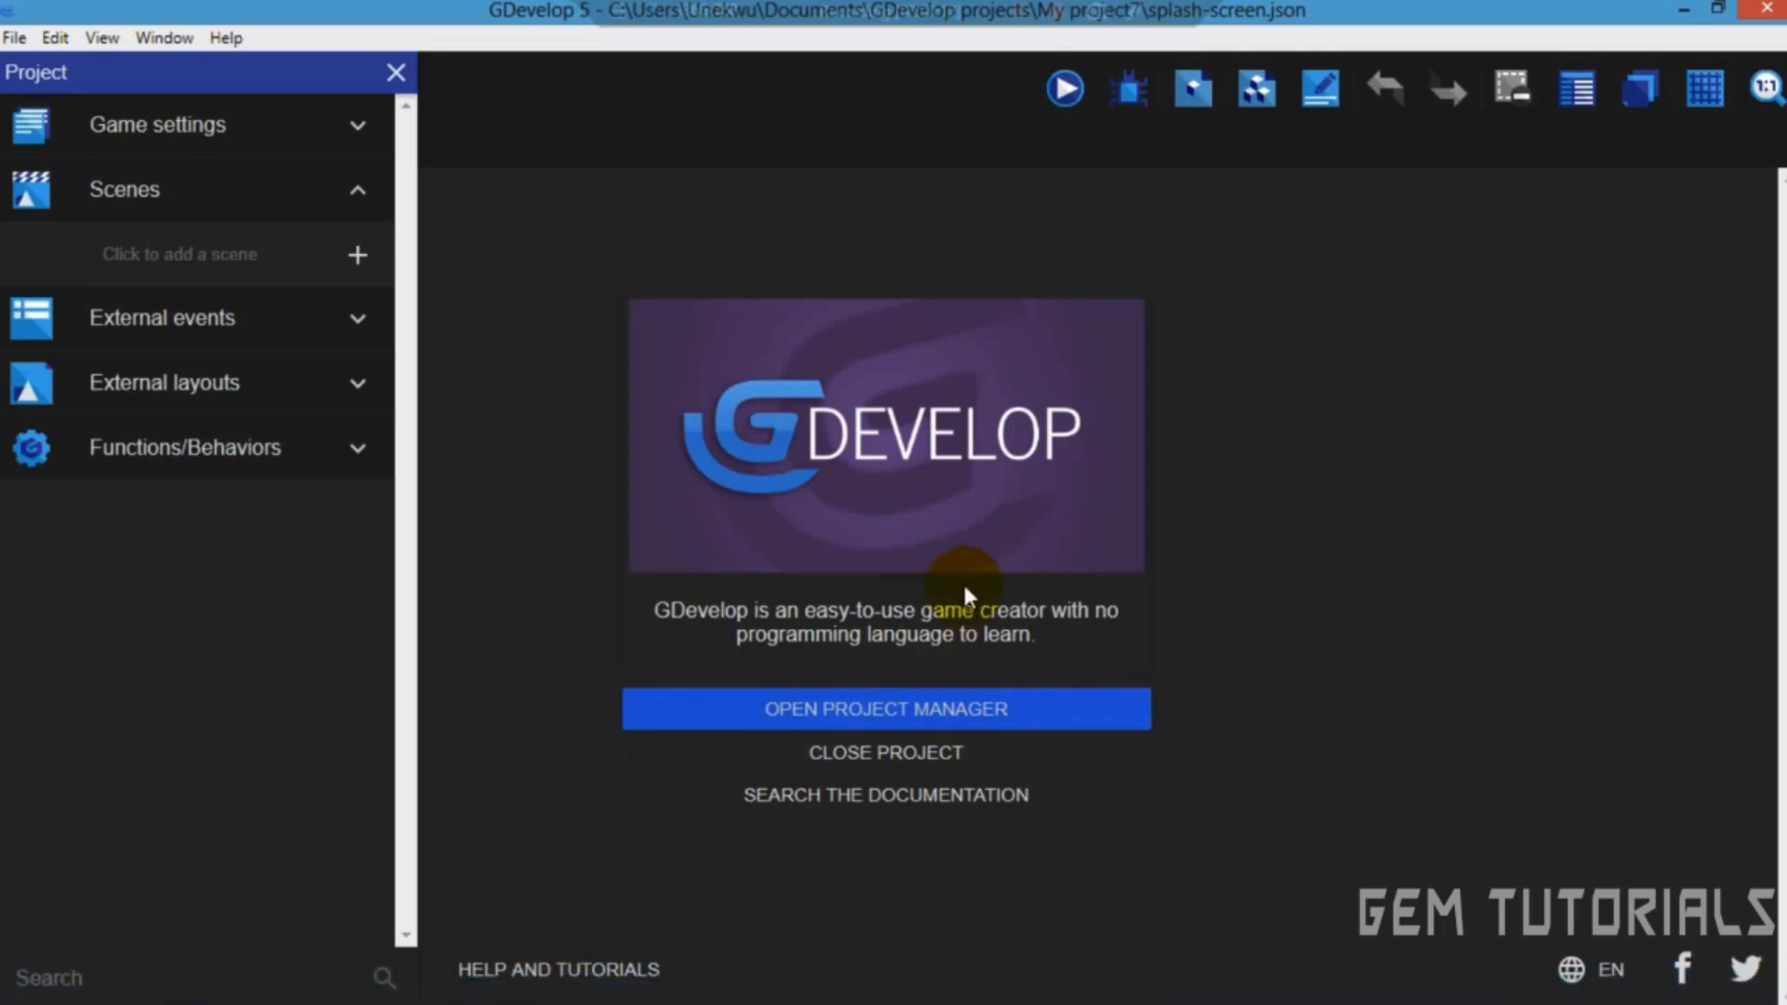
mouse_move(1269, 427)
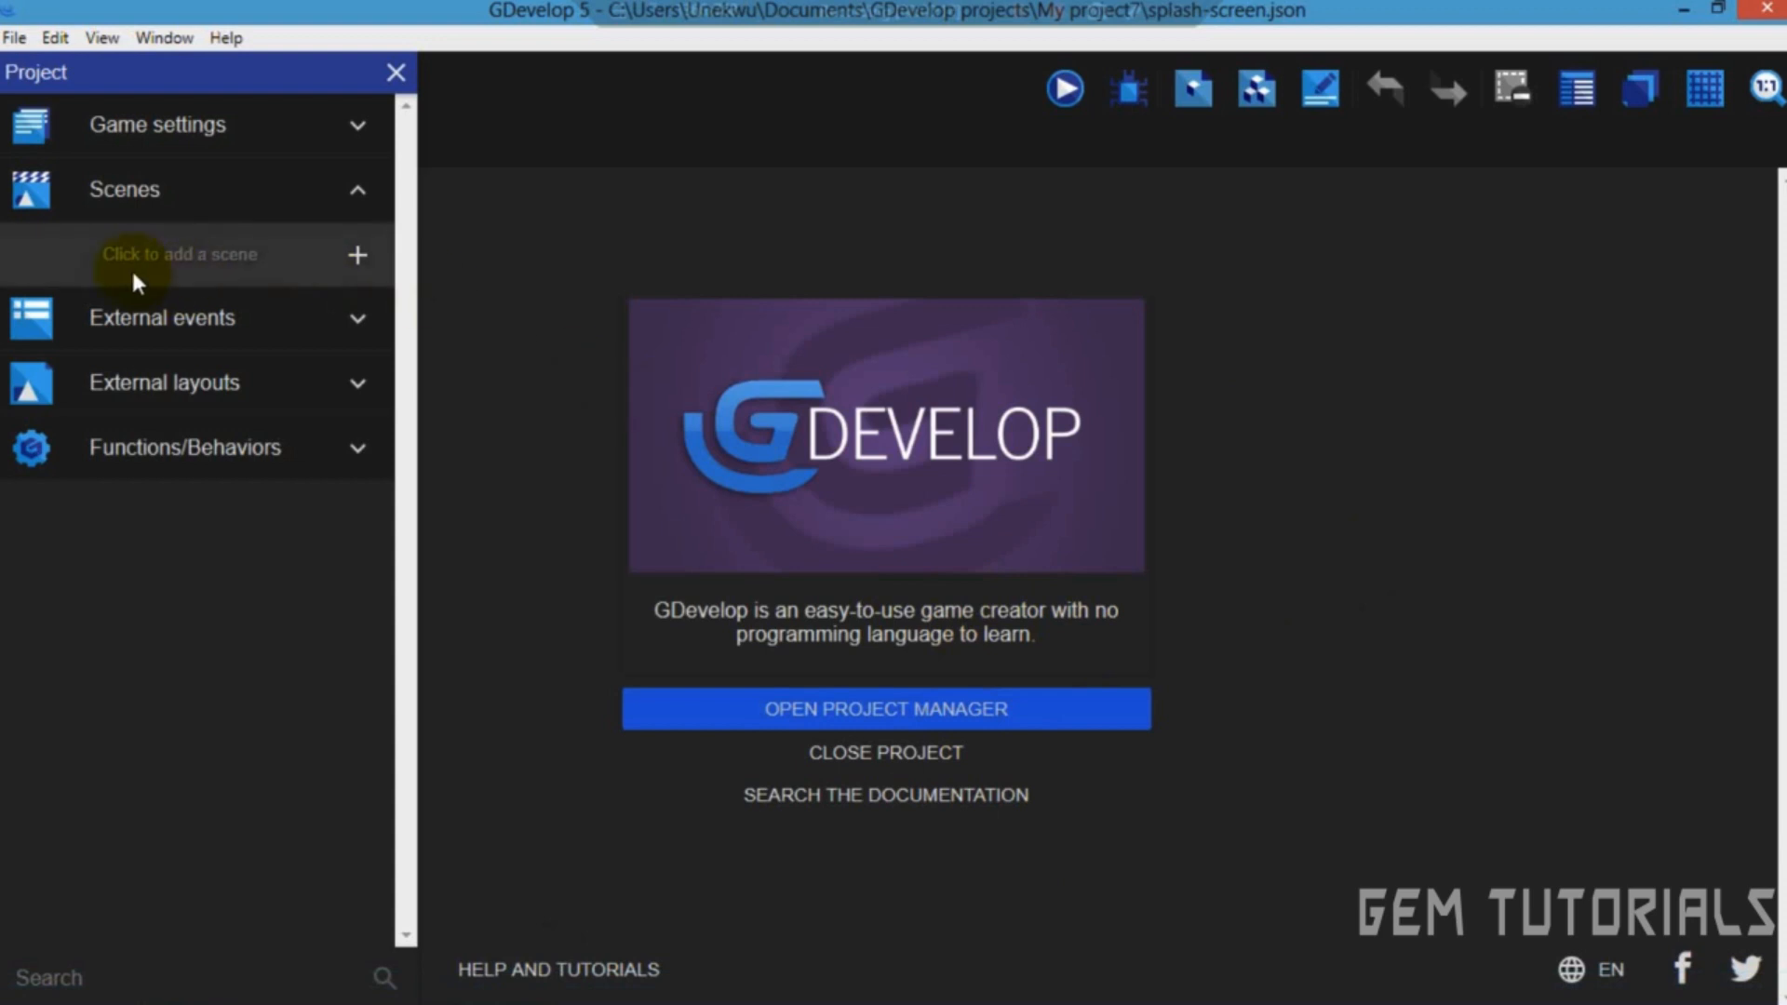
mouse_move(224, 281)
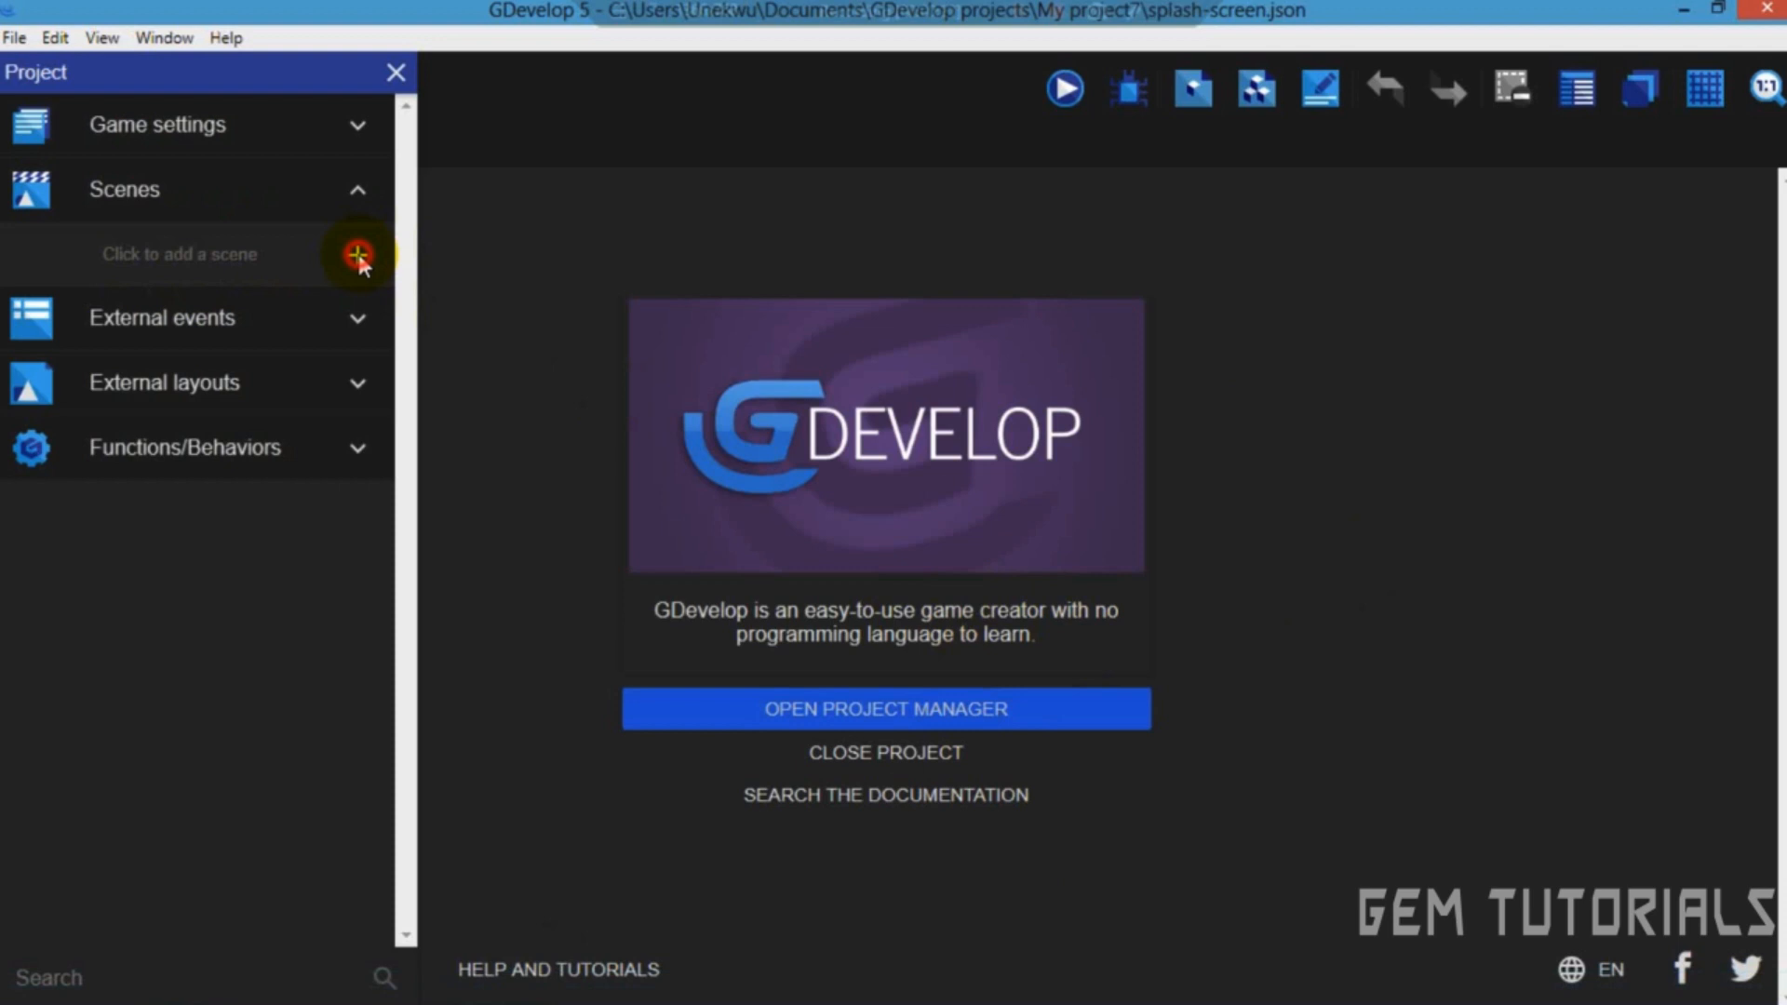
Add a new scene to the project and rename it from its default name to 'Splash'.
left_click(358, 253)
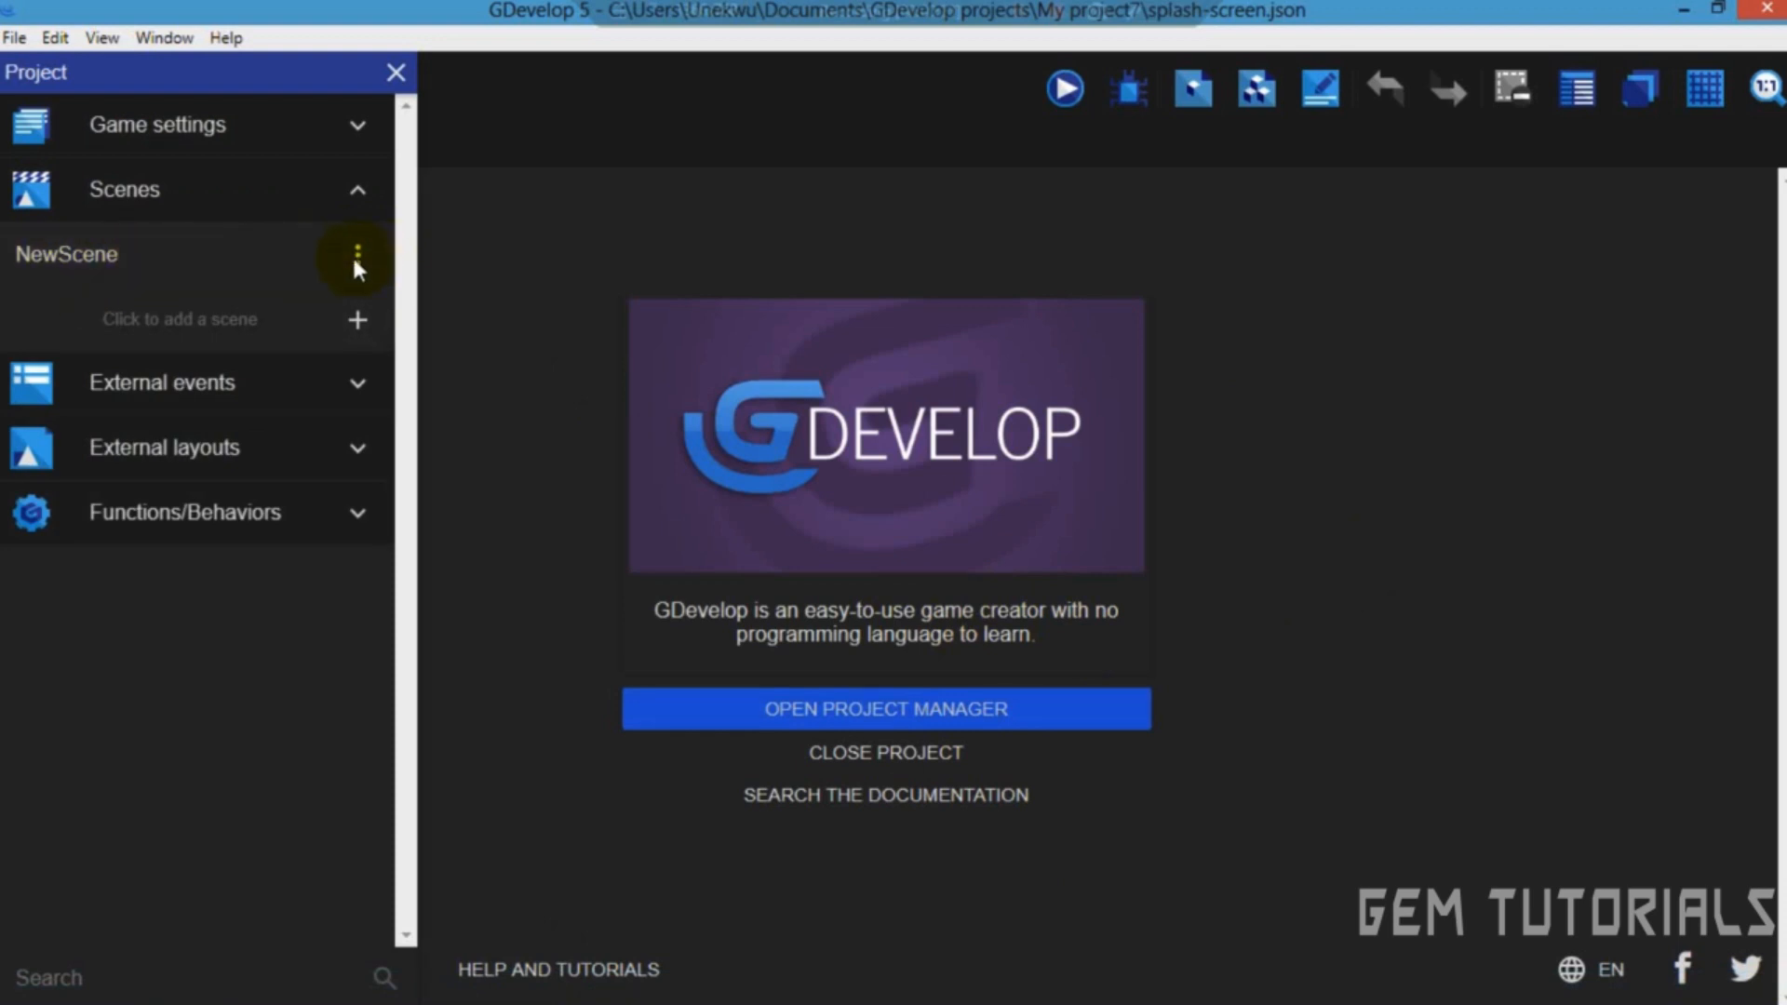
left_click(355, 254)
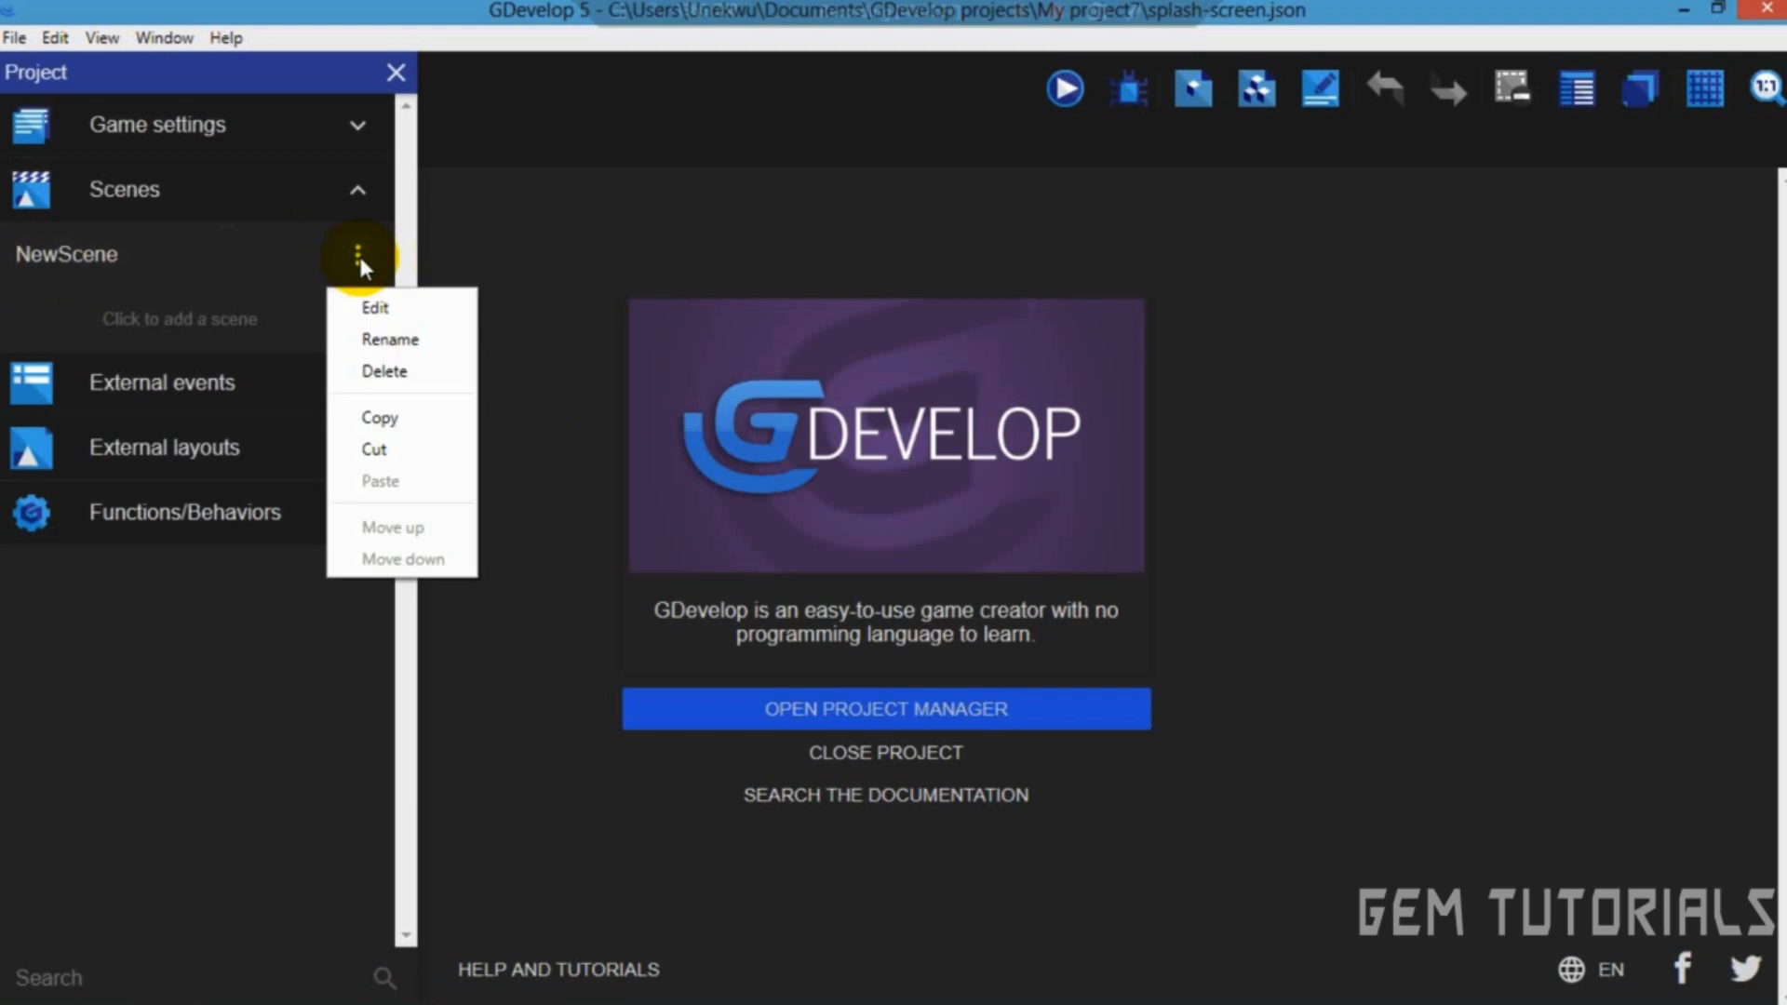
left_click(390, 339)
type("N")
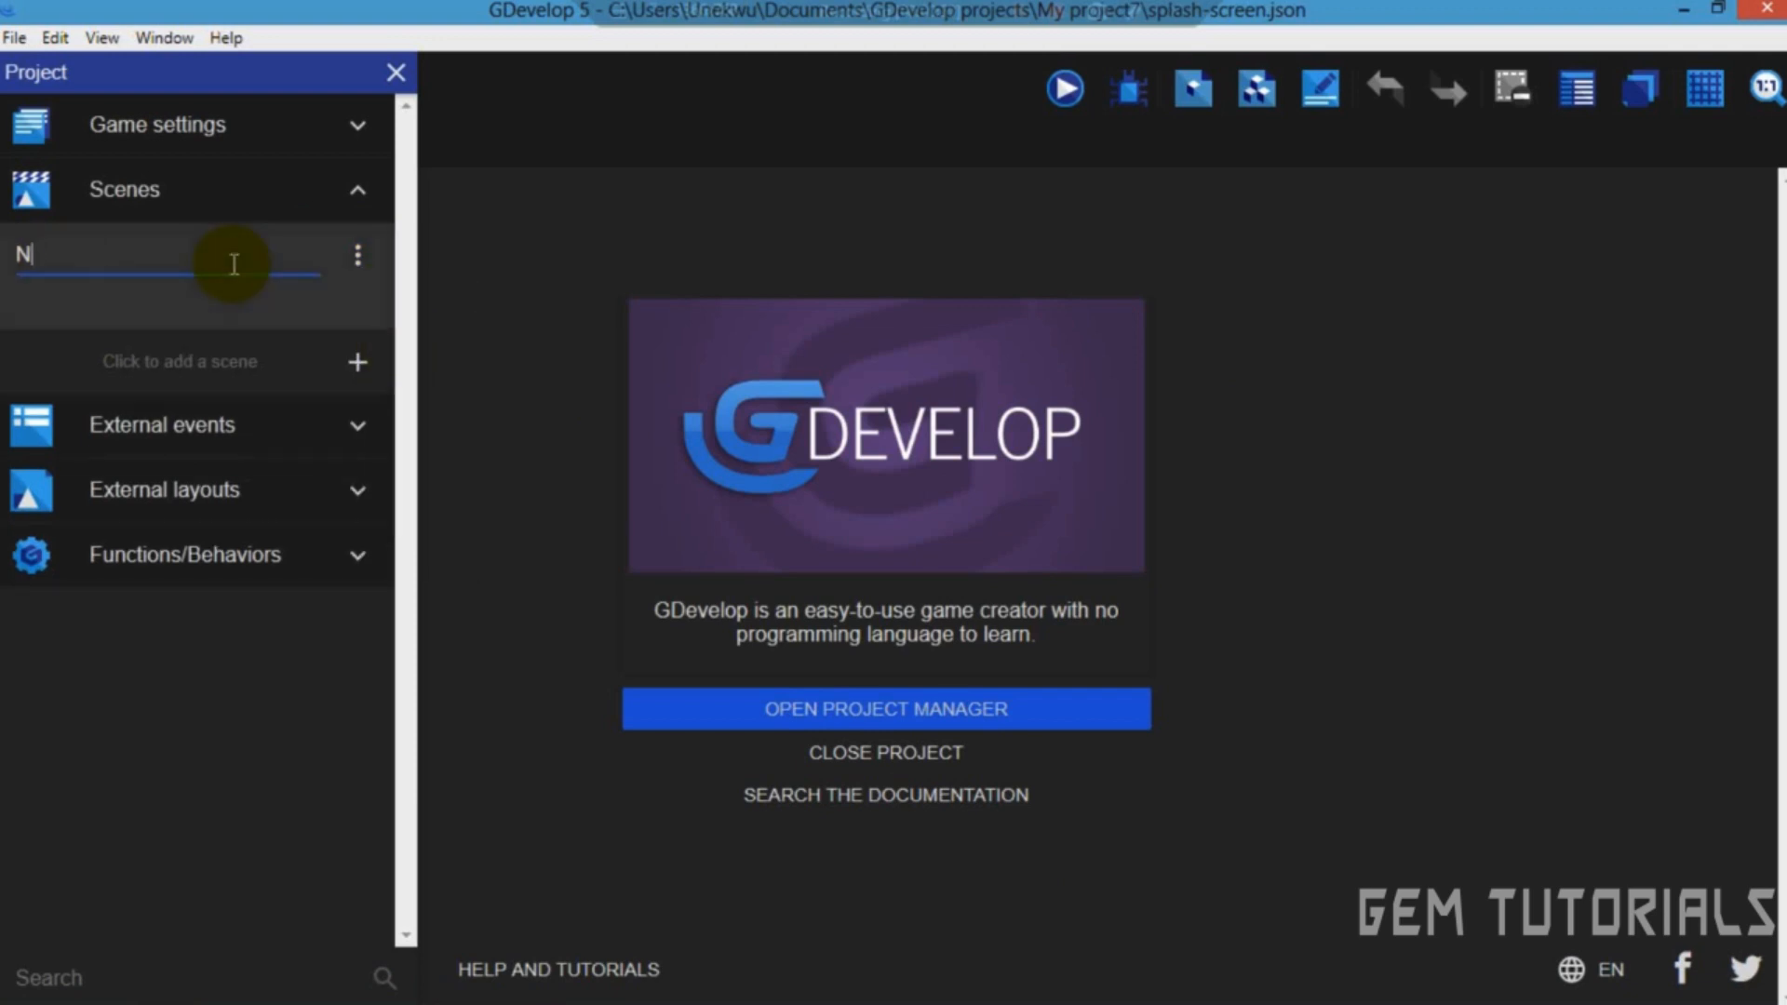
key("Backspace")
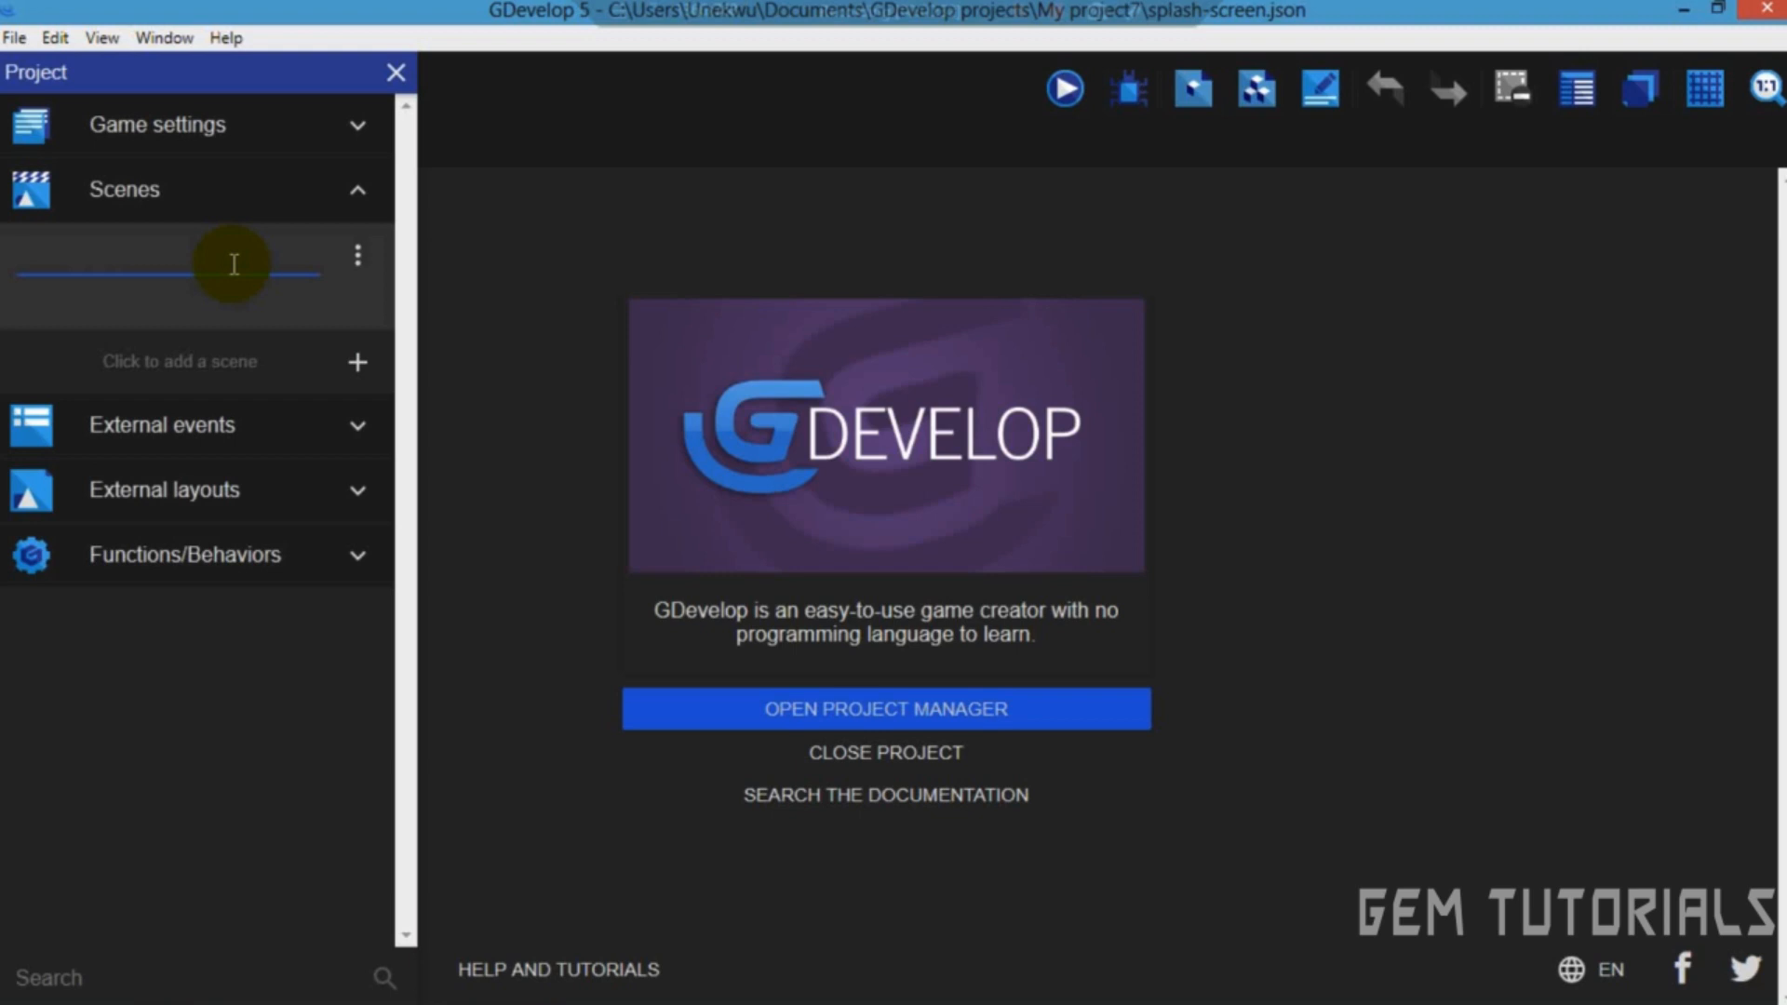
type("Splash")
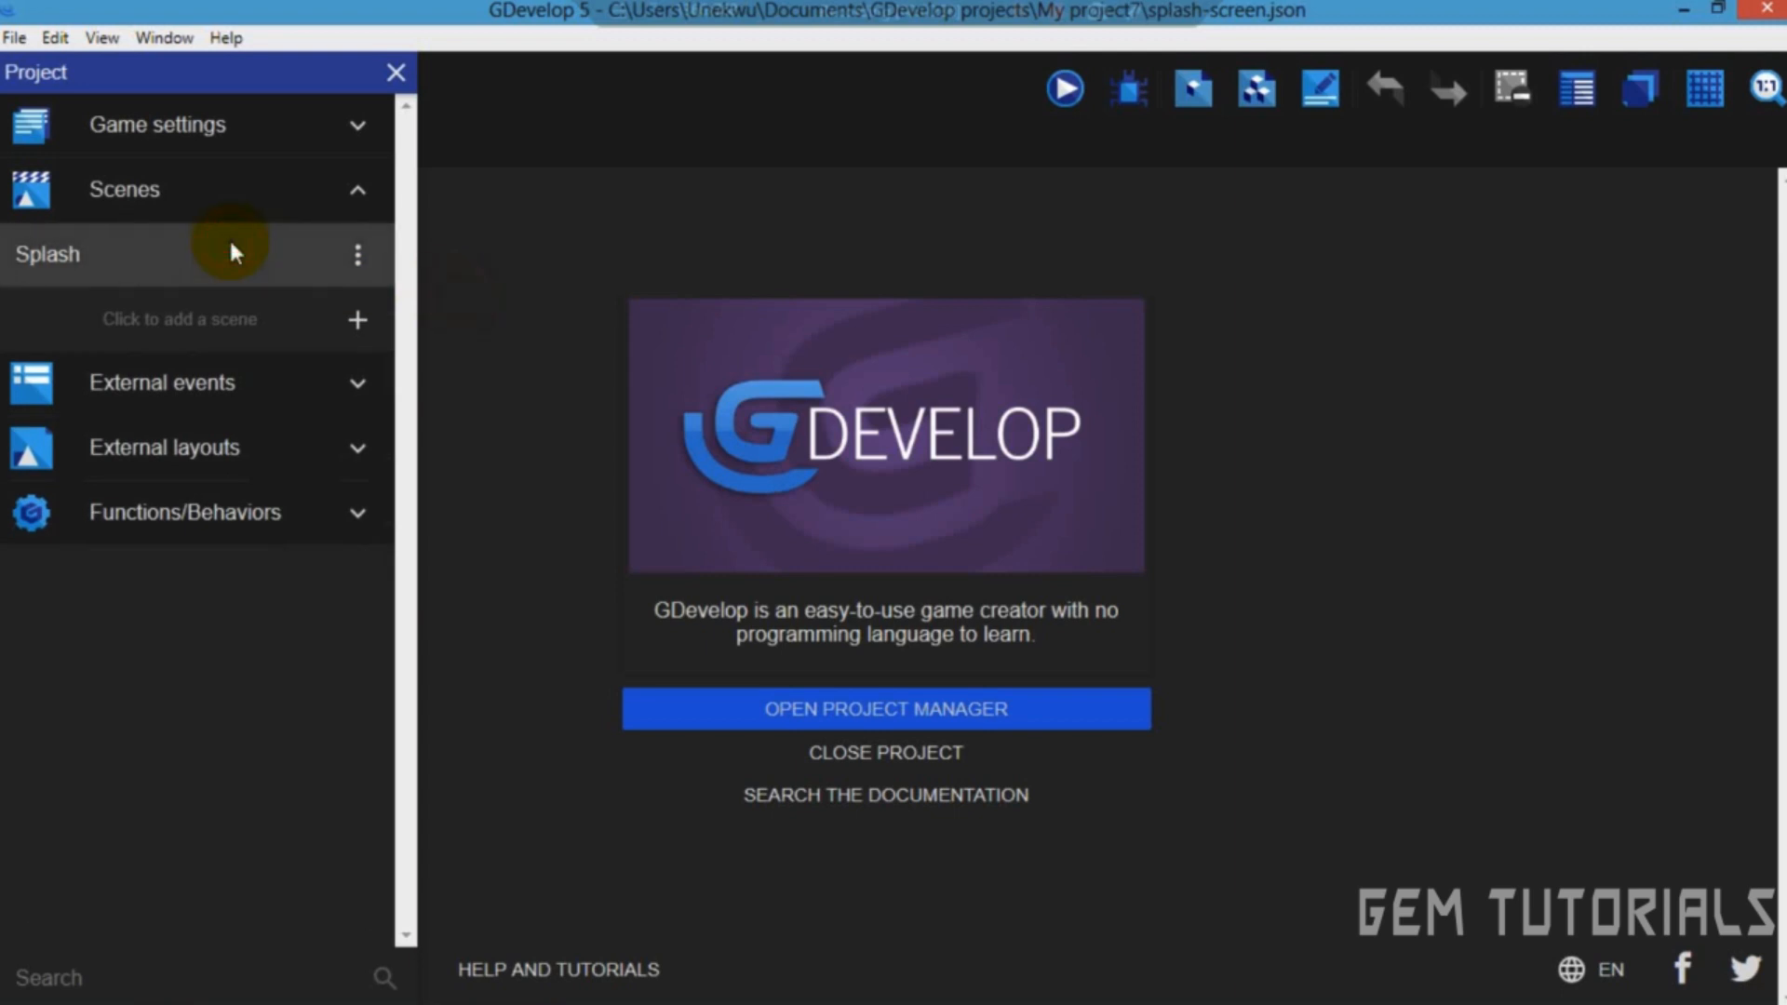
Open the Splash scene's layout and events tabs from the Project panel.
double_click(48, 254)
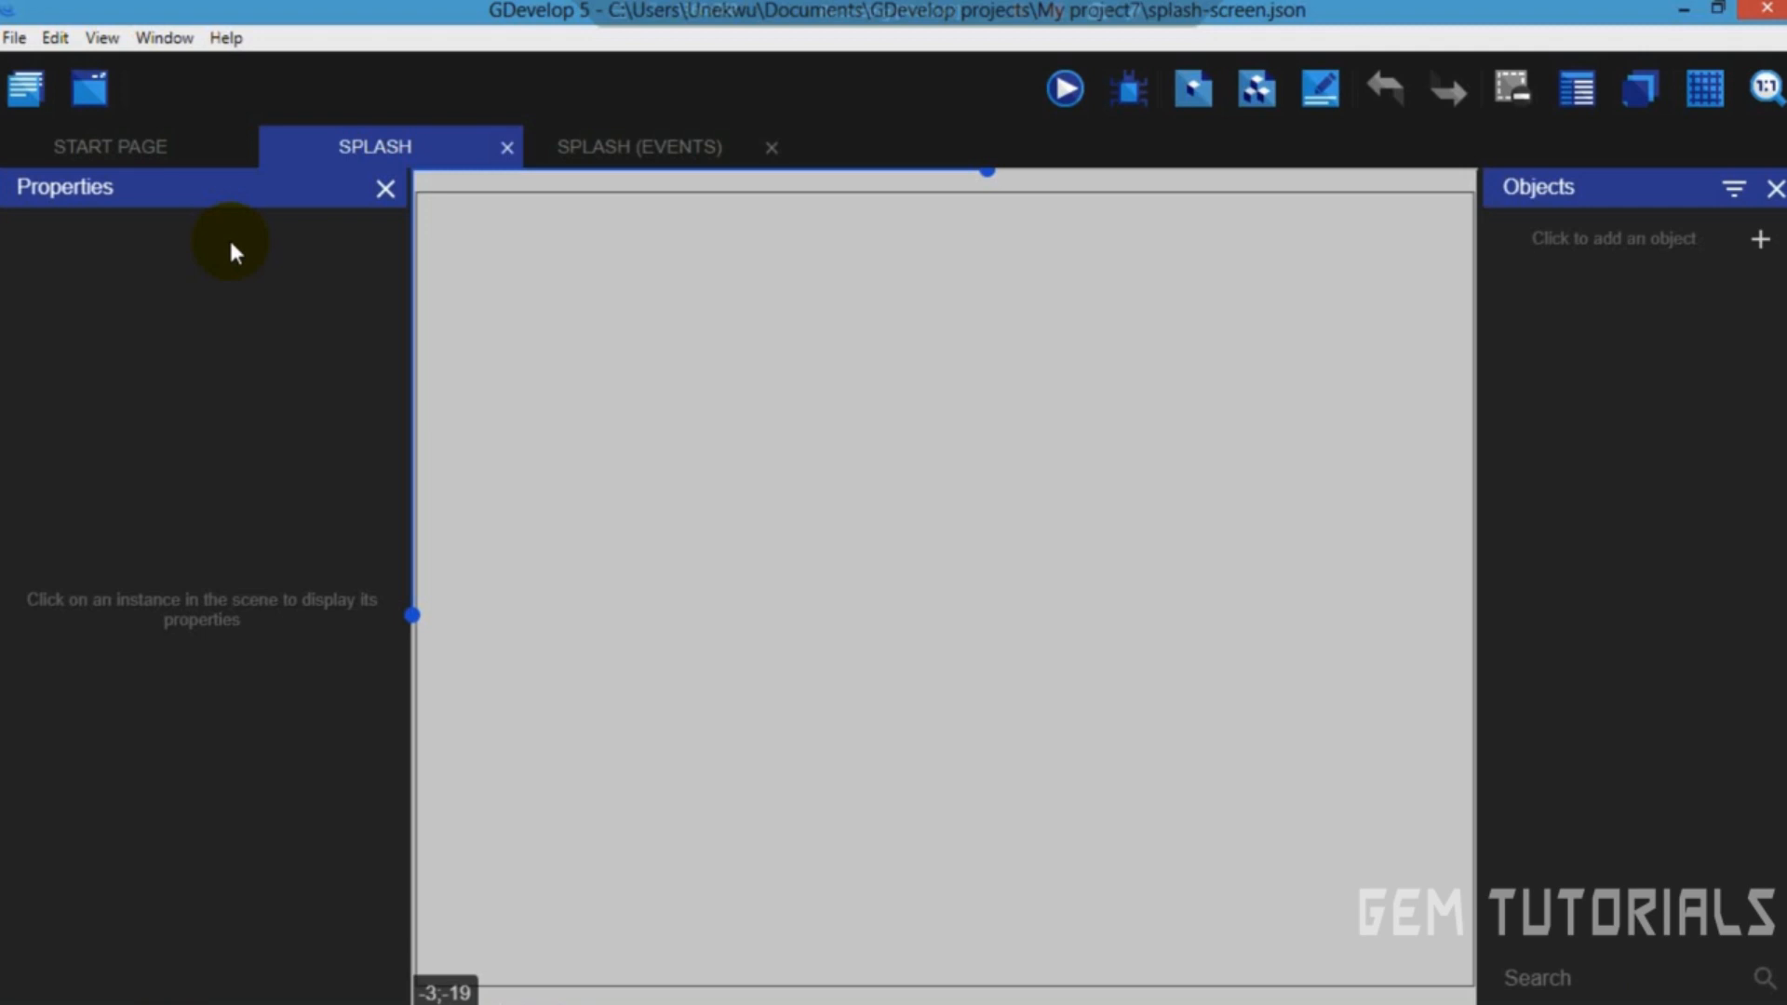
mouse_move(1010, 207)
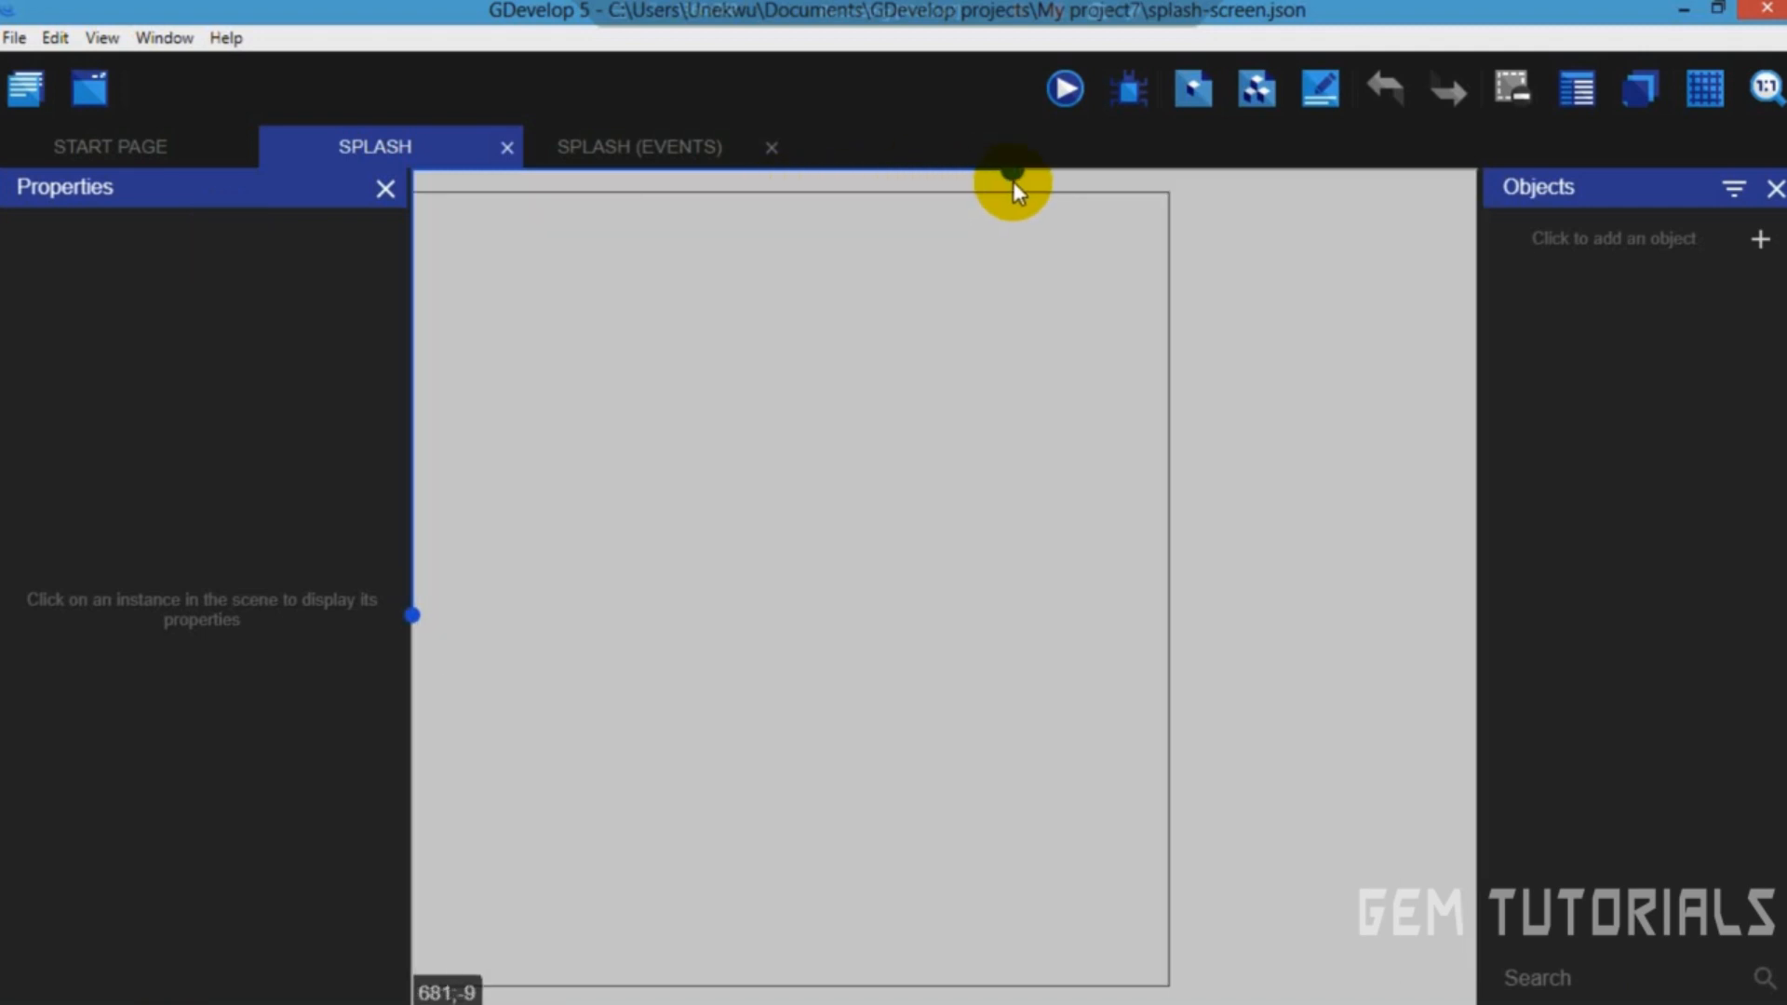
Set the Splash scene's background colour to black in Scene properties.
right_click(867, 359)
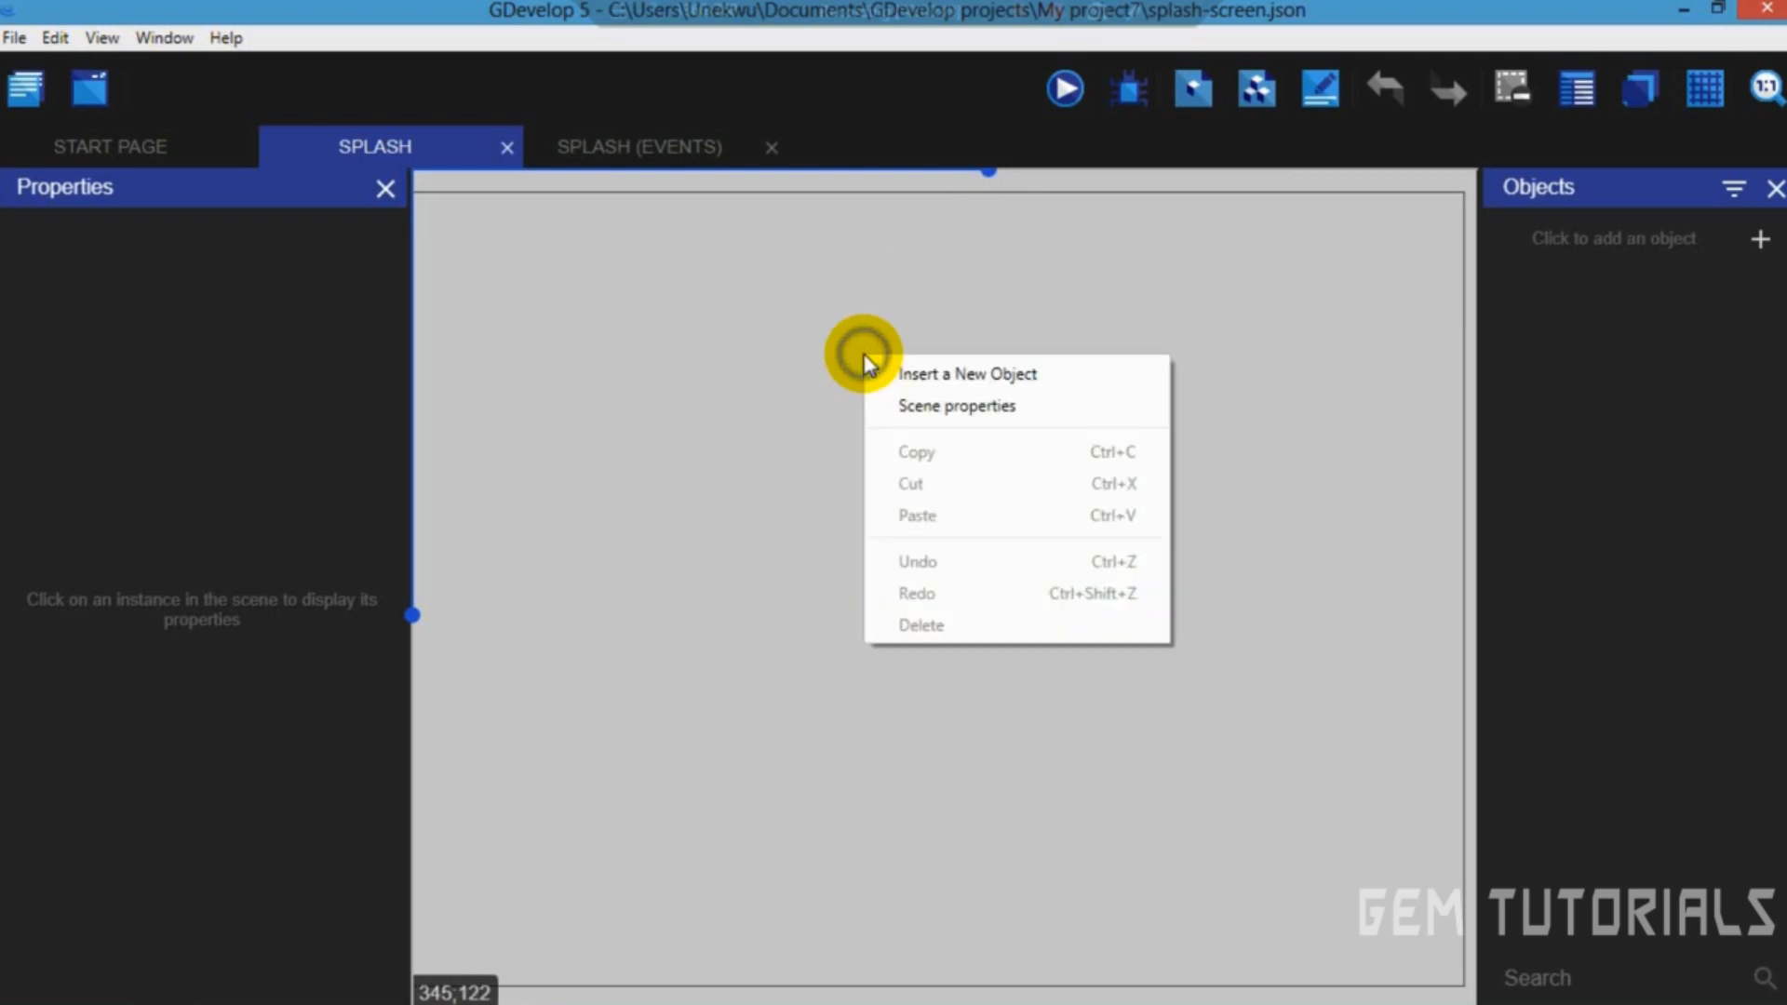
left_click(956, 405)
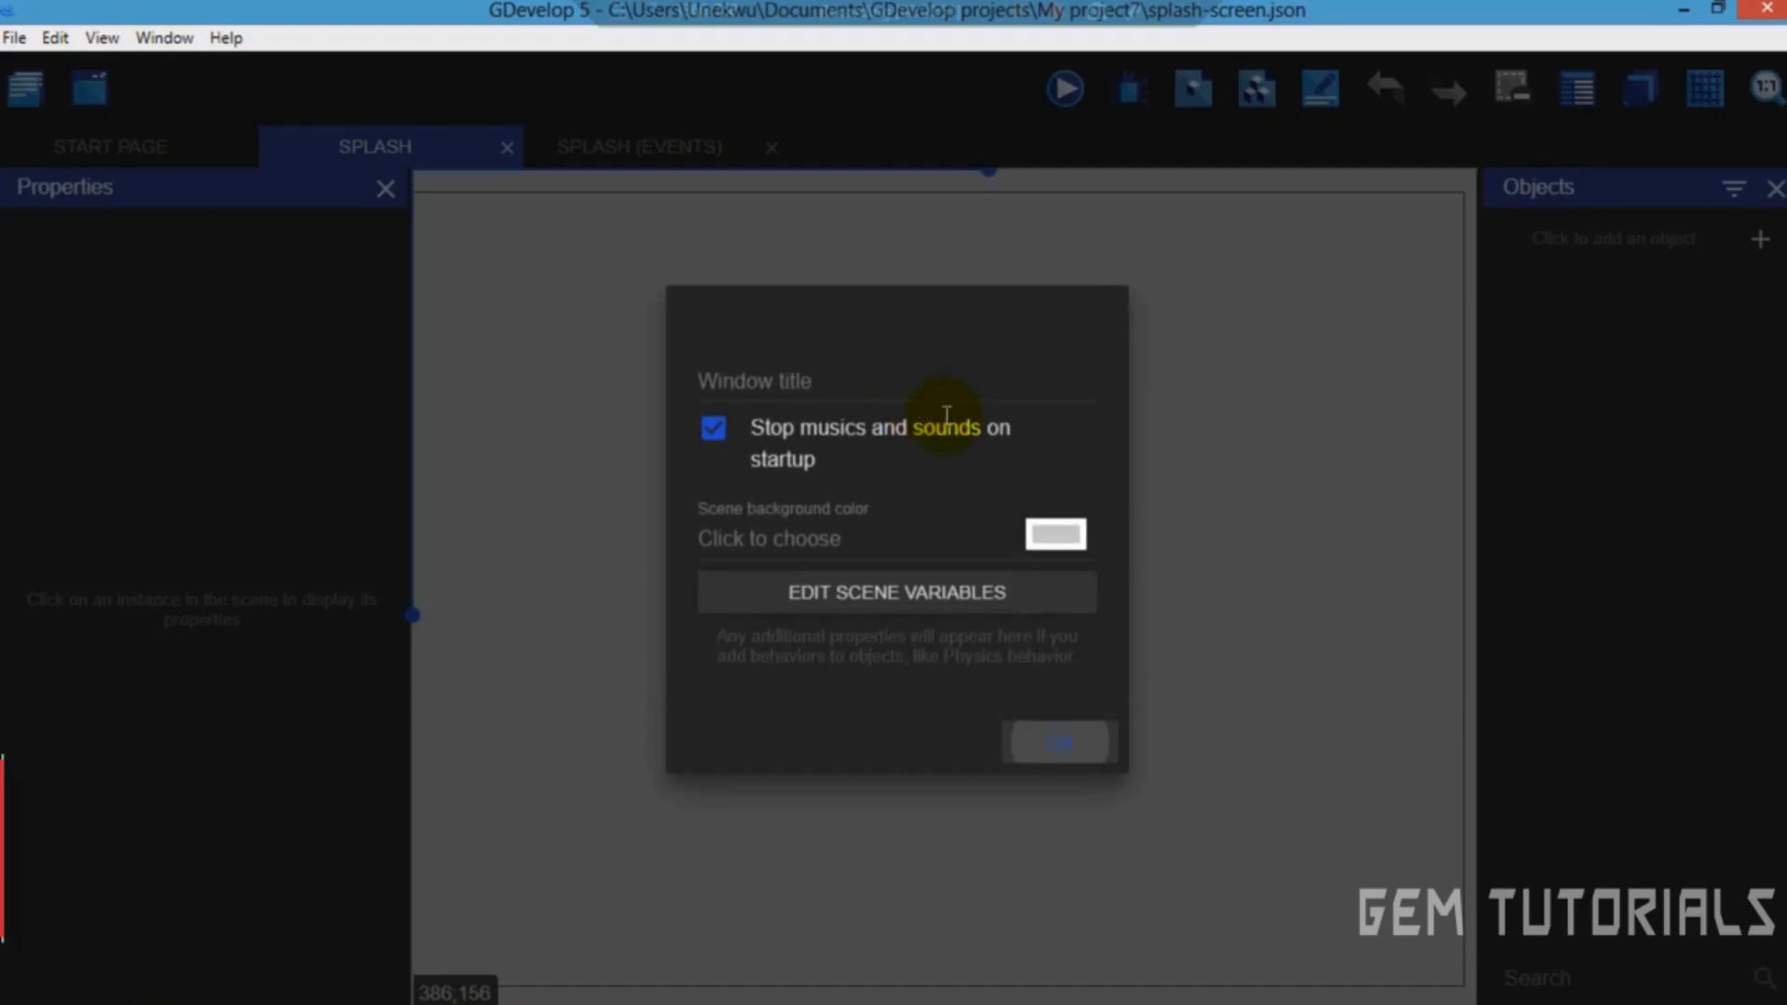
left_click(1053, 533)
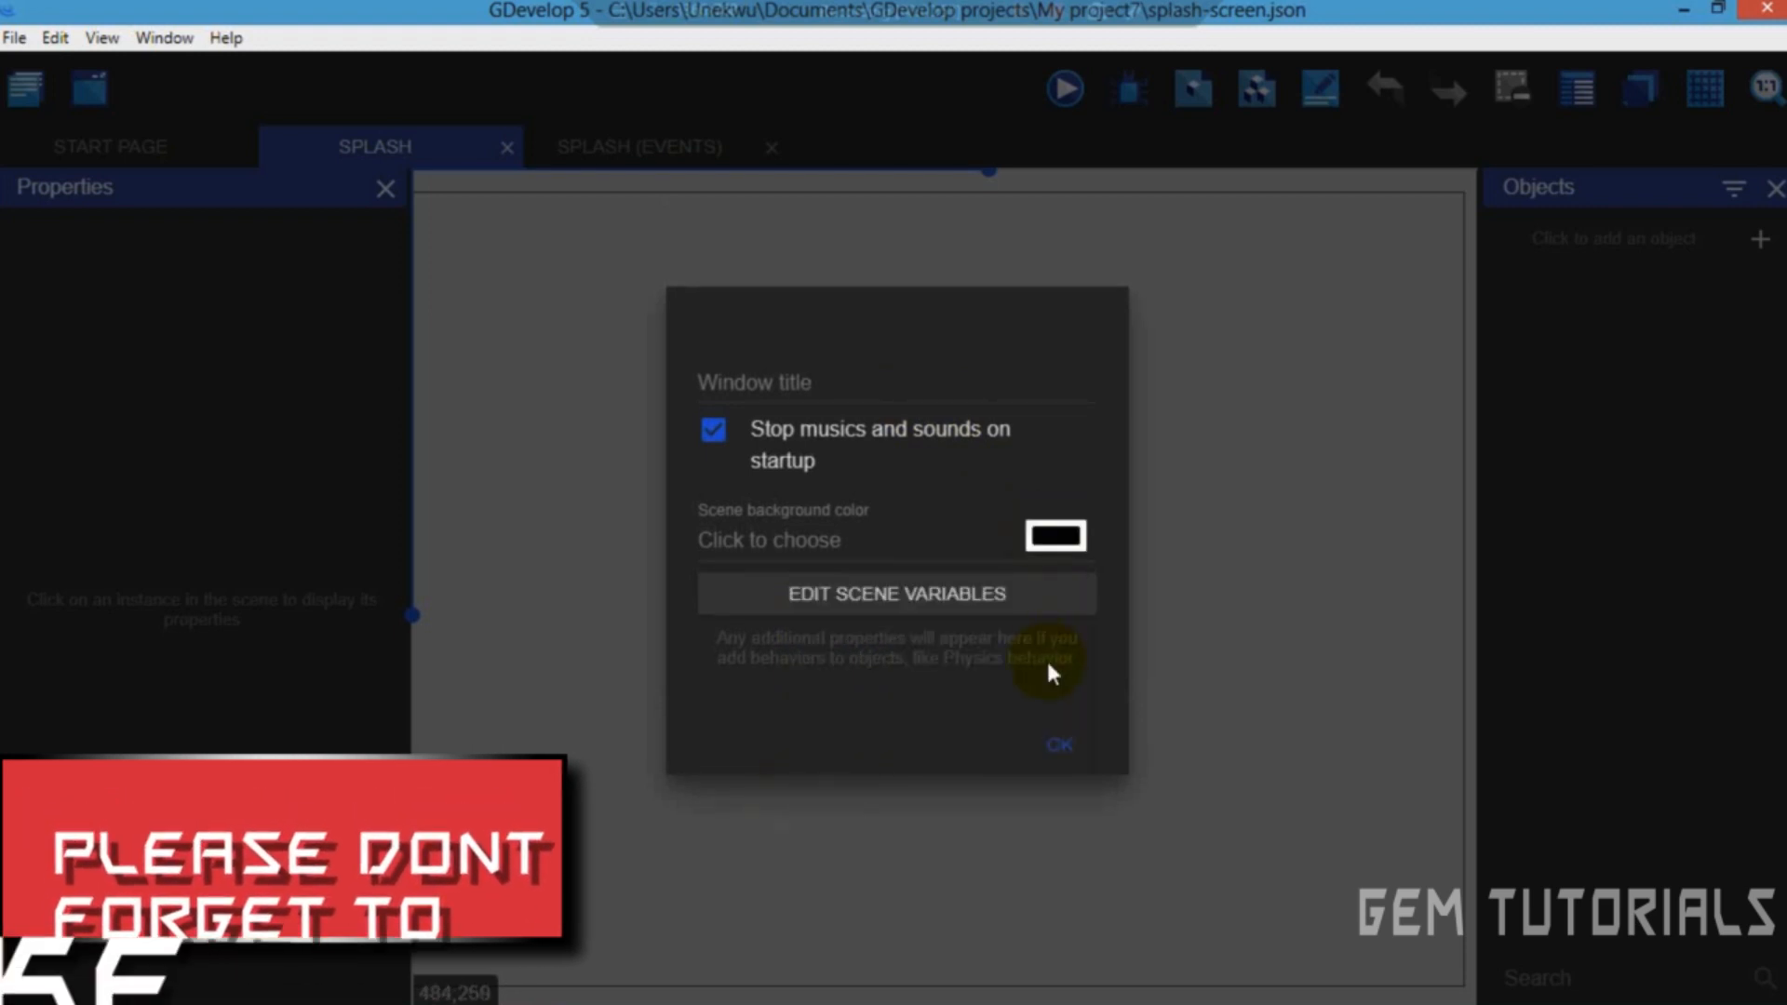
left_click(1058, 745)
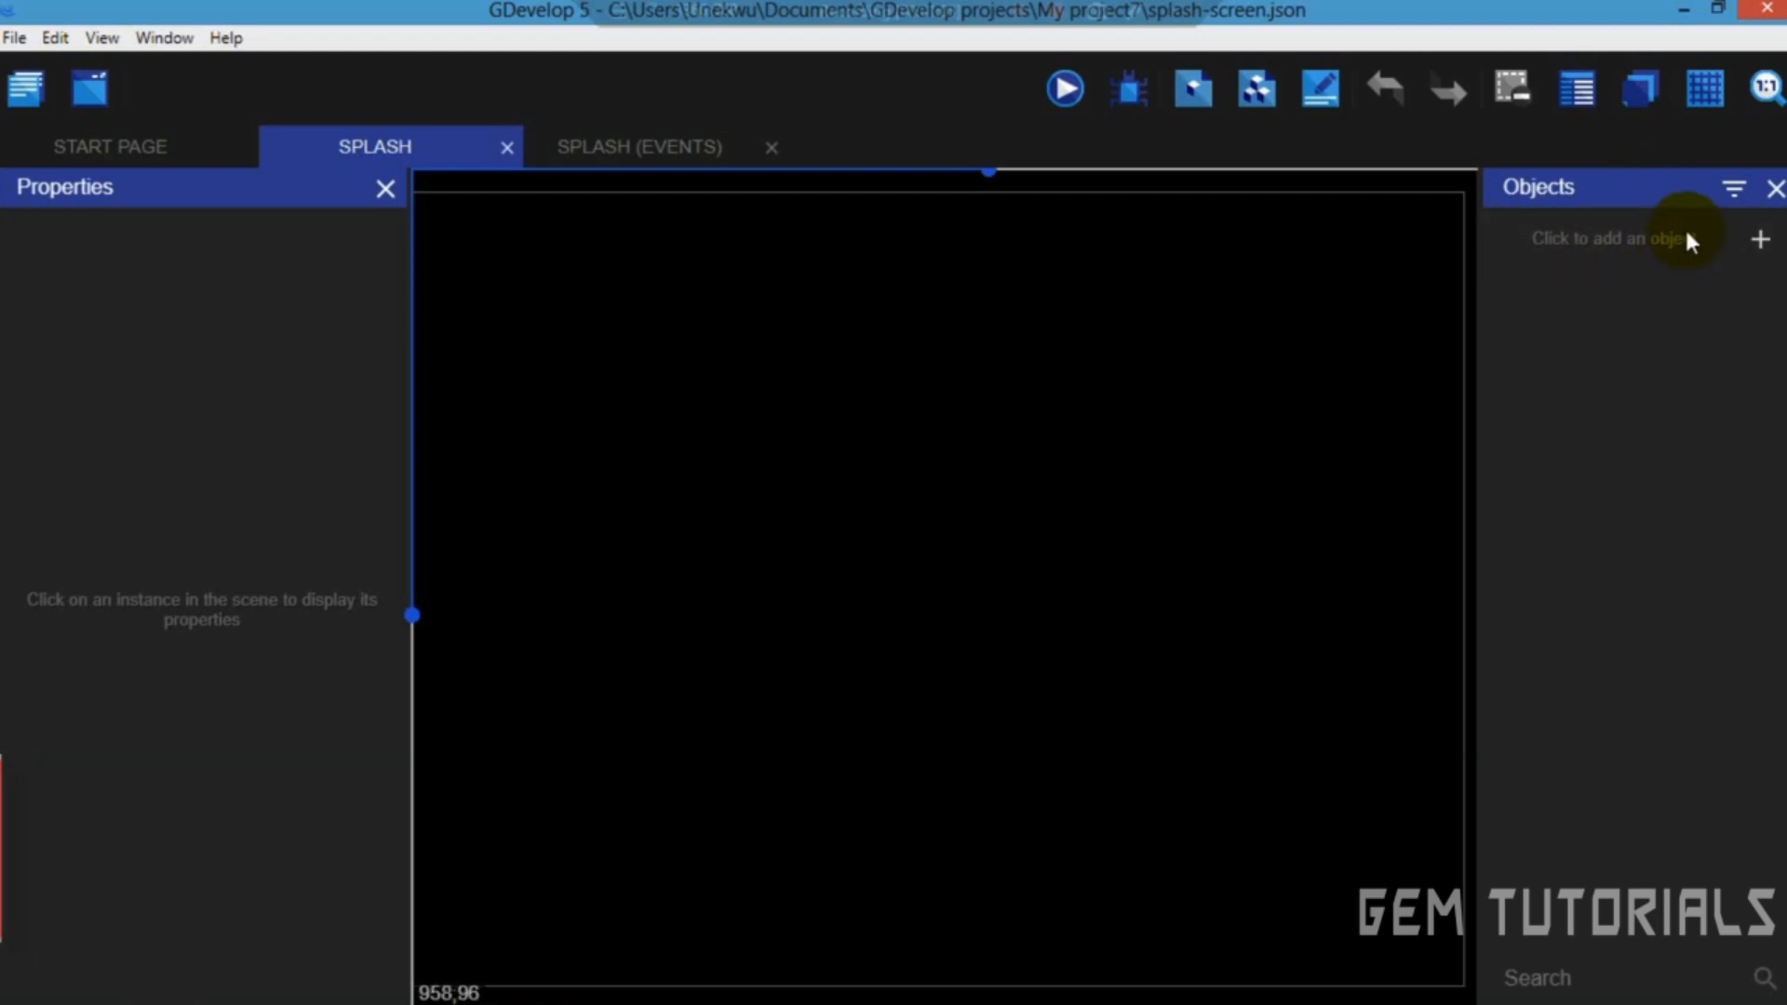
Create a Sprite object named 'logo' and add its first animation with an image slot.
left_click(1758, 239)
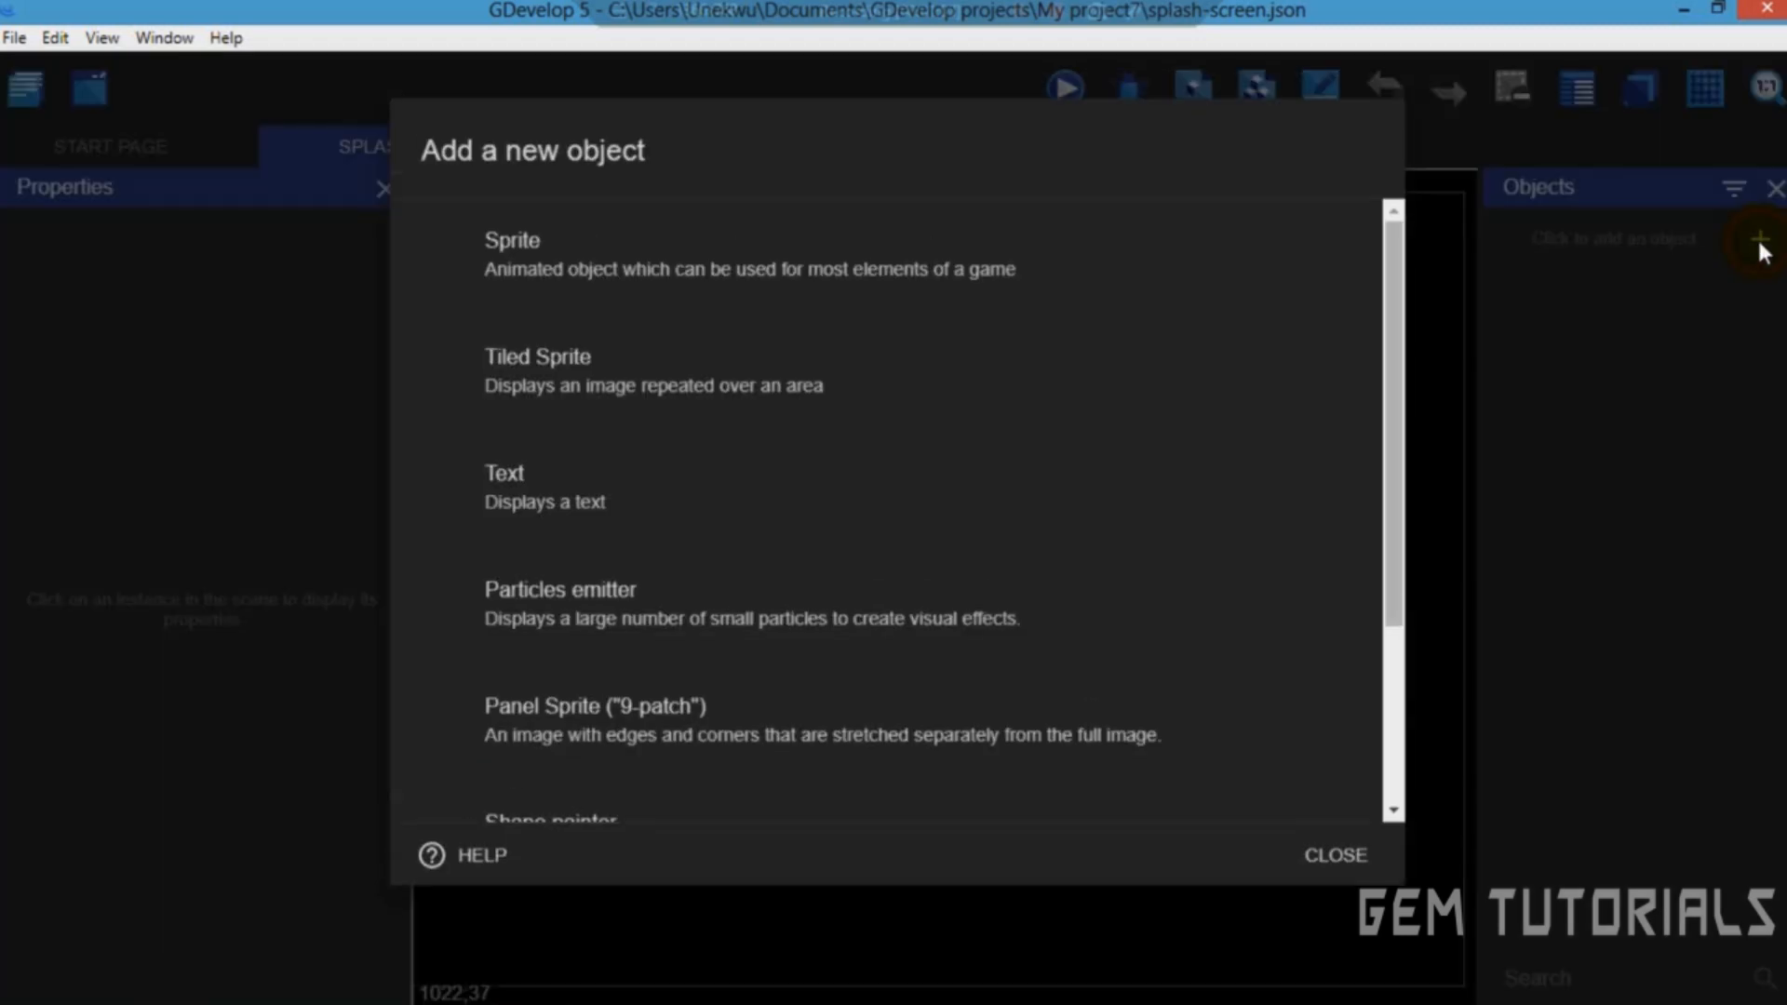
left_click(512, 254)
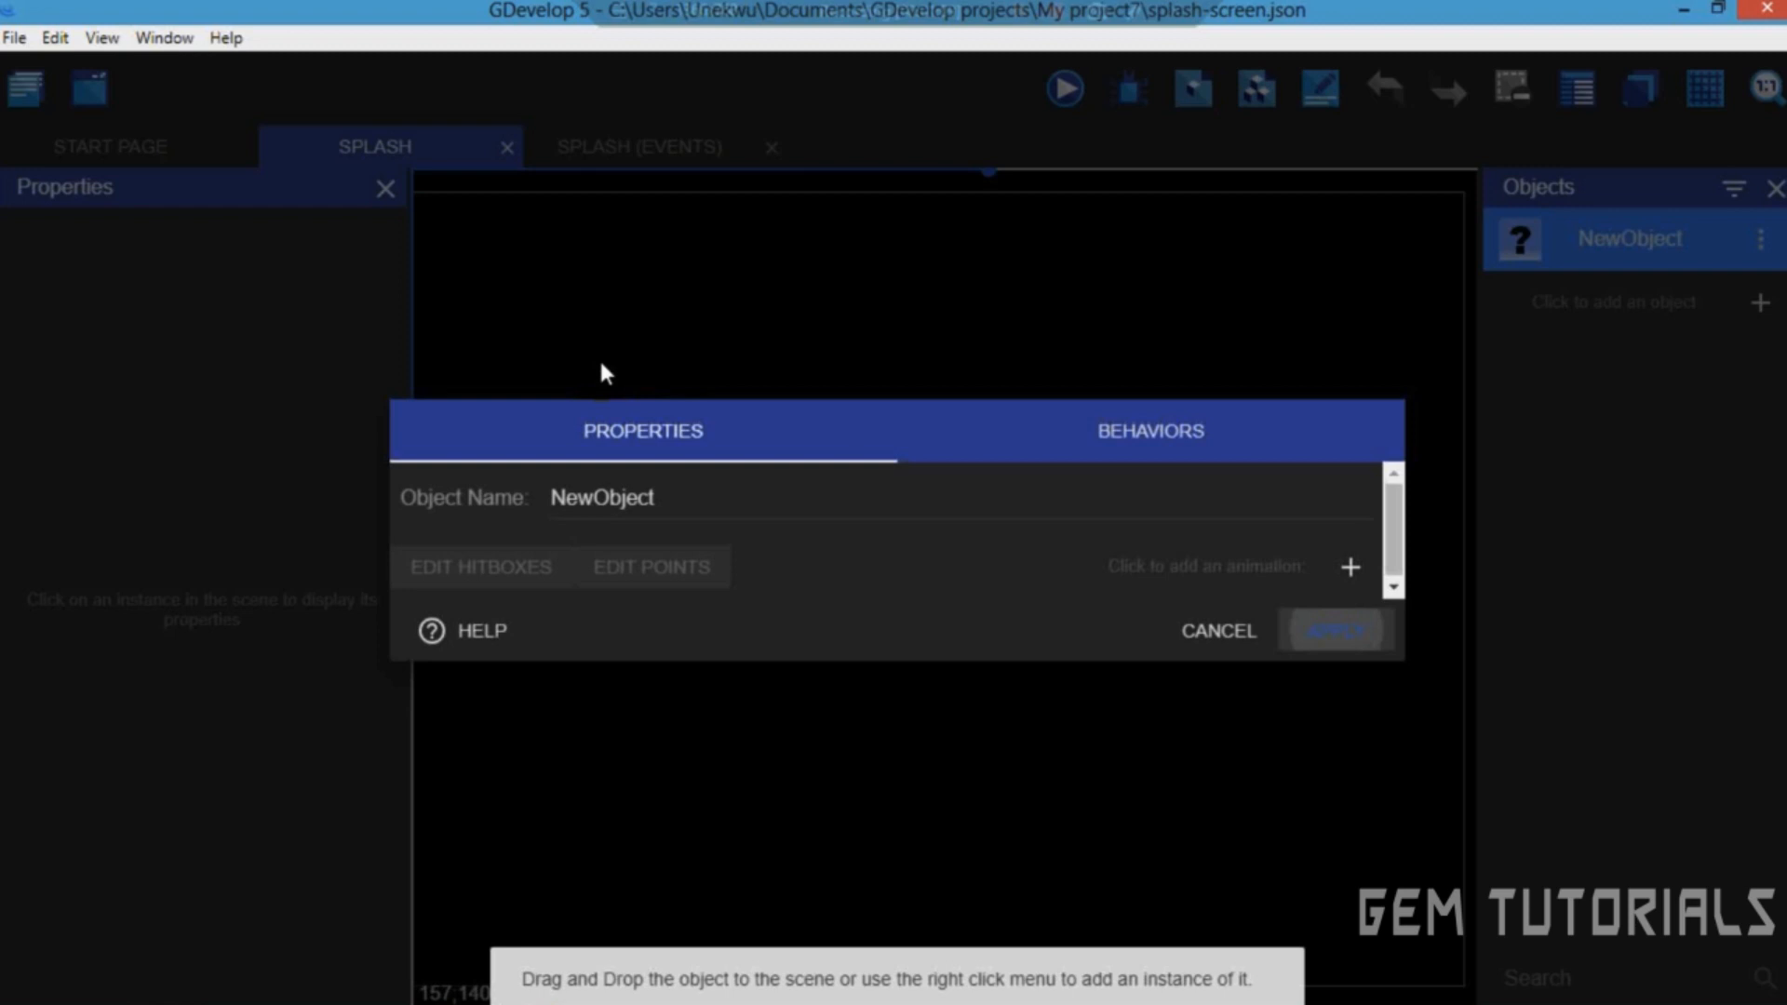
left_click(797, 497)
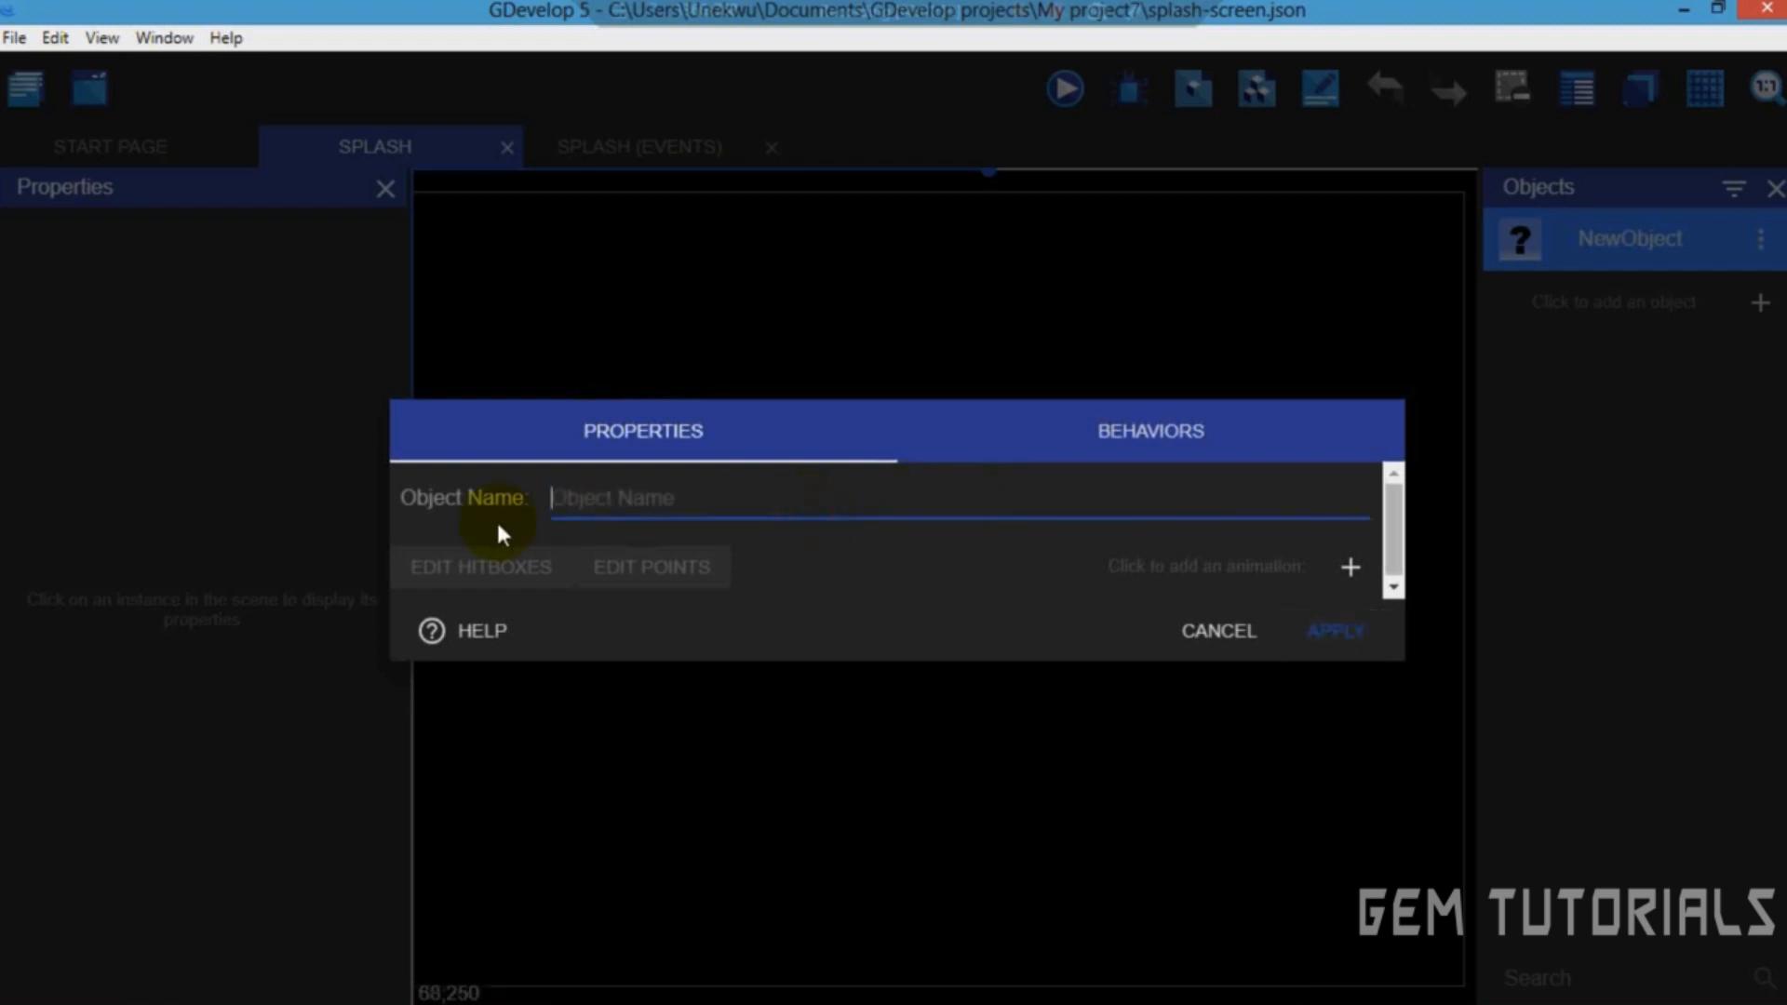
type("logo")
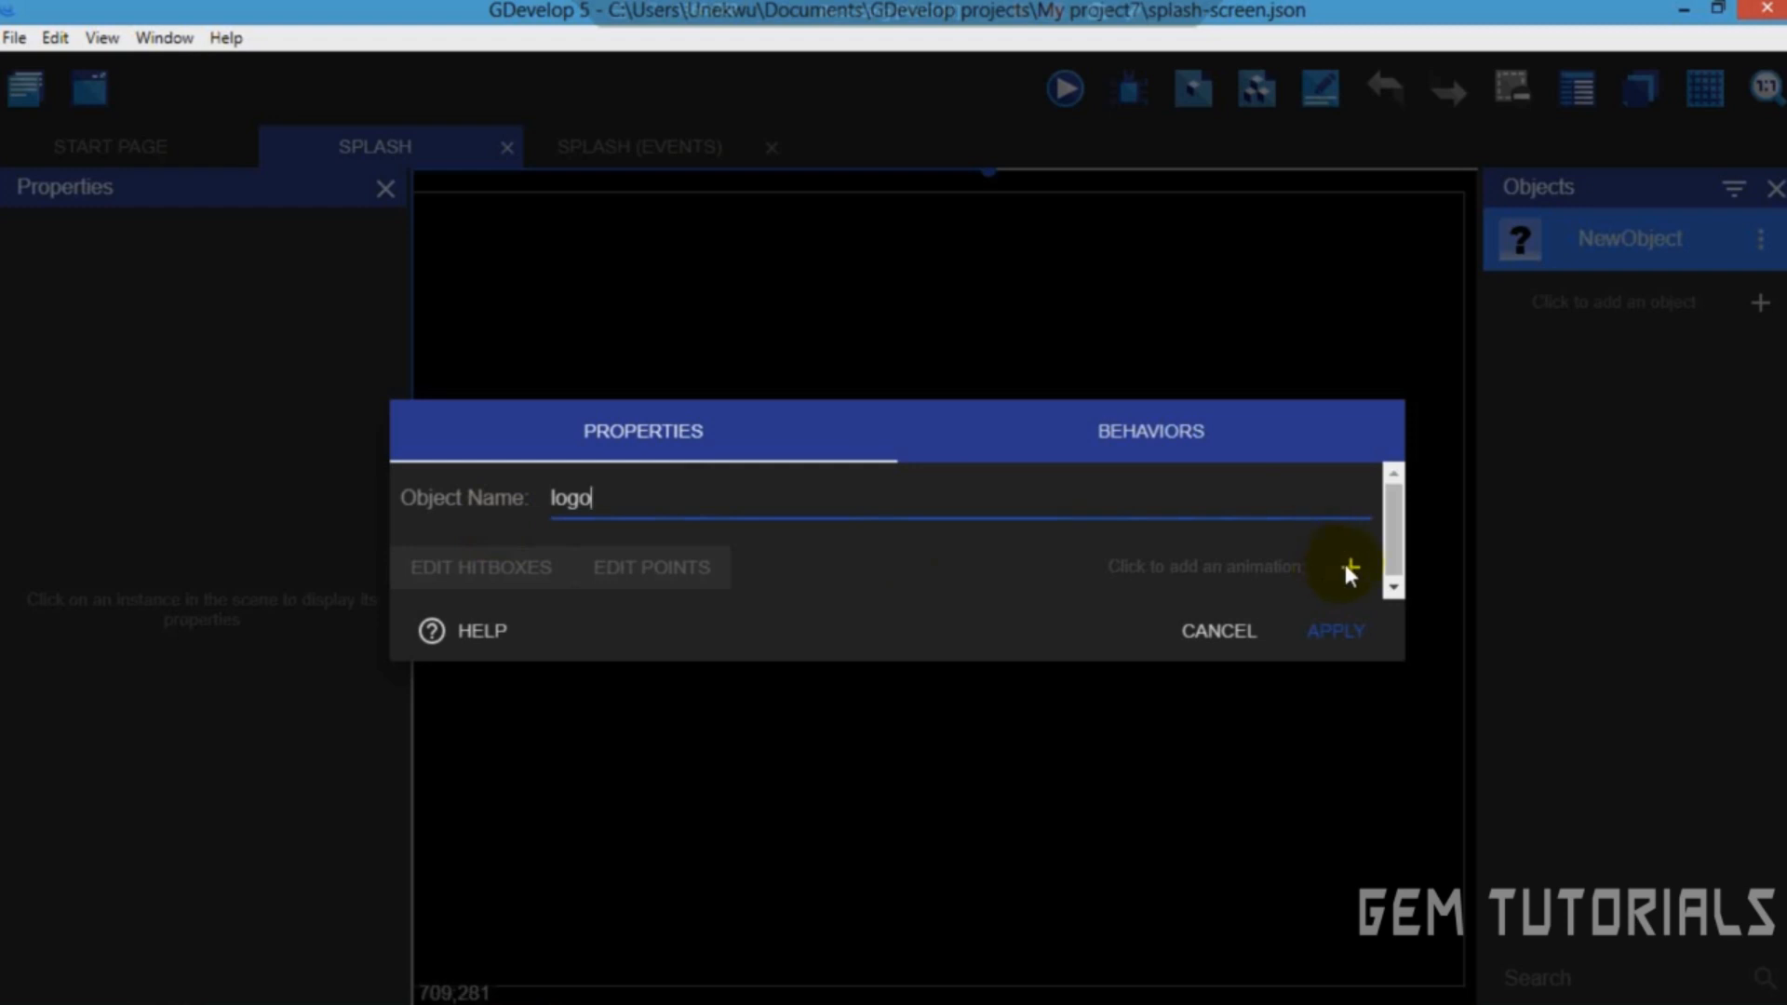
left_click(1350, 567)
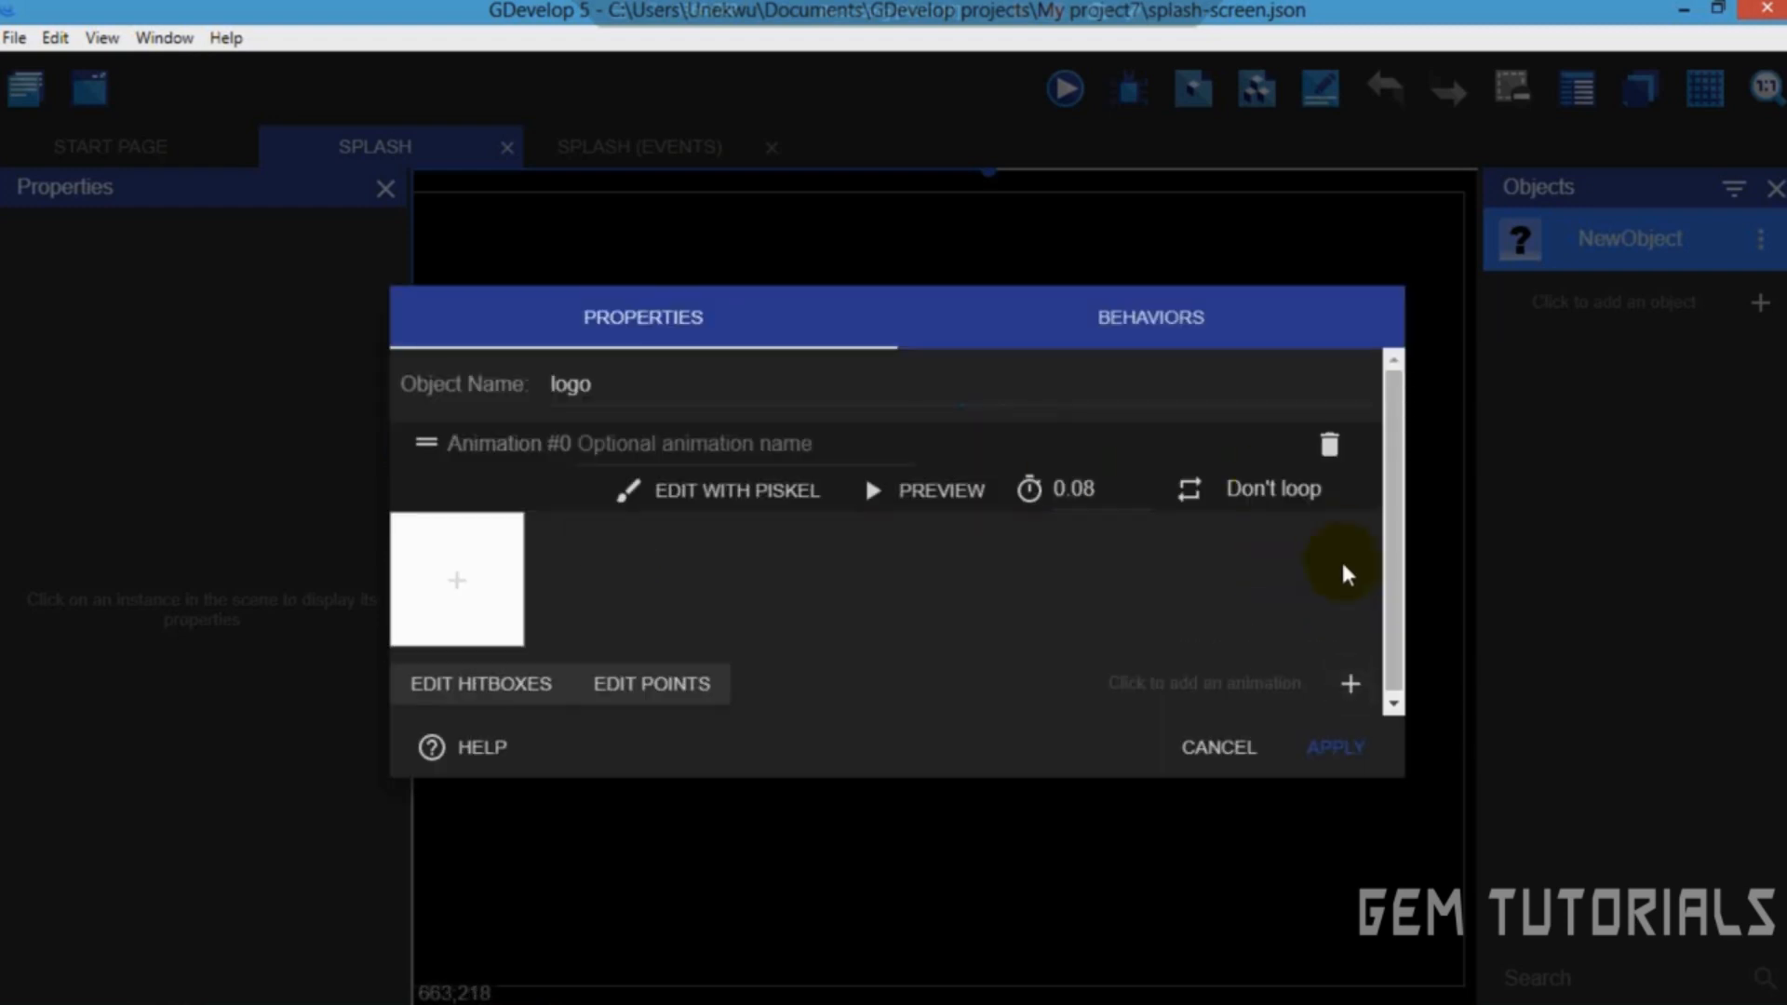
left_click(456, 579)
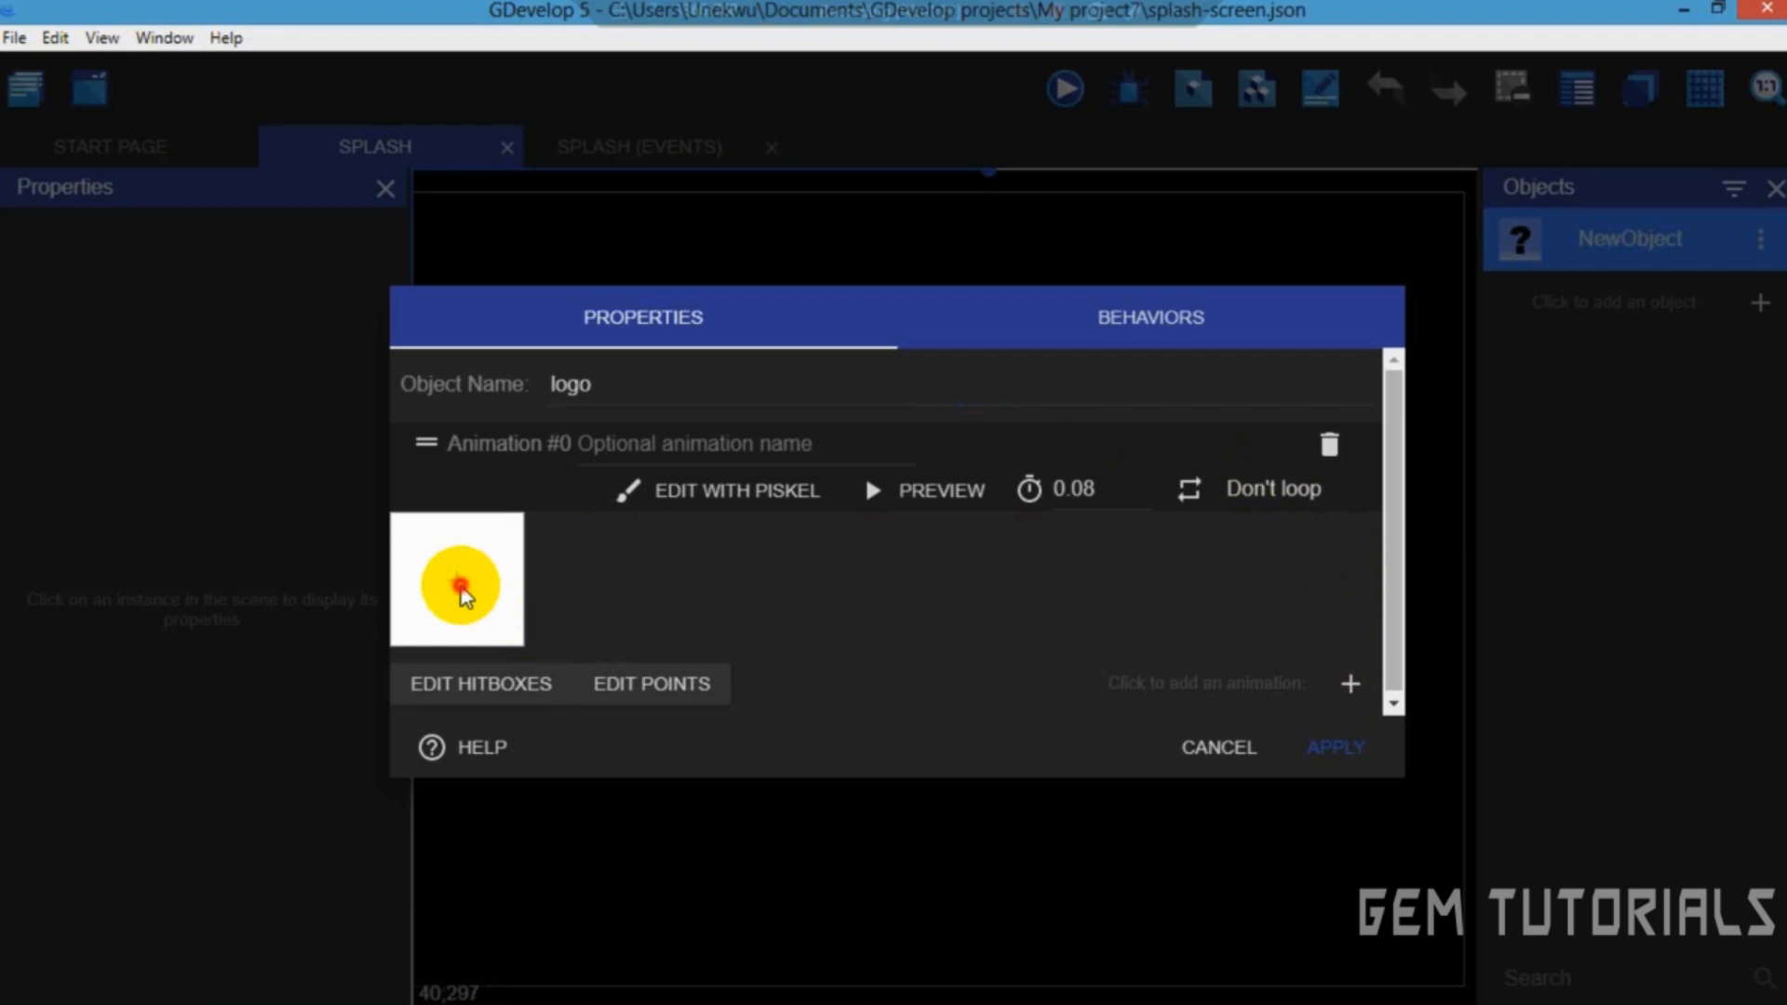
Import gamelogo5-1.png from the Desktop as the logo image, accepting the outside-folder warning.
left_click(456, 578)
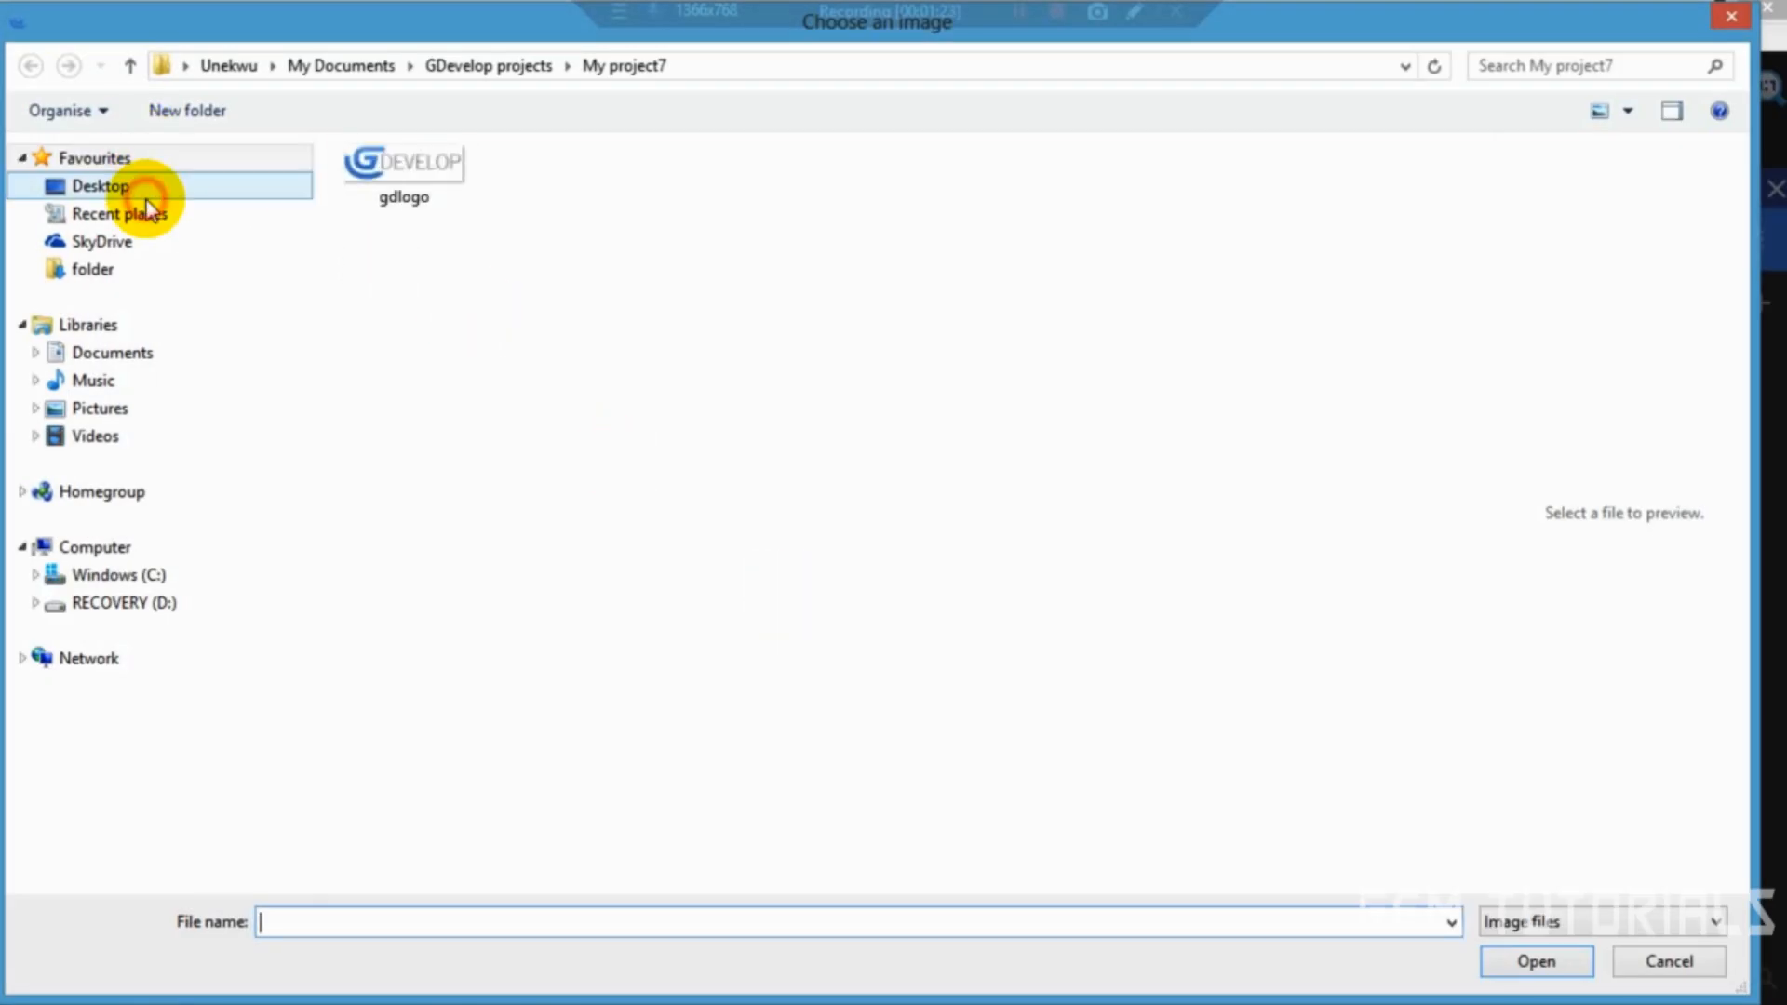
left_click(101, 186)
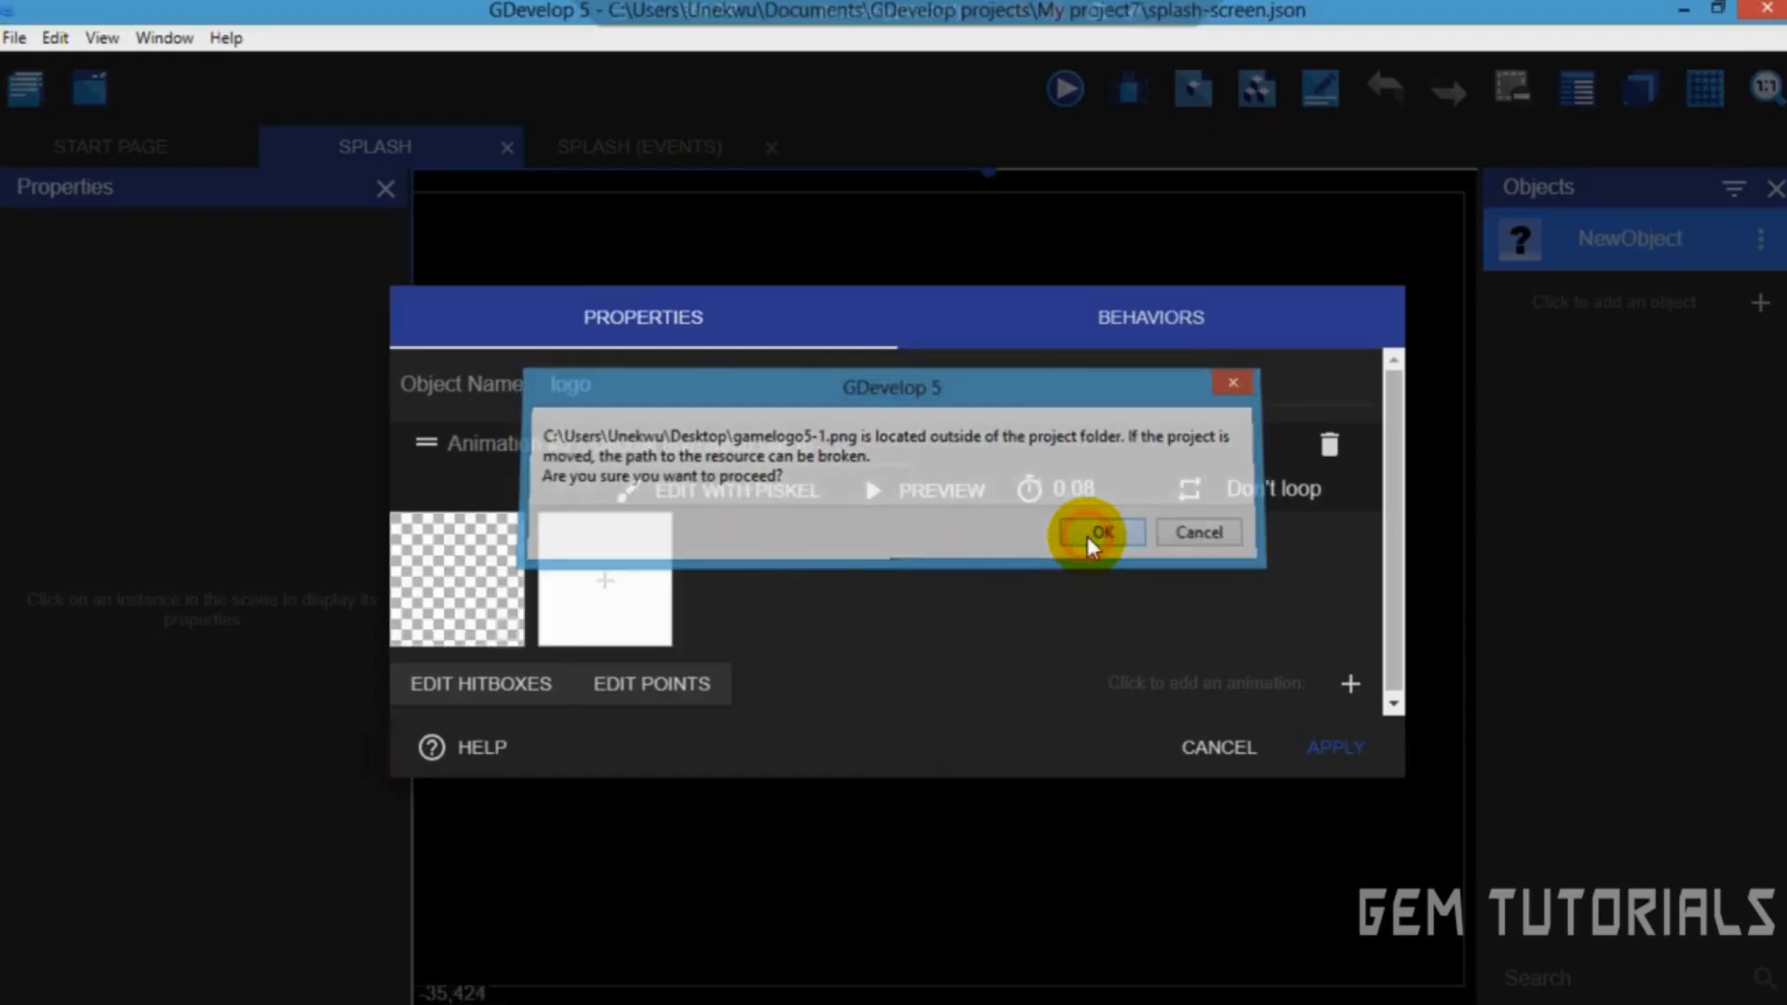
left_click(1097, 533)
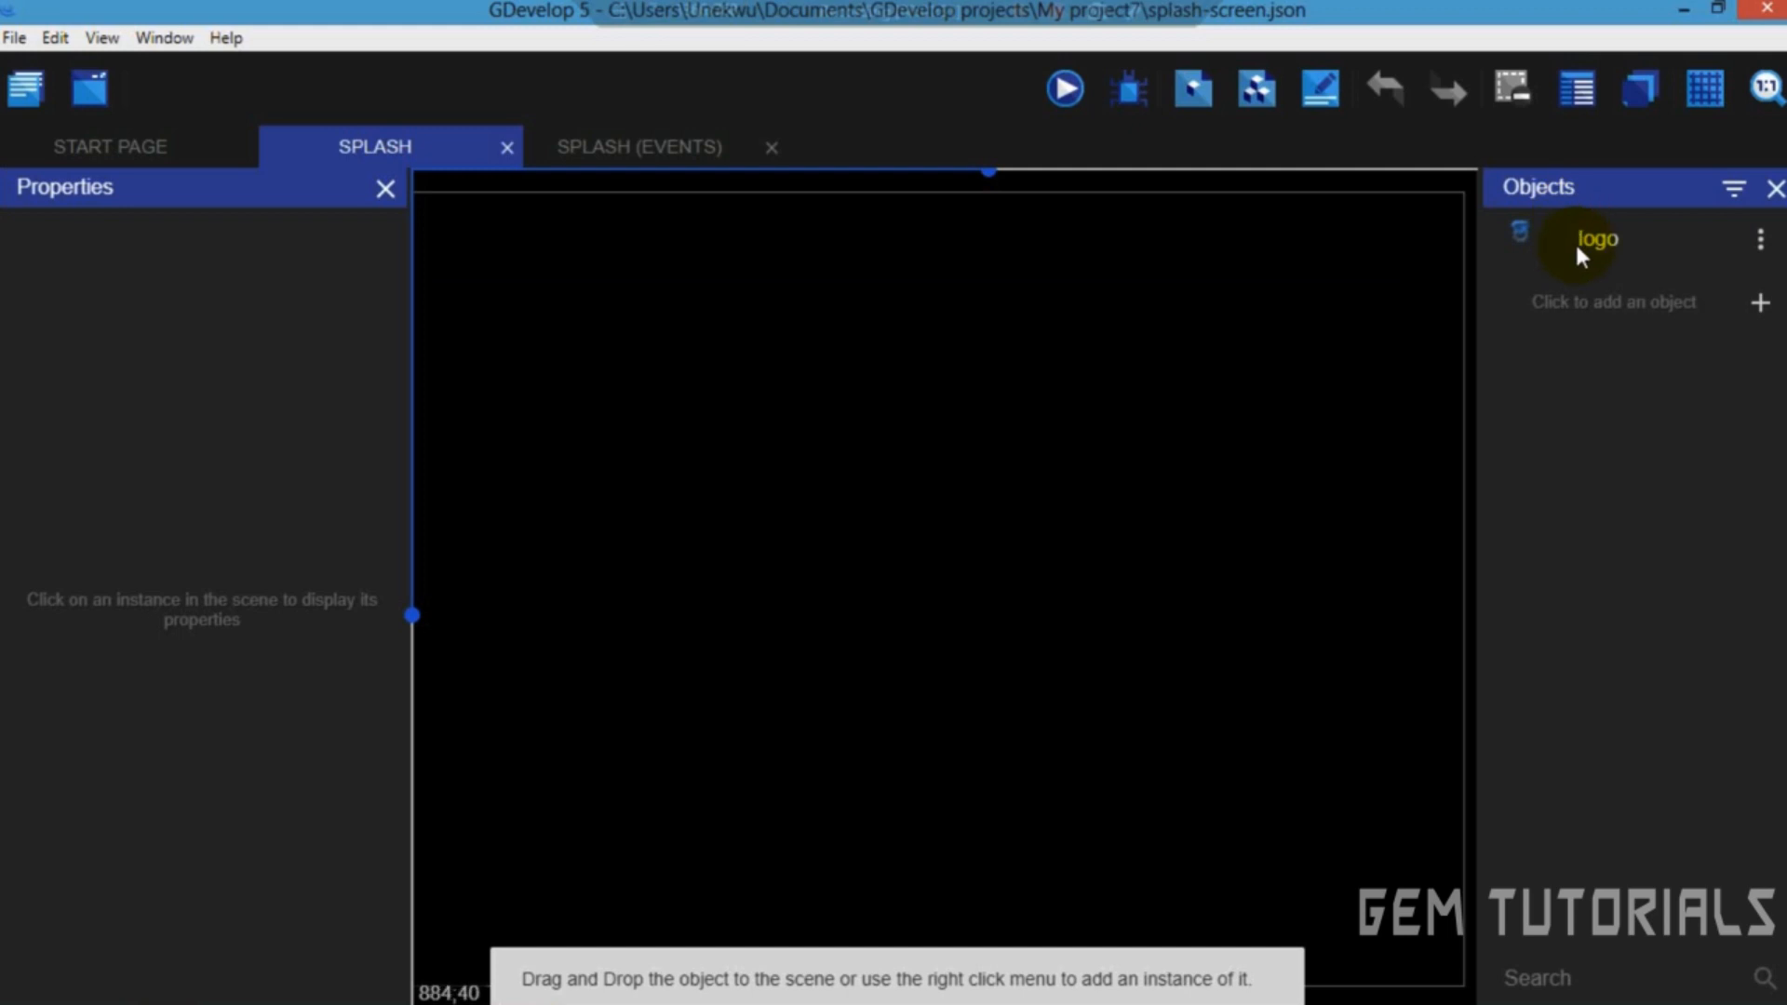
Drag a logo instance onto the Splash canvas and zoom out to see the whole scene.
left_click_drag(1595, 239, 1356, 695)
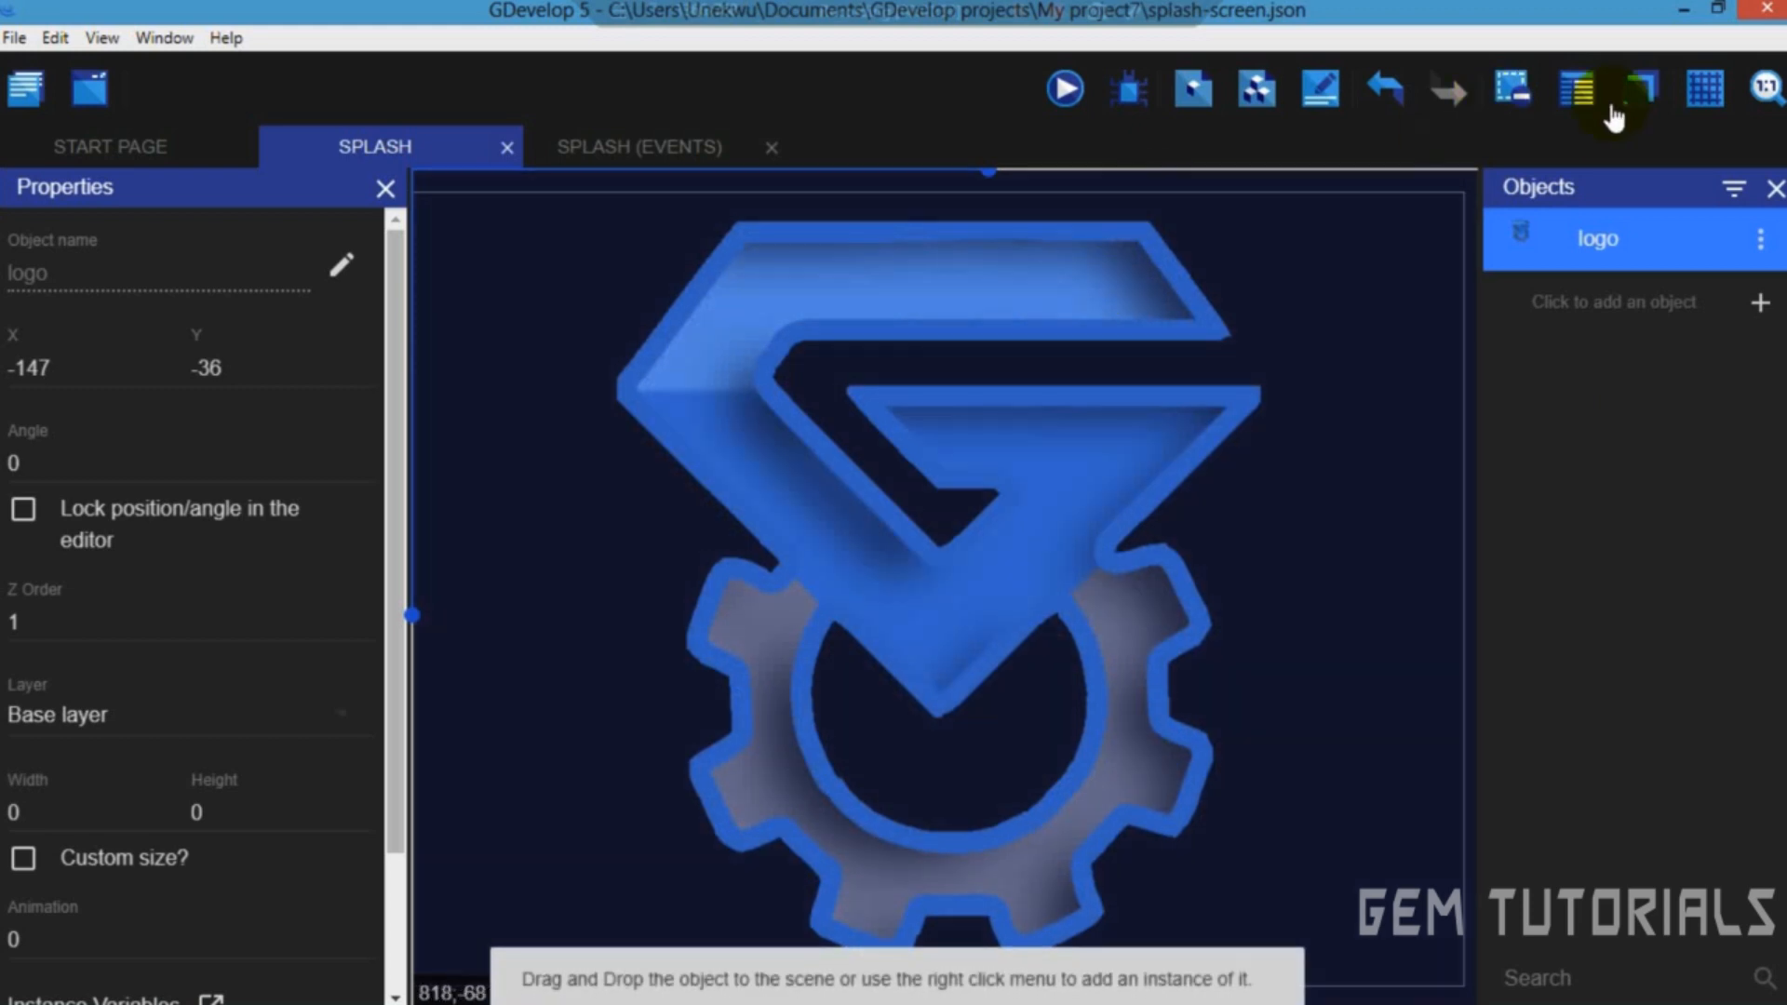
left_click(1606, 90)
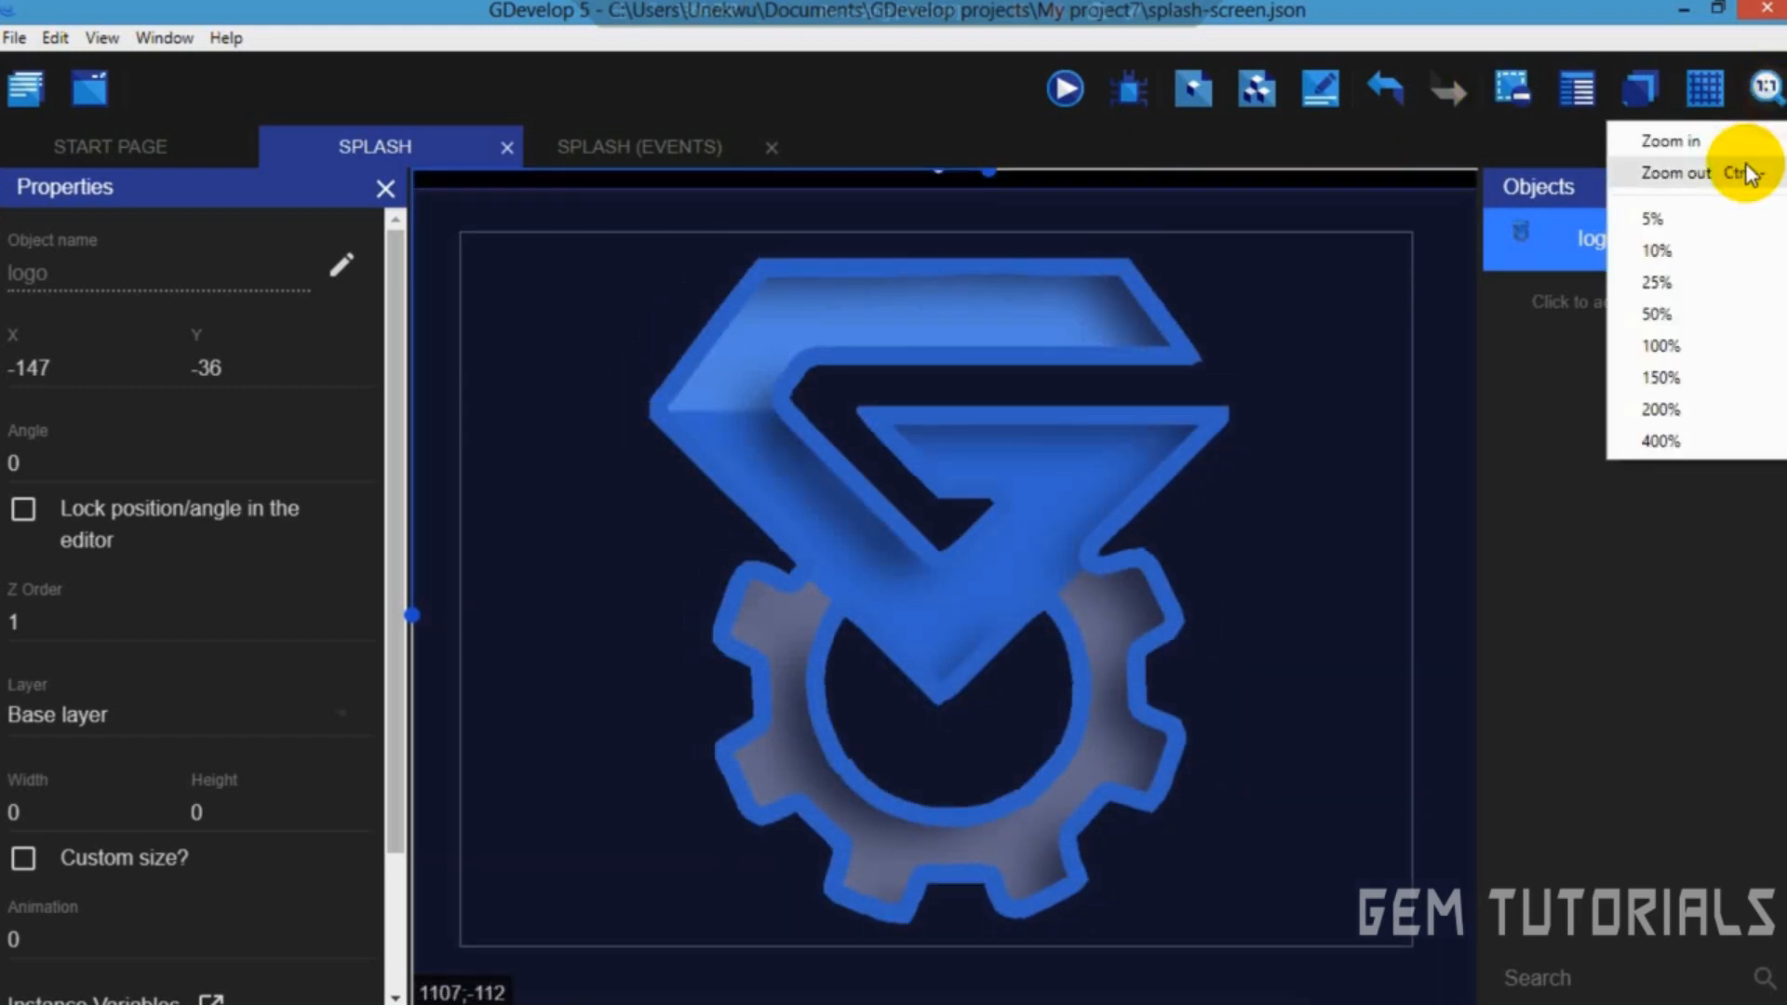
left_click(1672, 173)
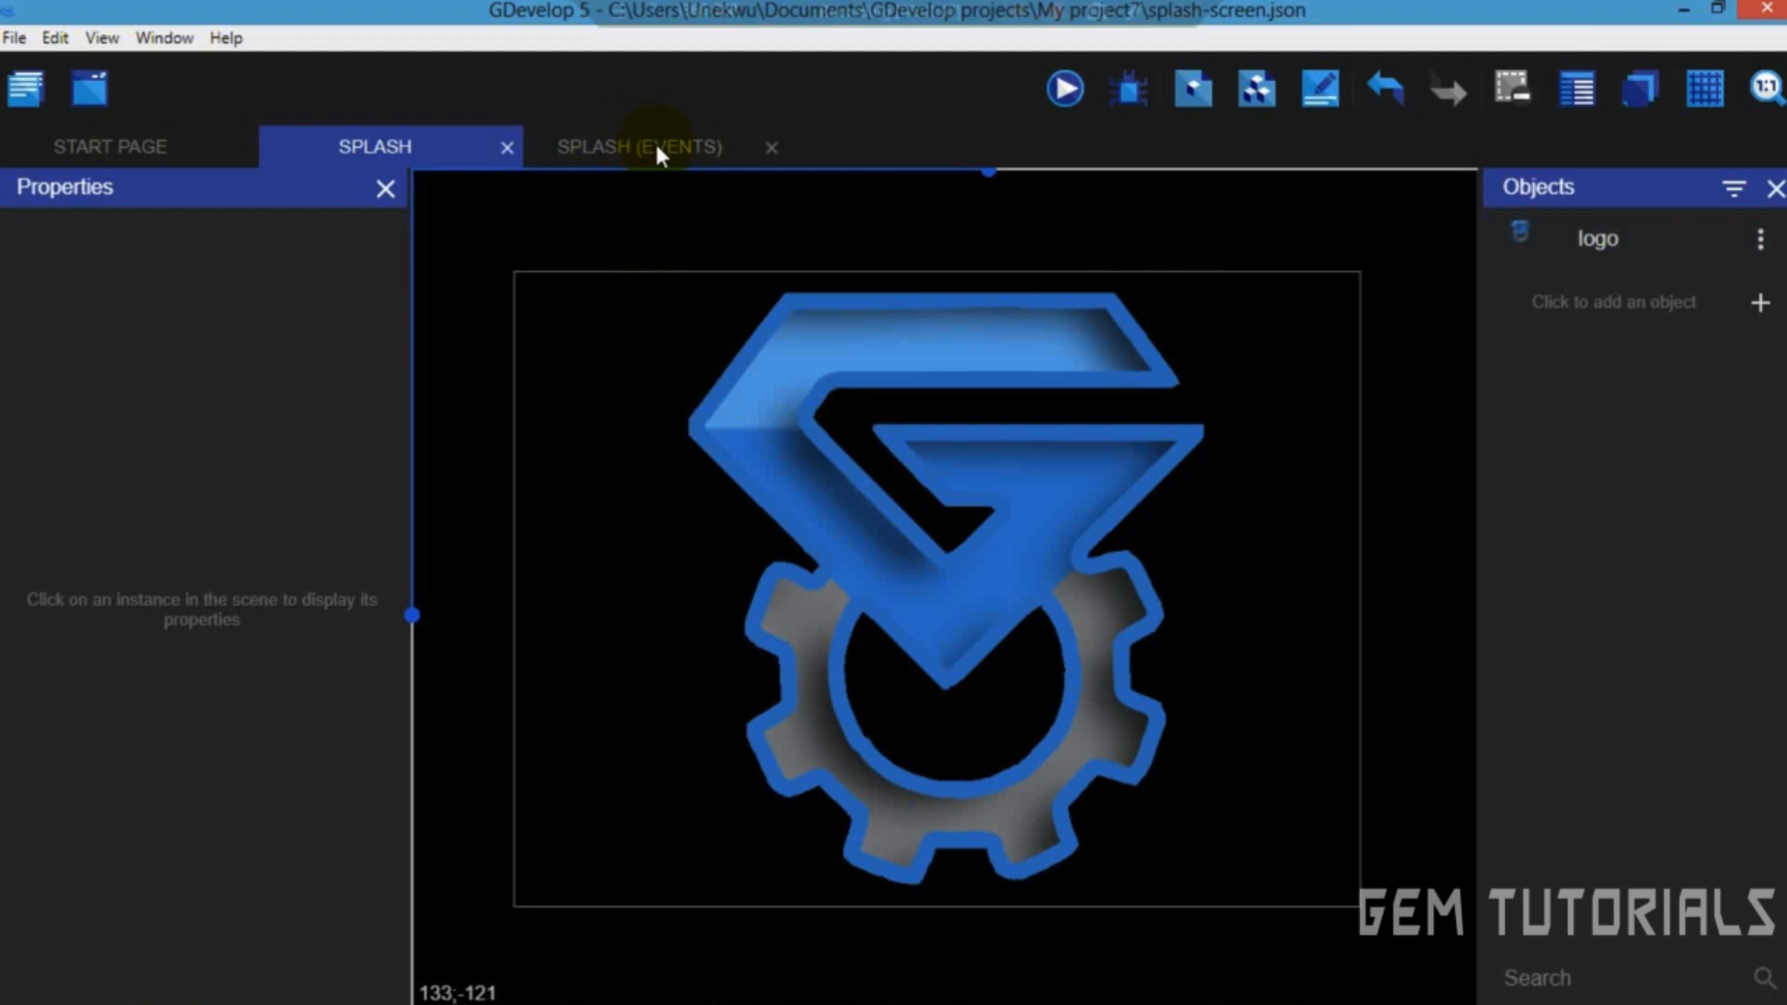
In the Splash events, add an event with the beginning-of-scene condition.
left_click(638, 147)
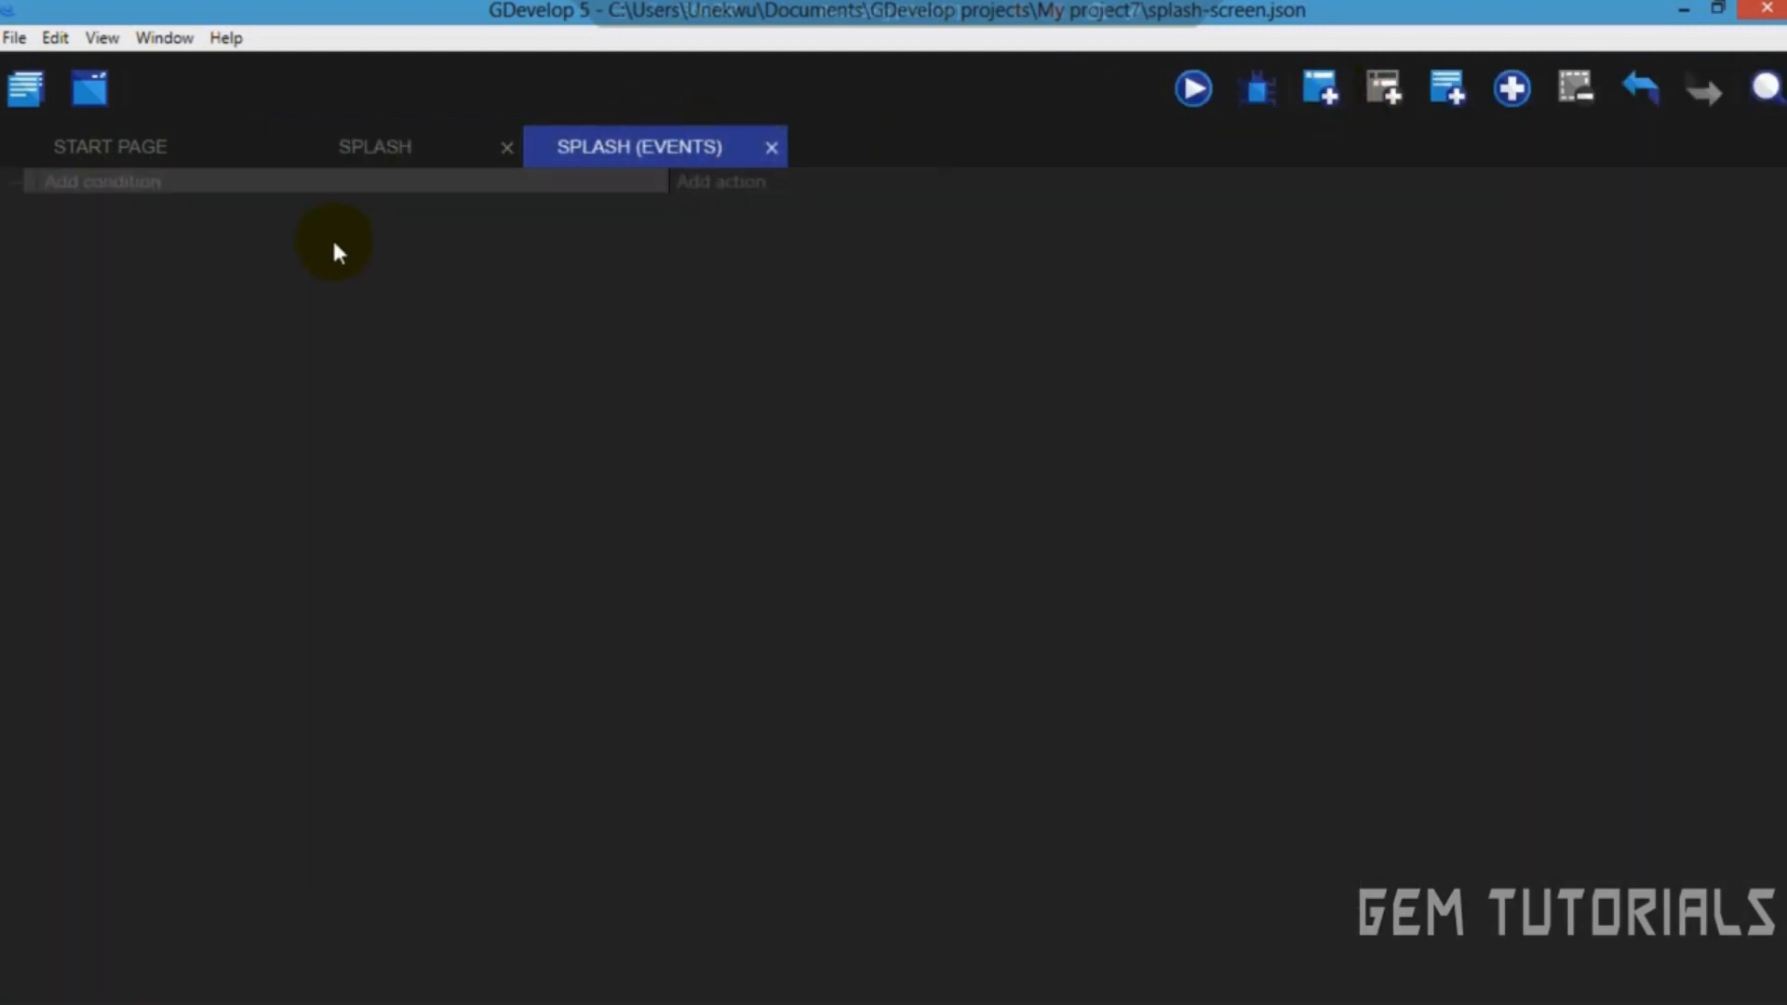
left_click(103, 182)
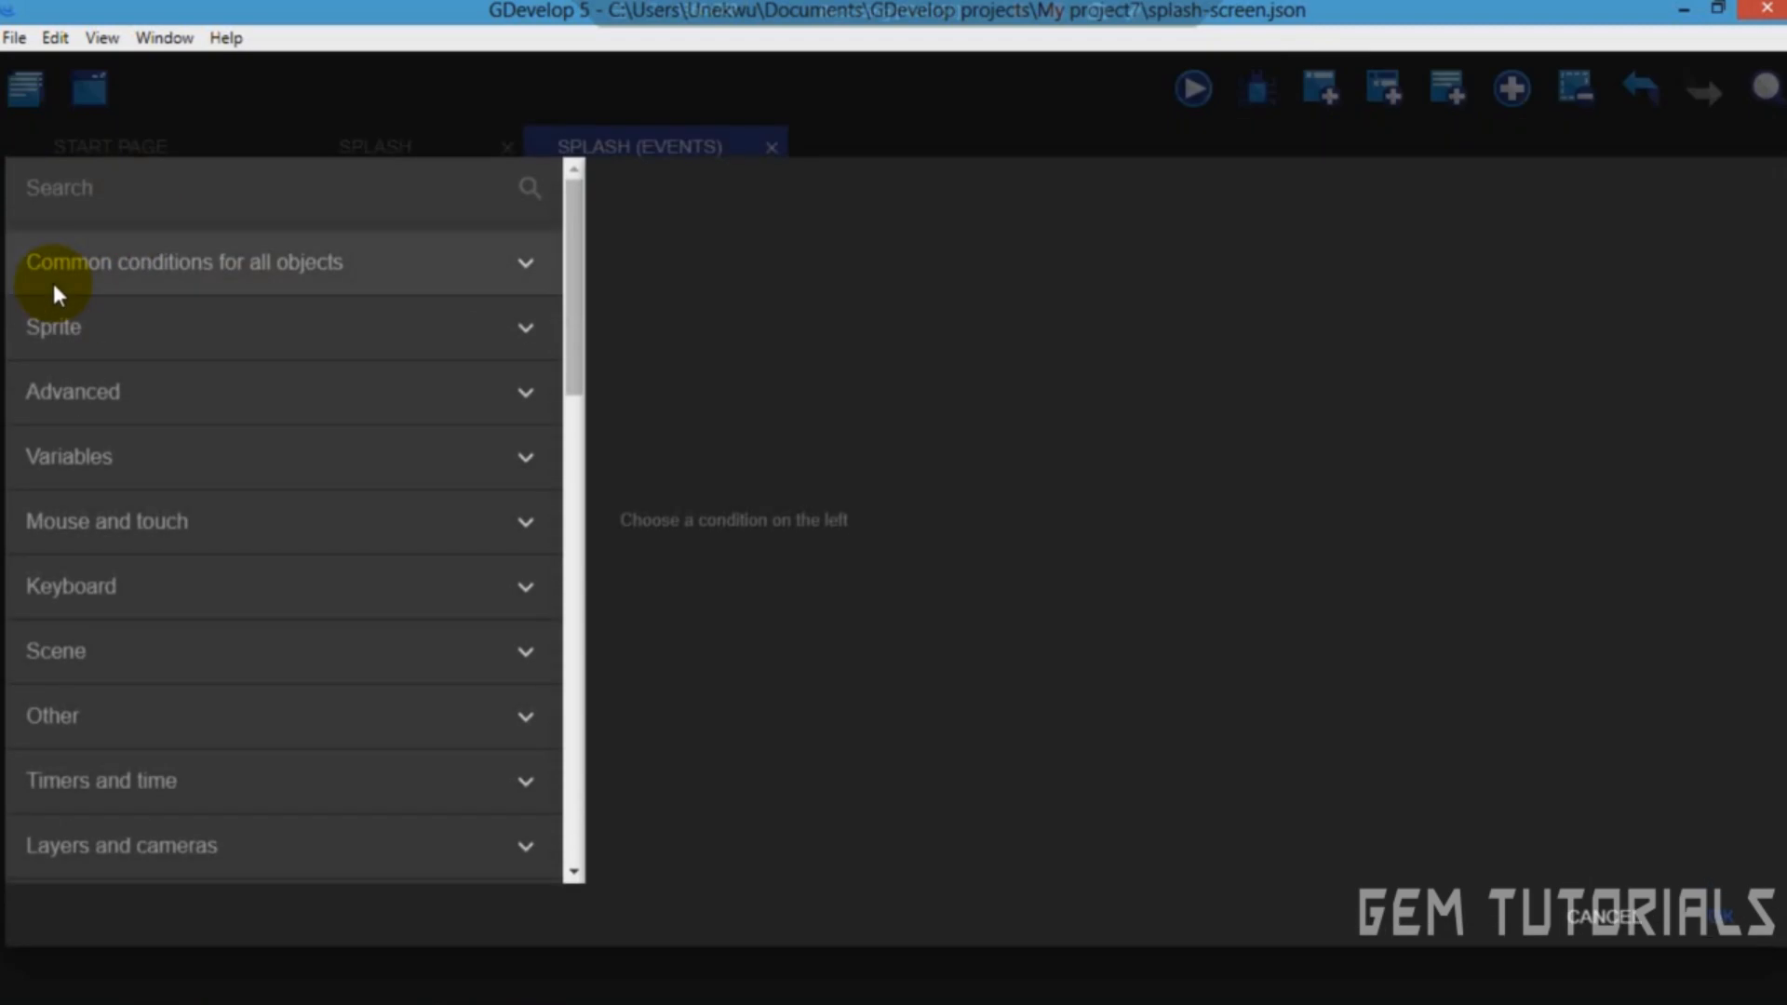
type("begi")
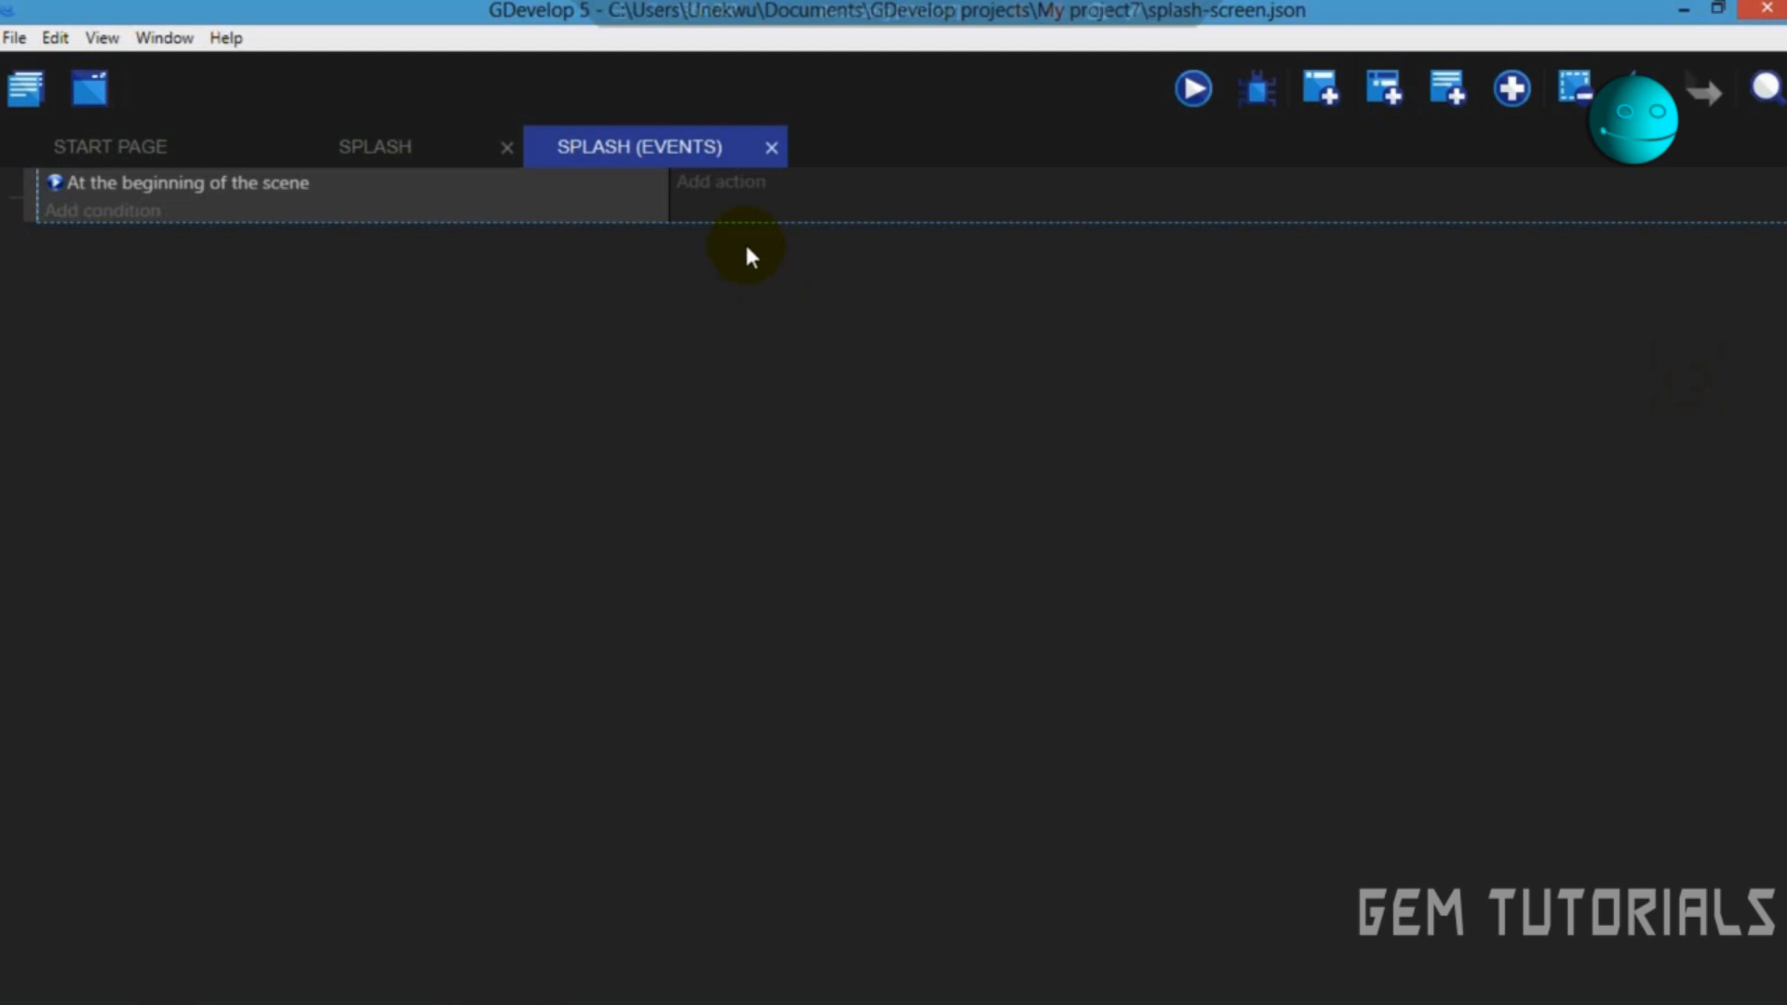
Add a Change Sprite opacity action setting logo's opacity to 0.
left_click(720, 181)
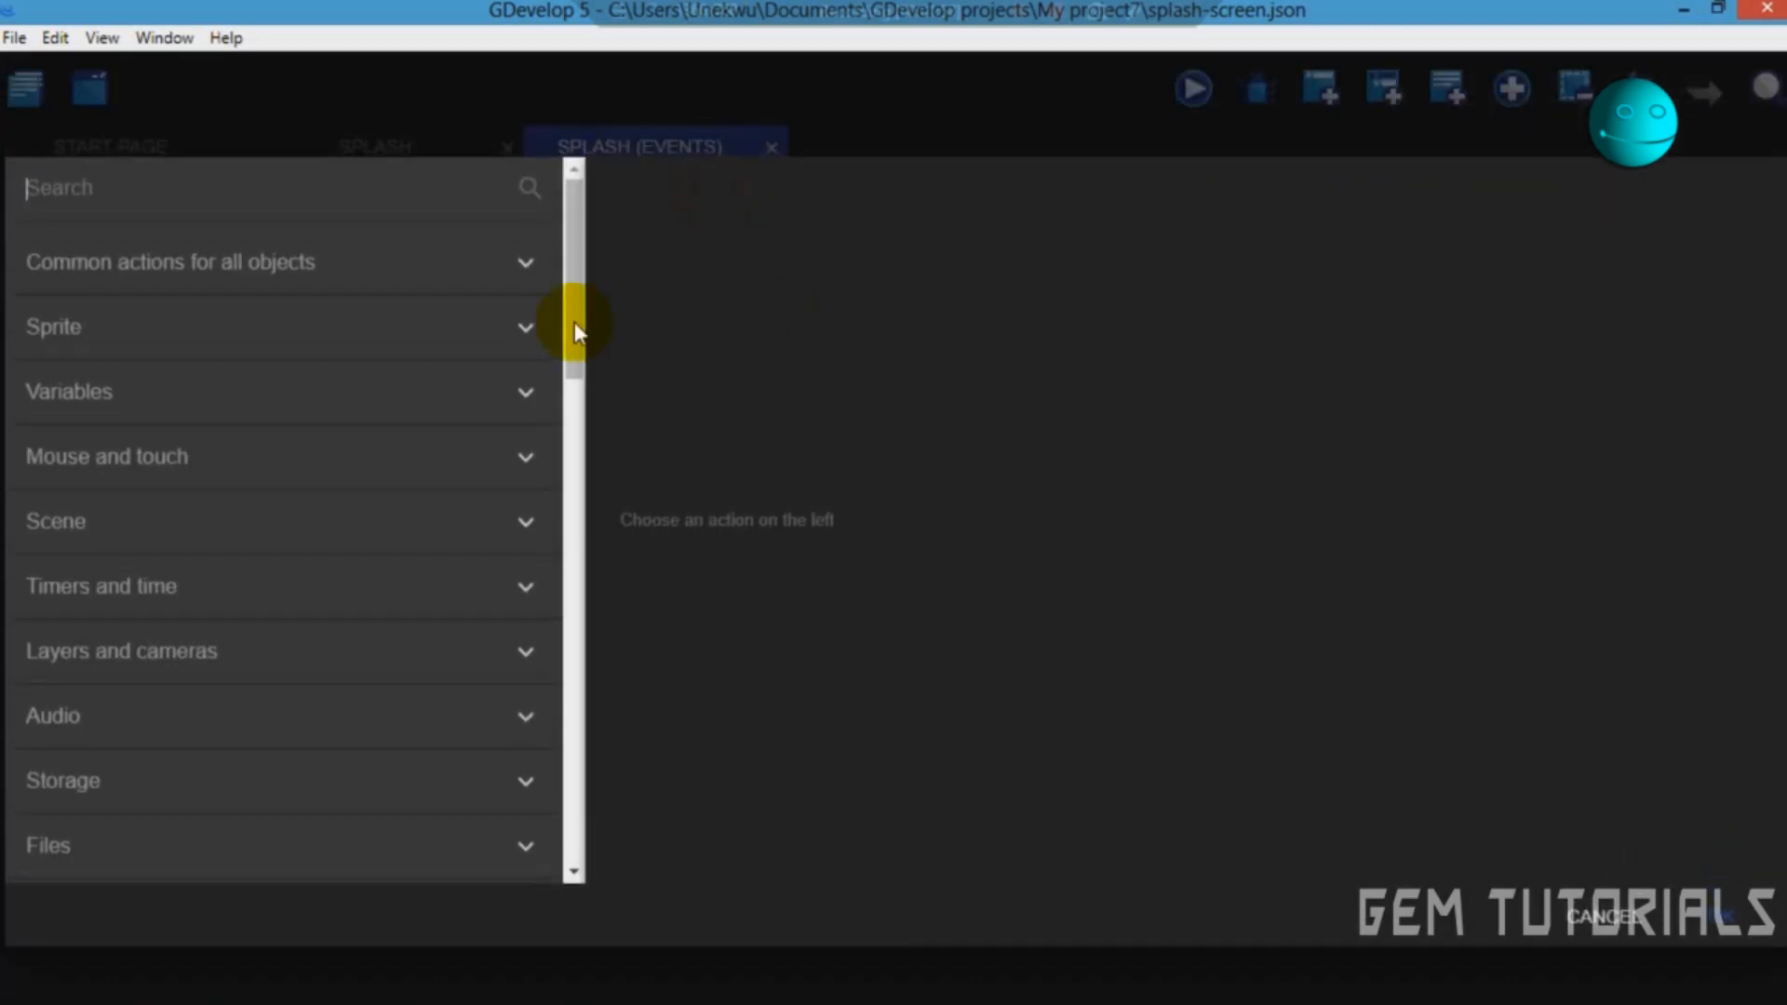
type("sp")
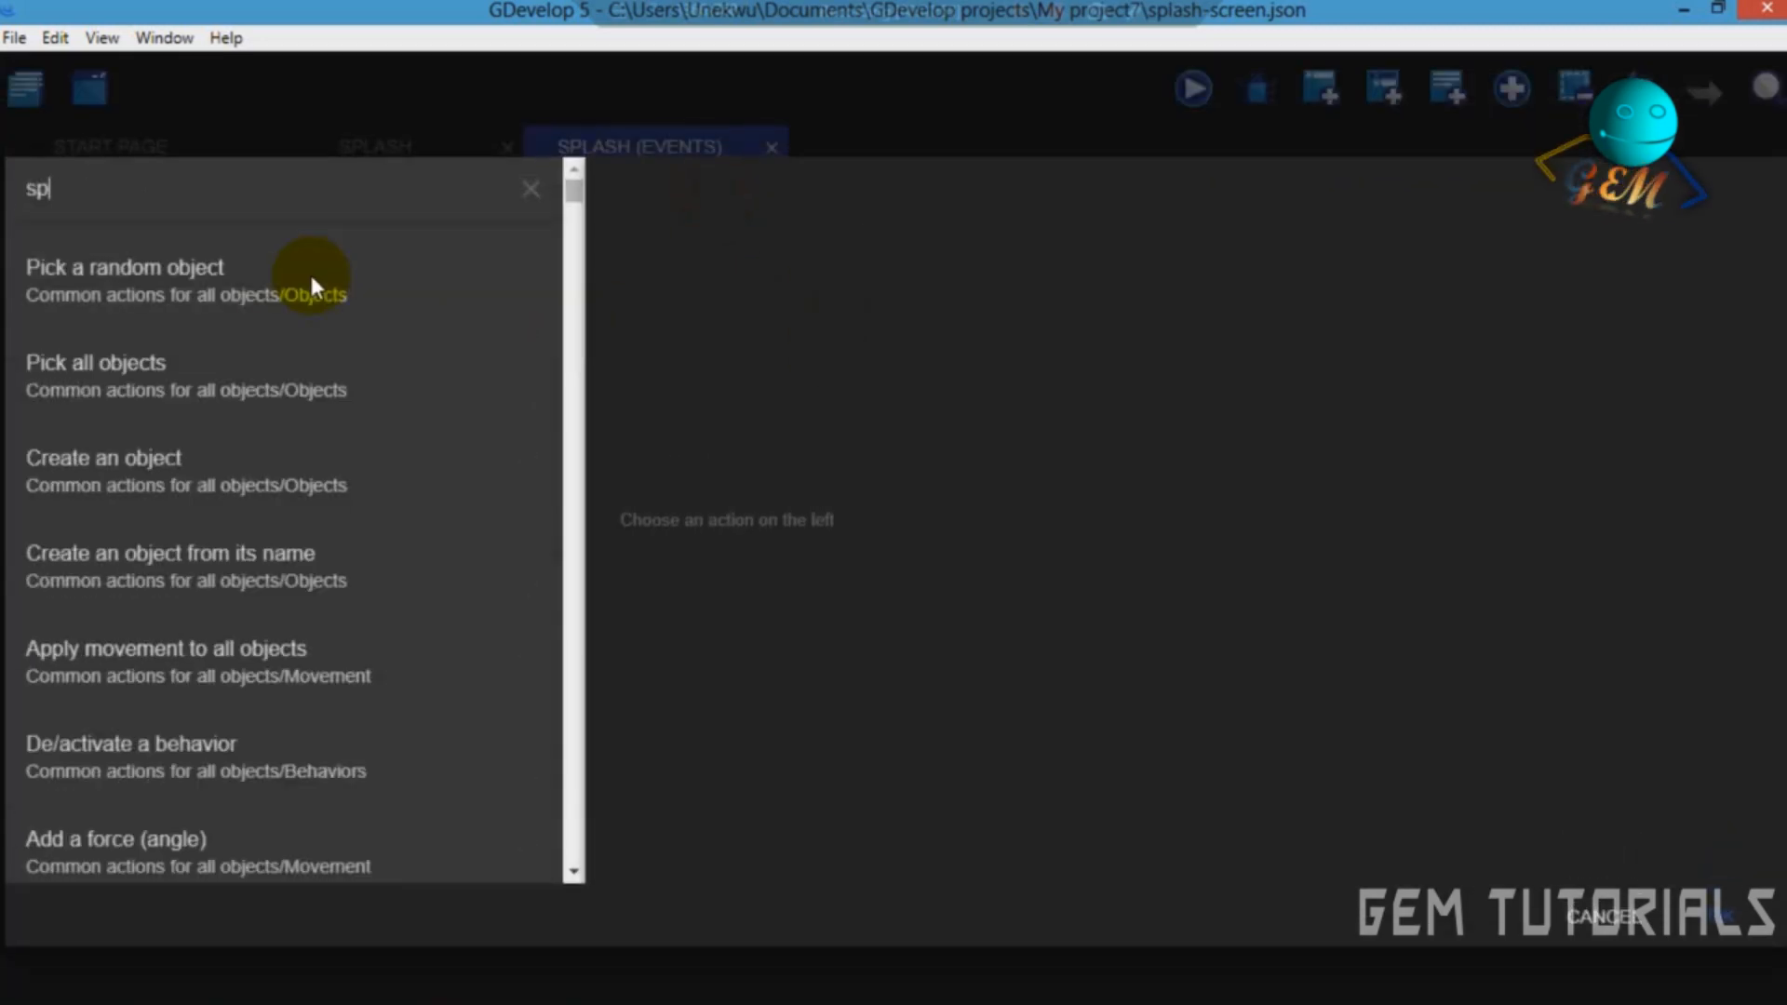
type("opa")
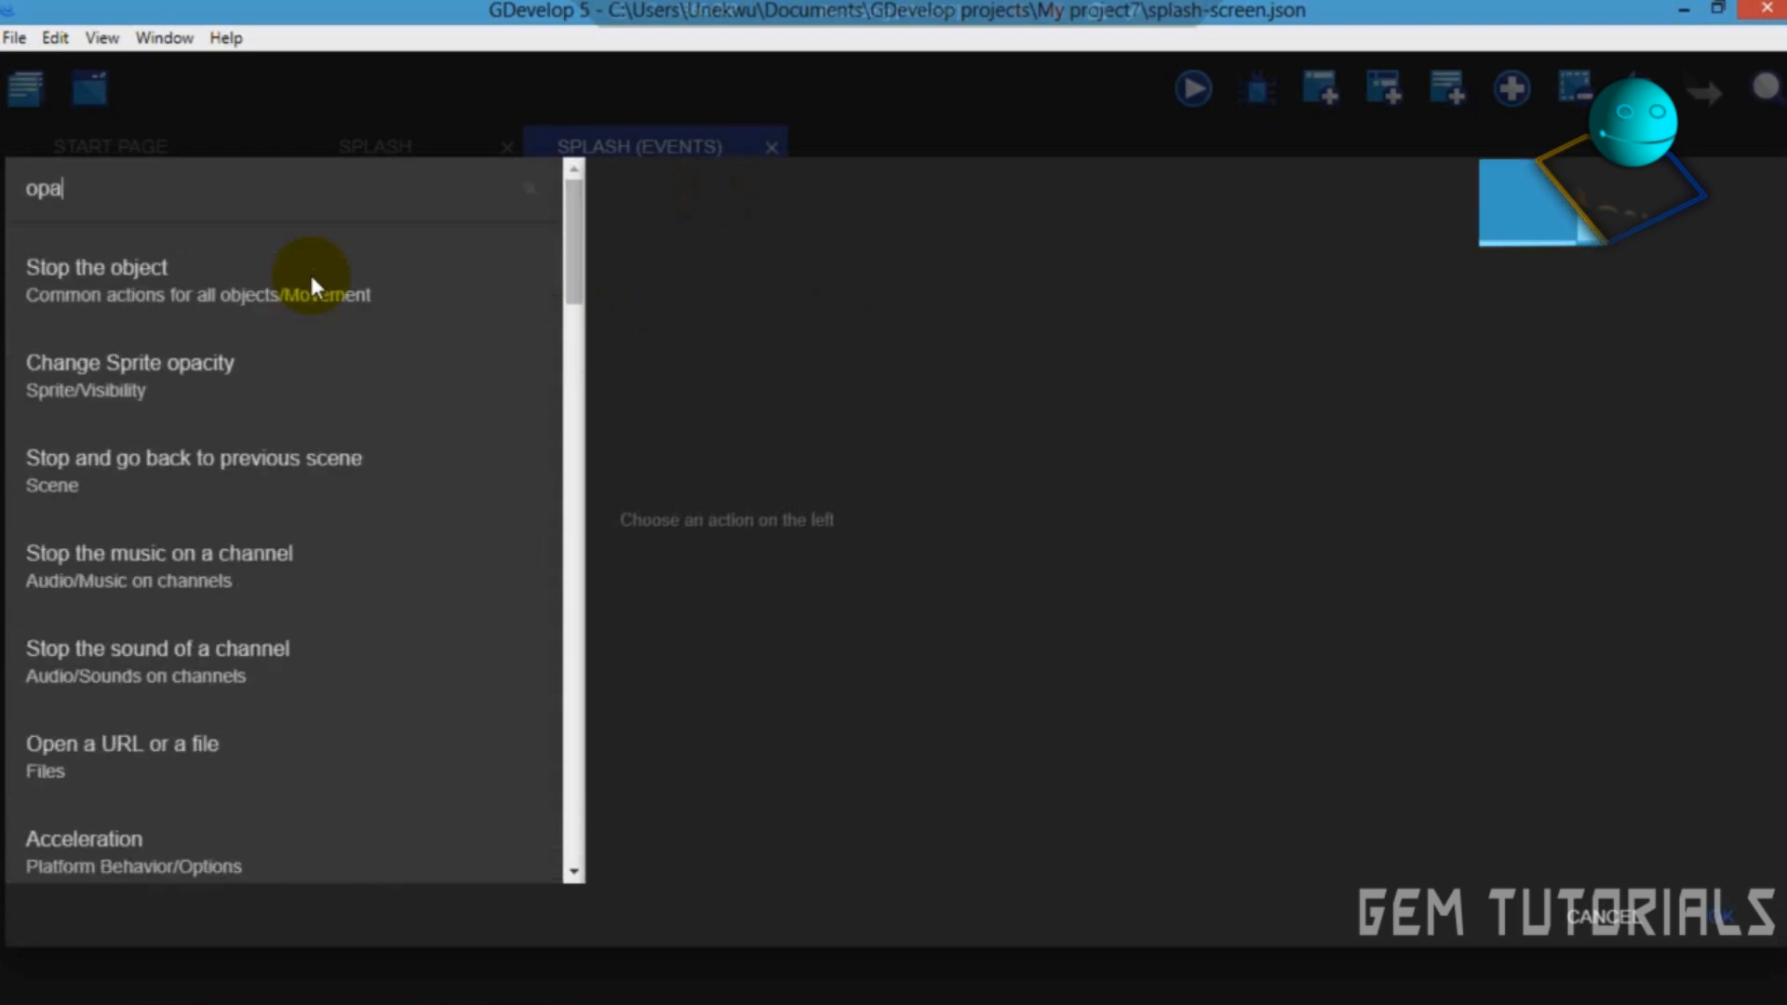
left_click(128, 267)
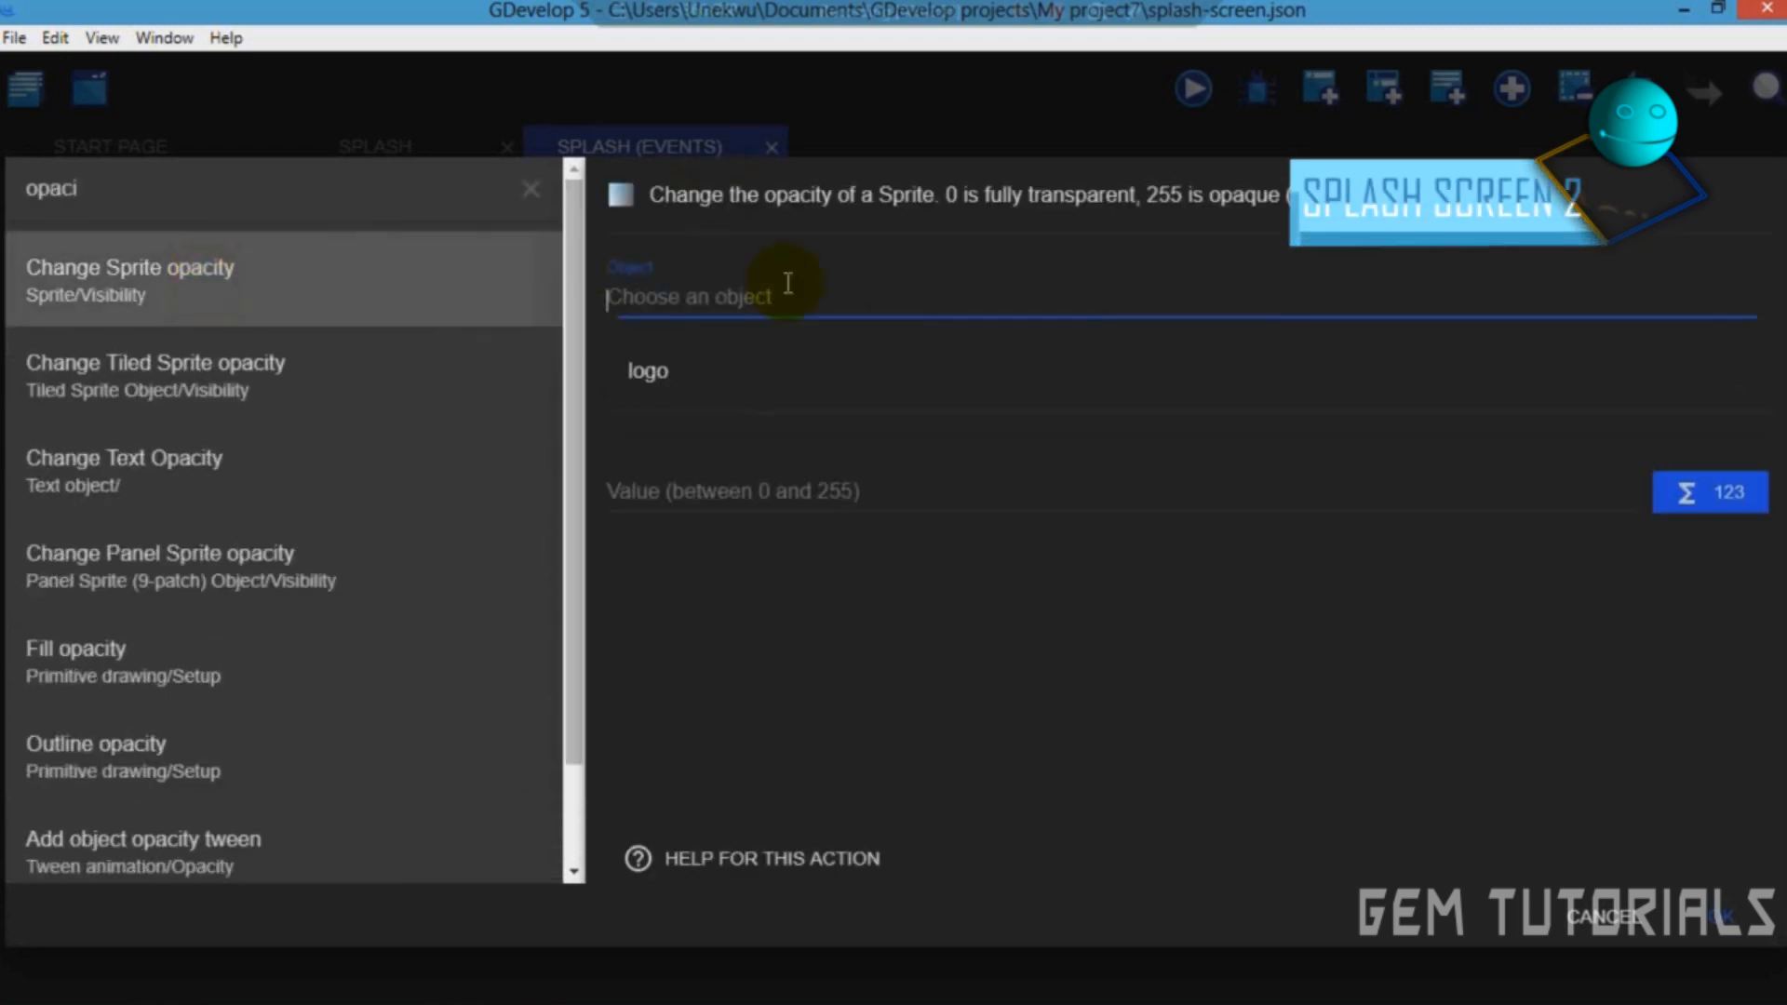
left_click(718, 370)
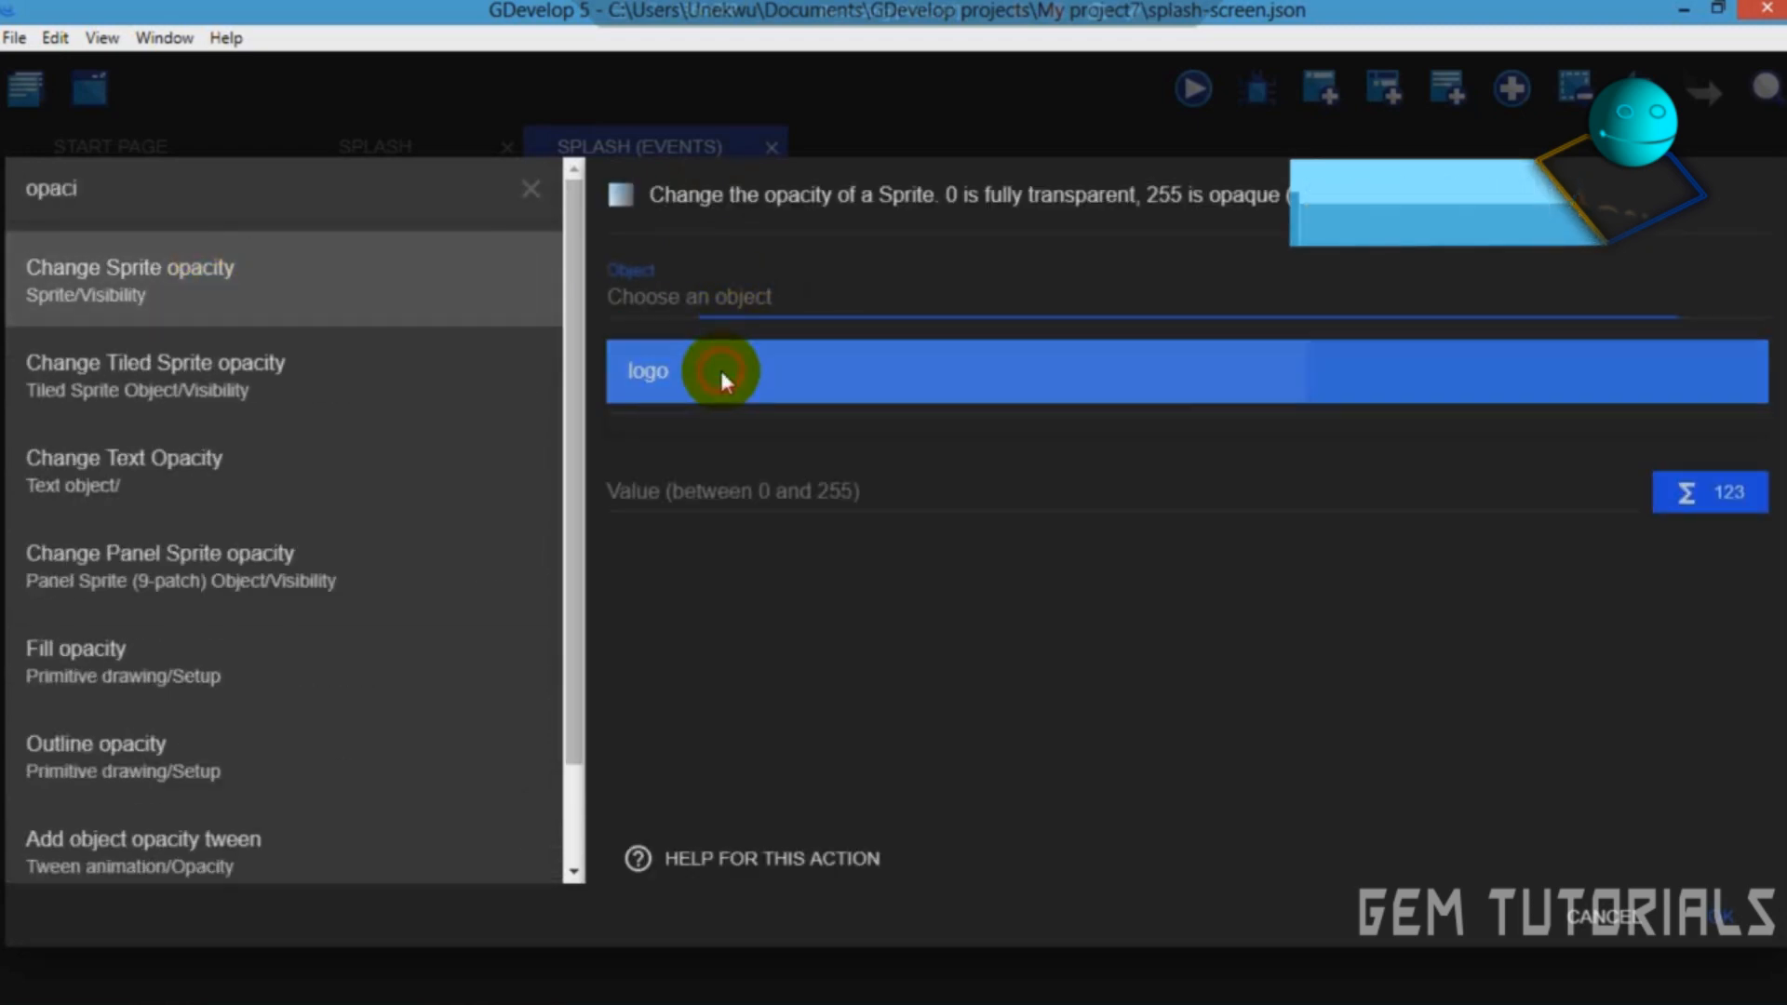
left_click(726, 371)
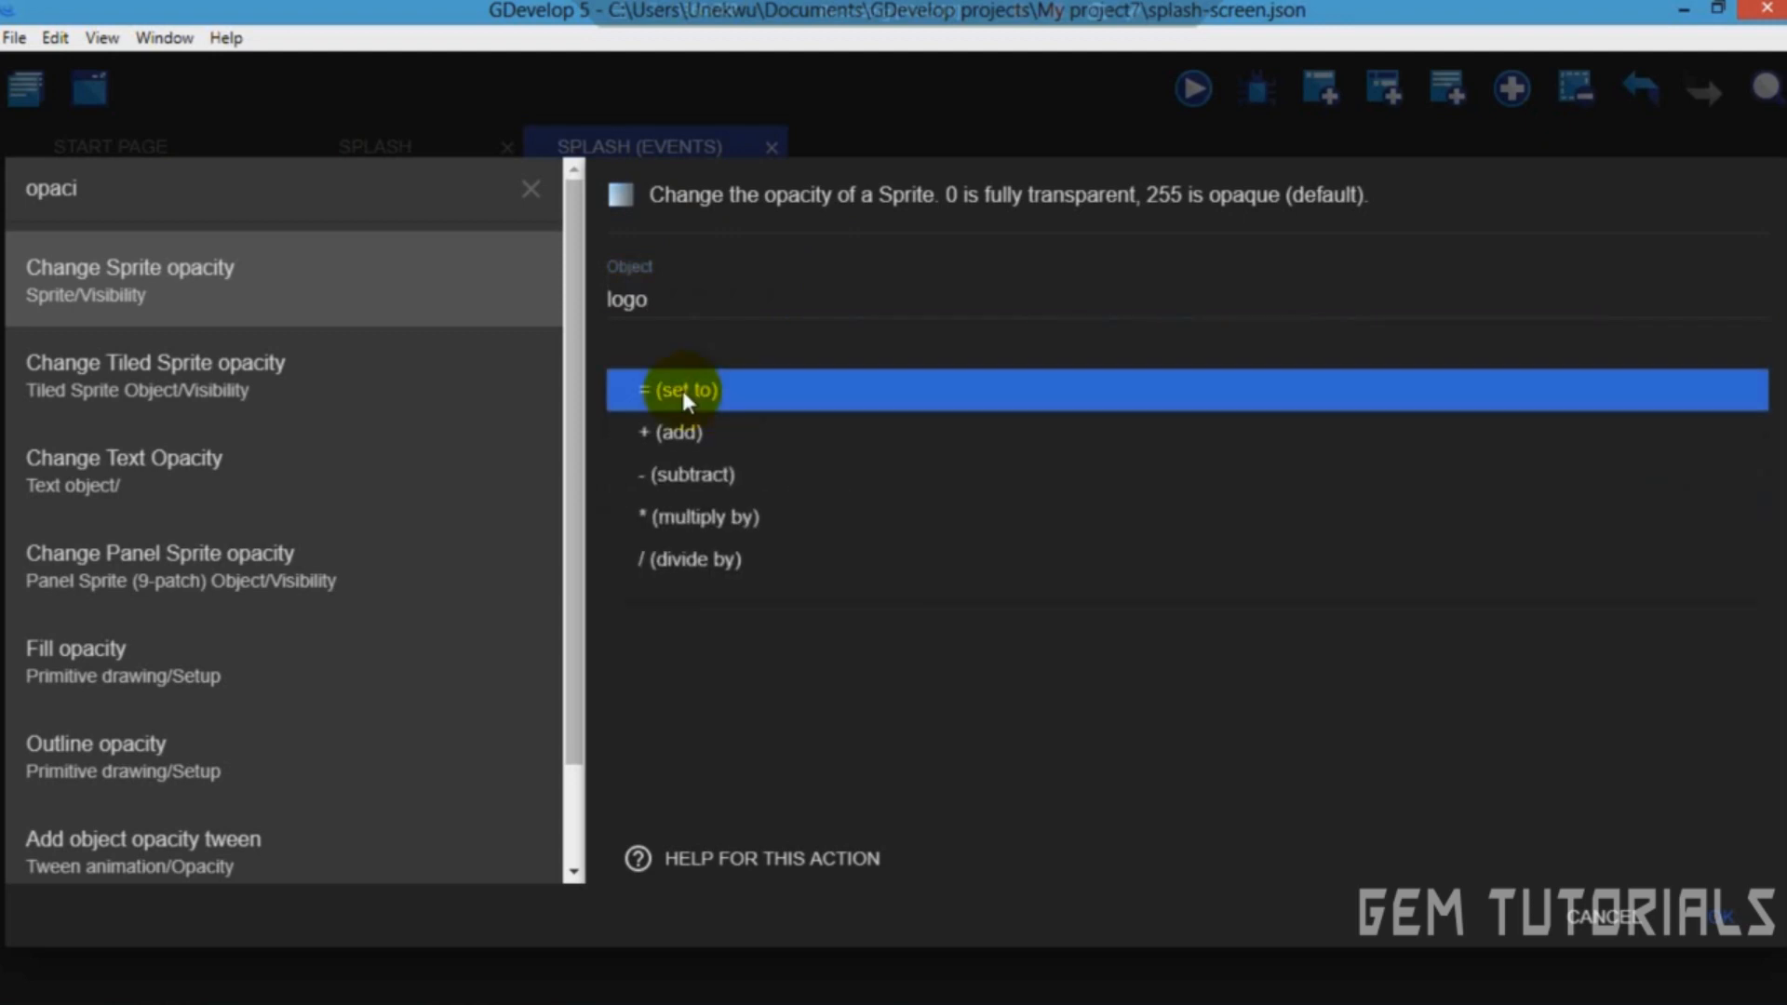
left_click(680, 390)
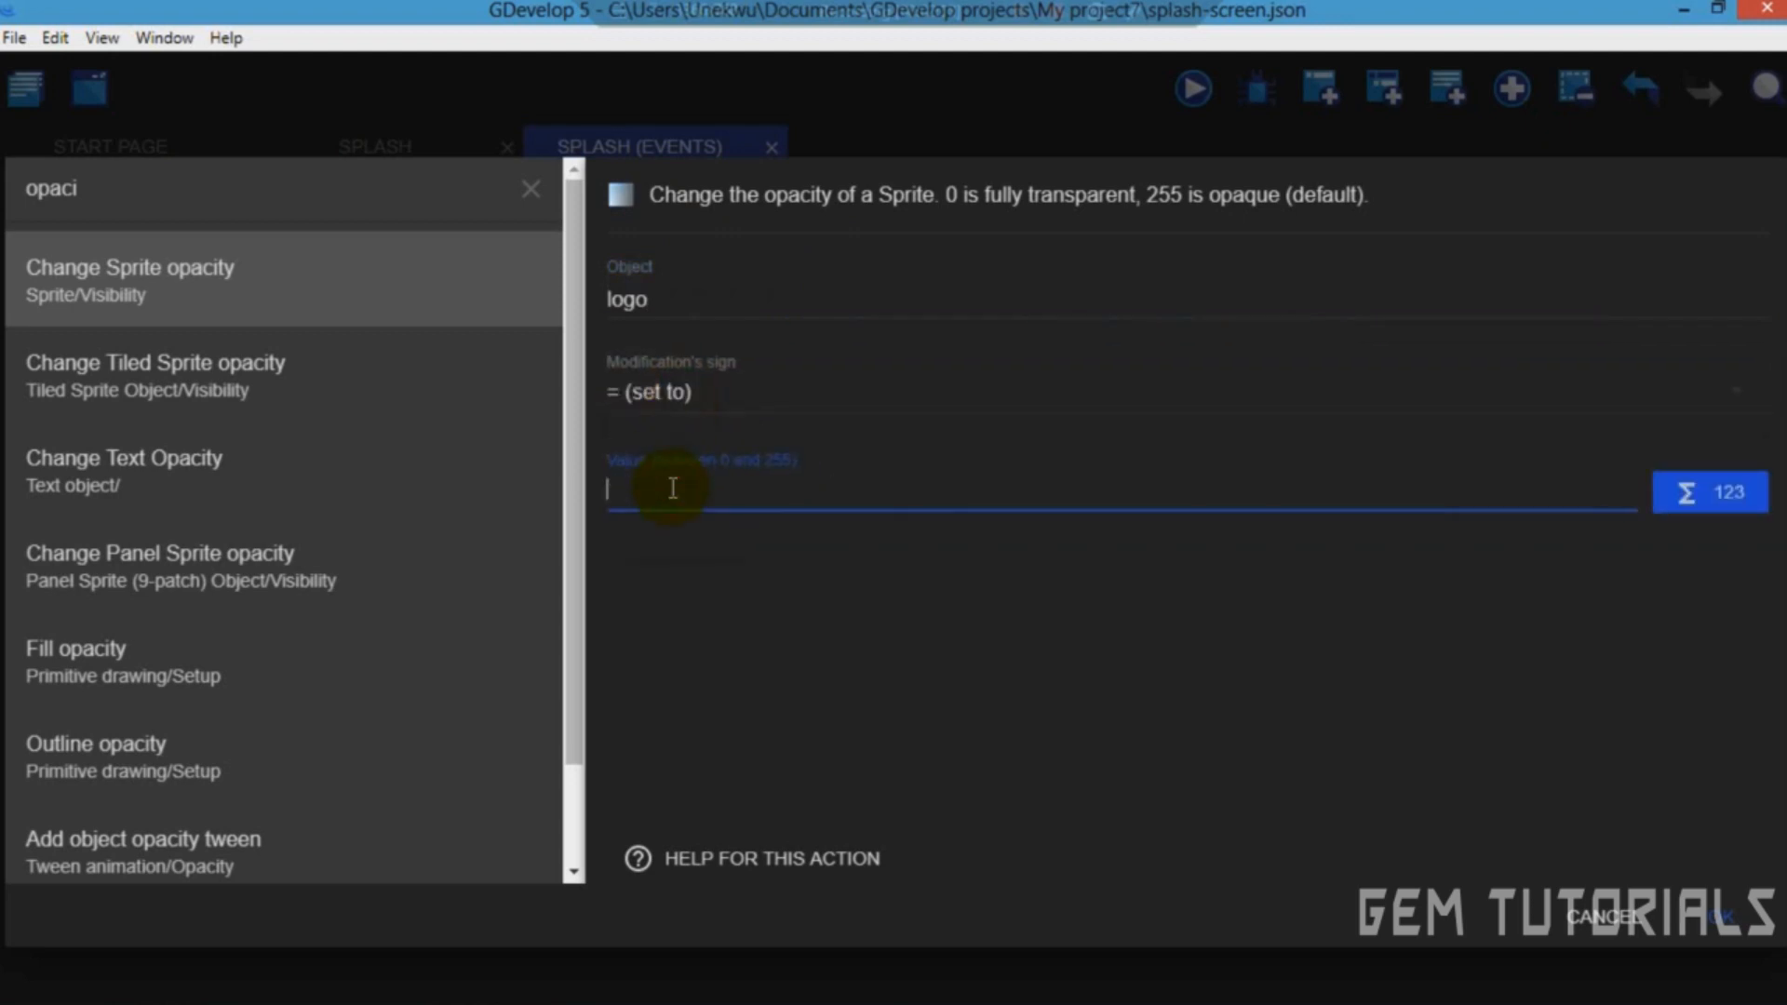
type("0")
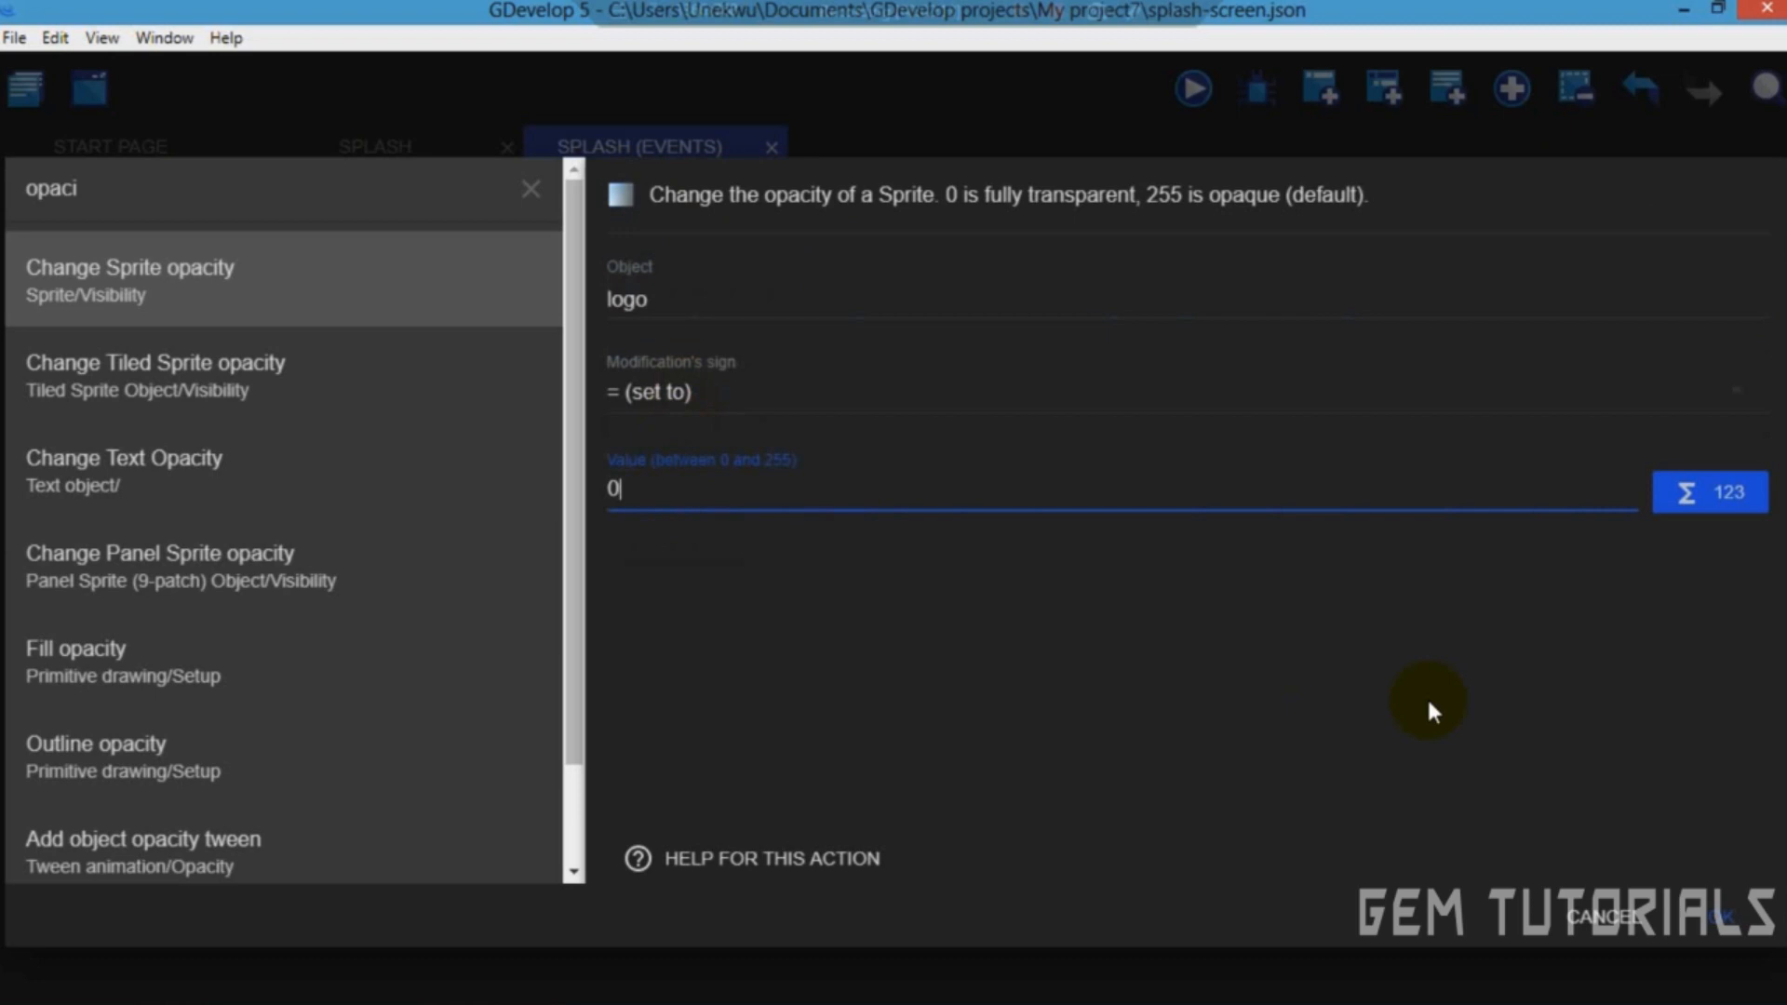
left_click(1720, 916)
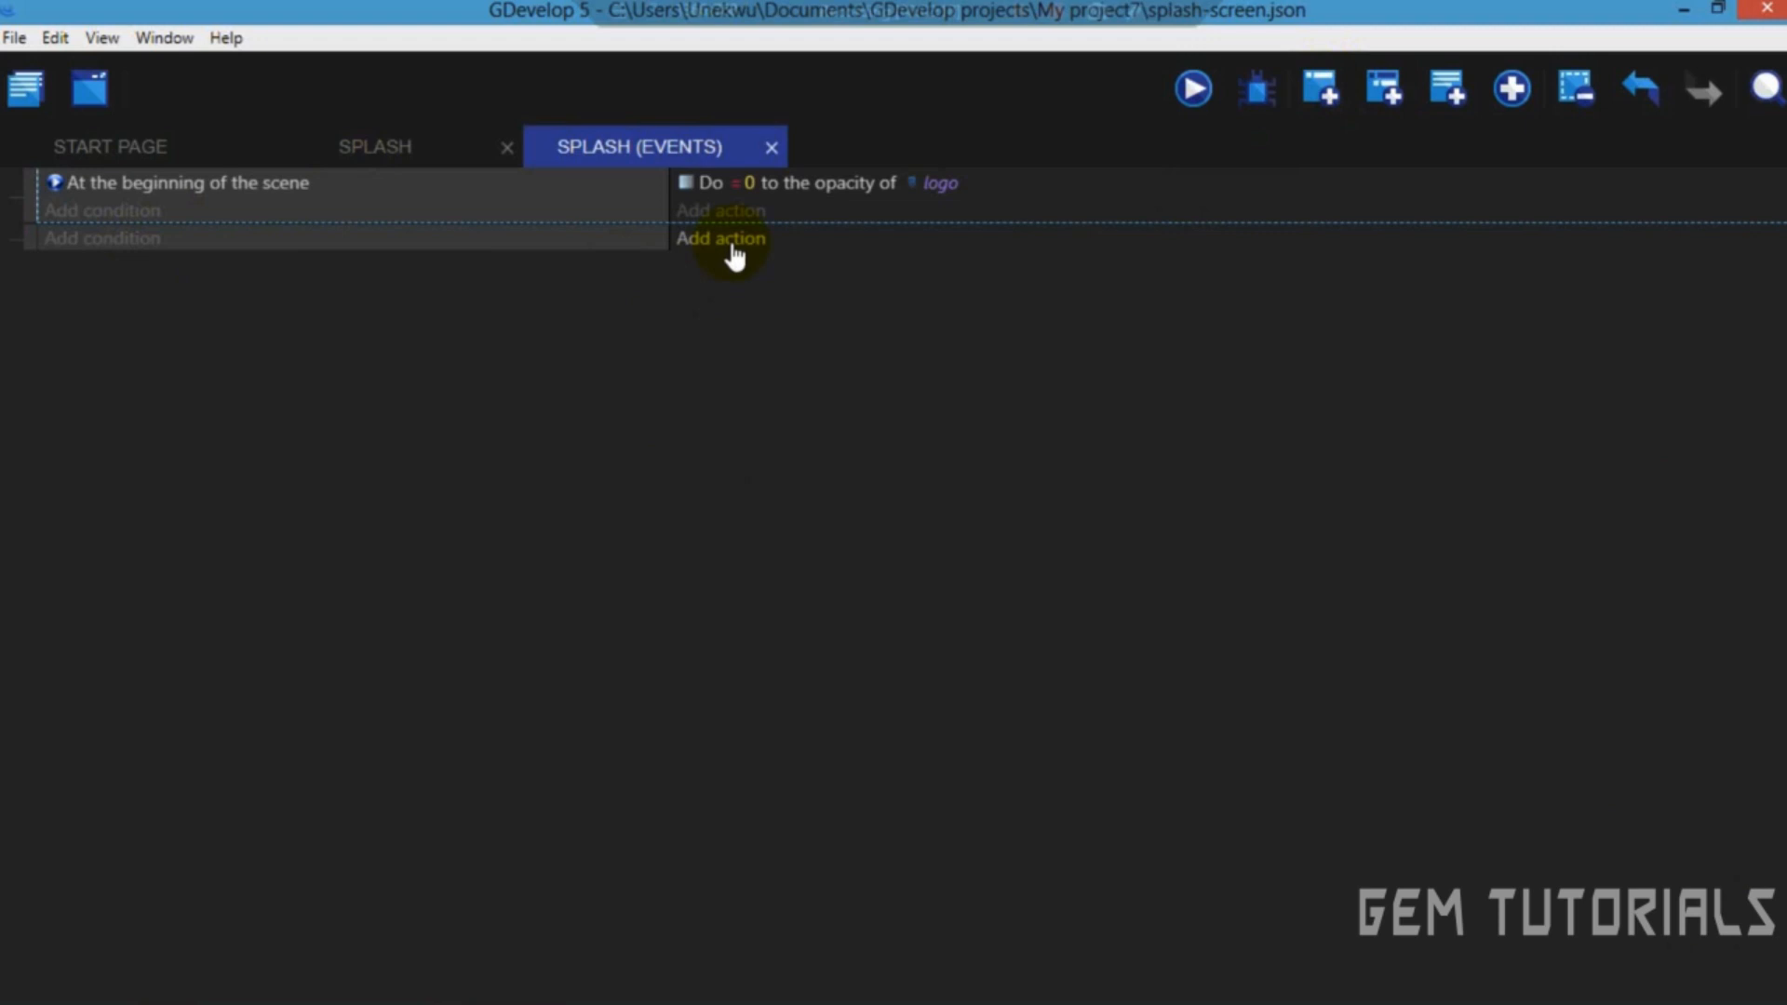
Give the empty event a Change Sprite opacity action adding TimeDelta()*15 to logo.
left_click(721, 238)
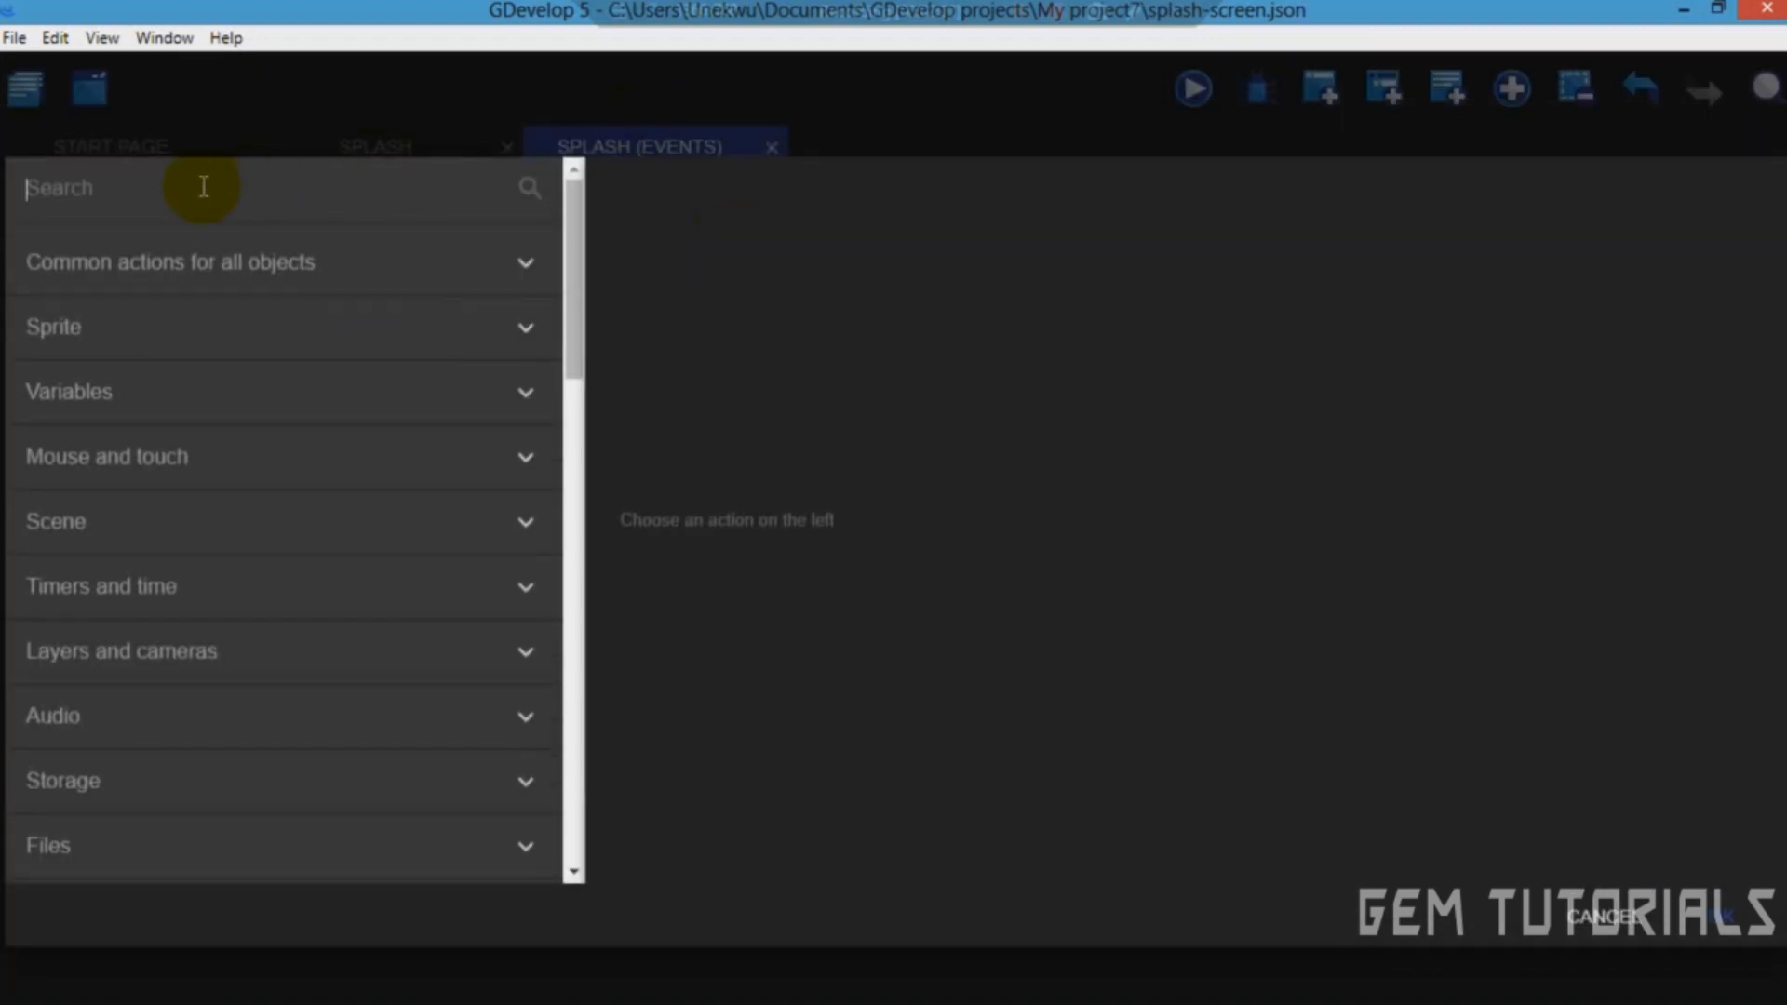
type("opa")
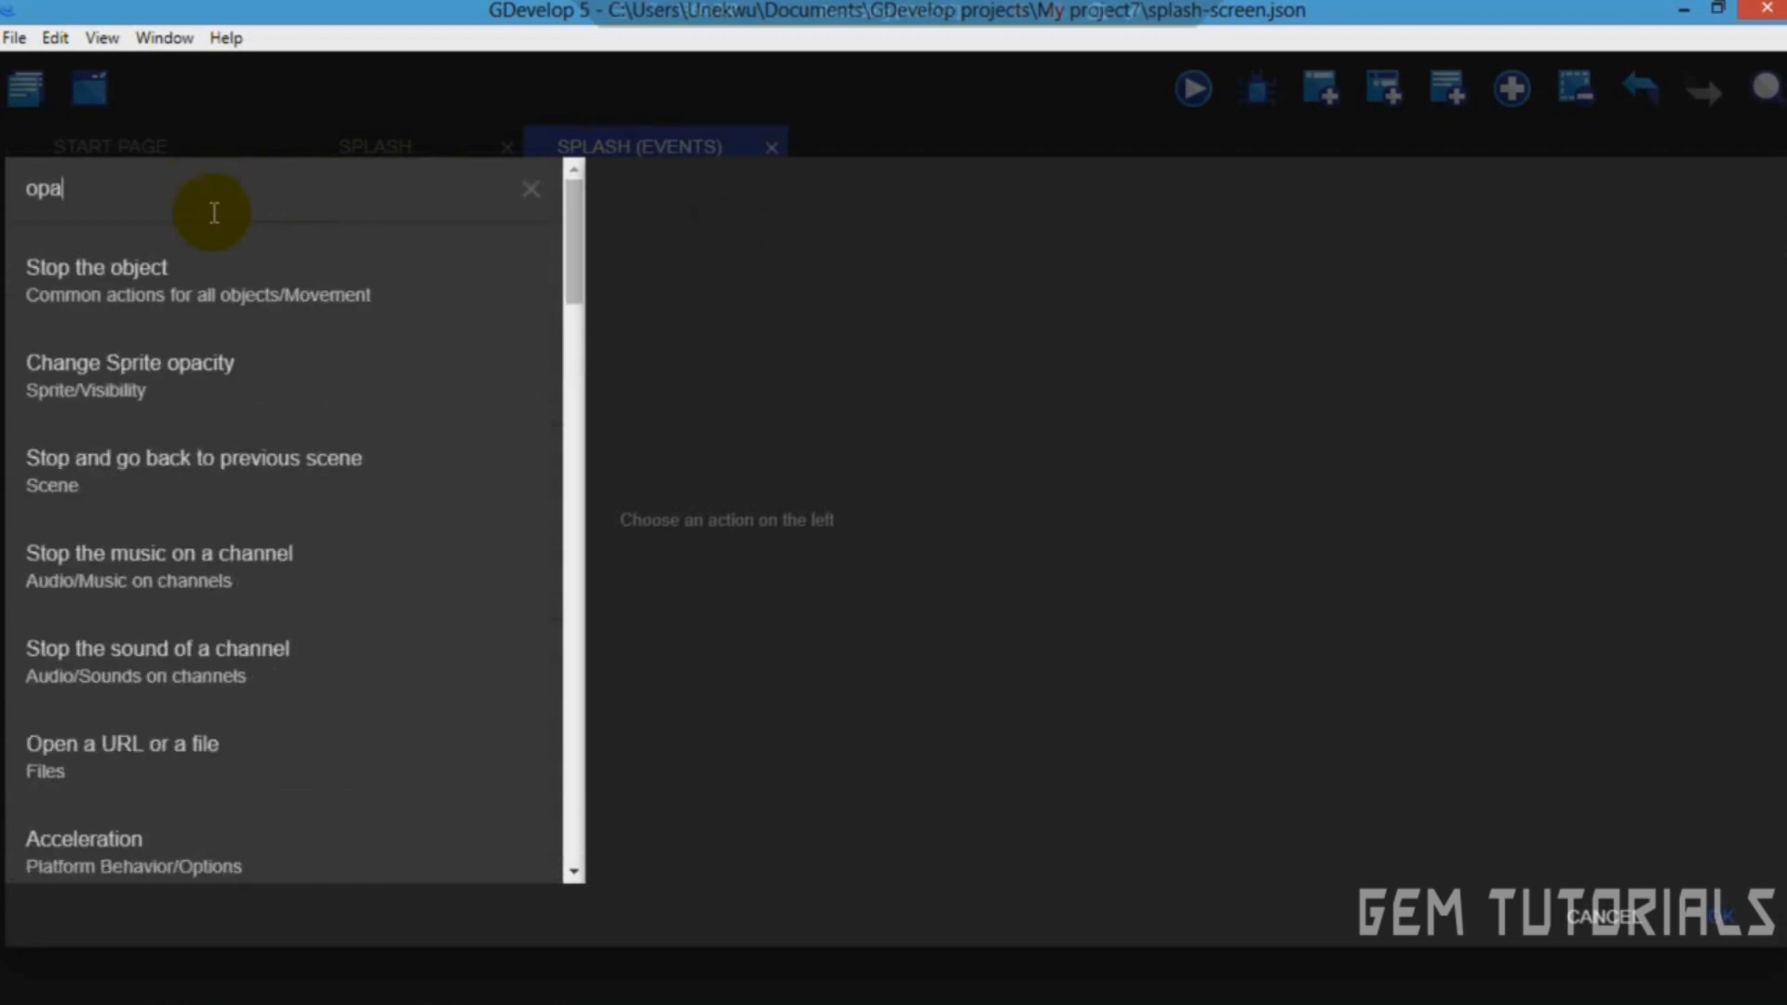
left_click(130, 362)
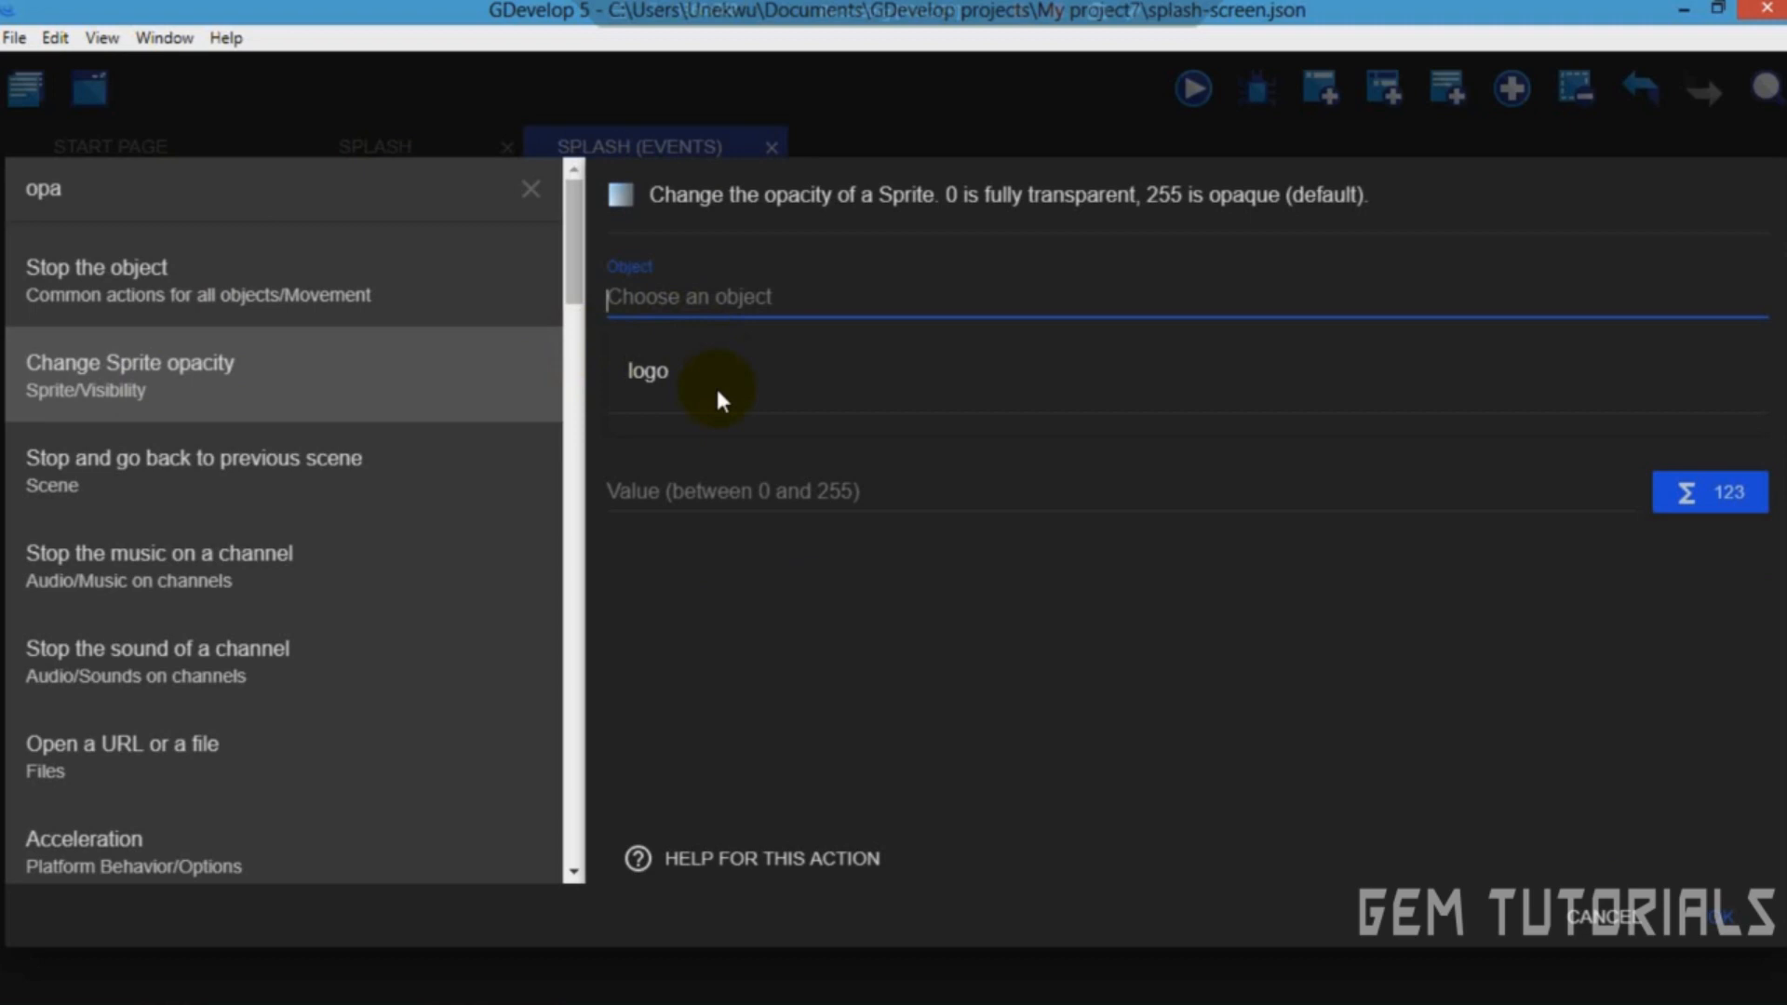
left_click(647, 371)
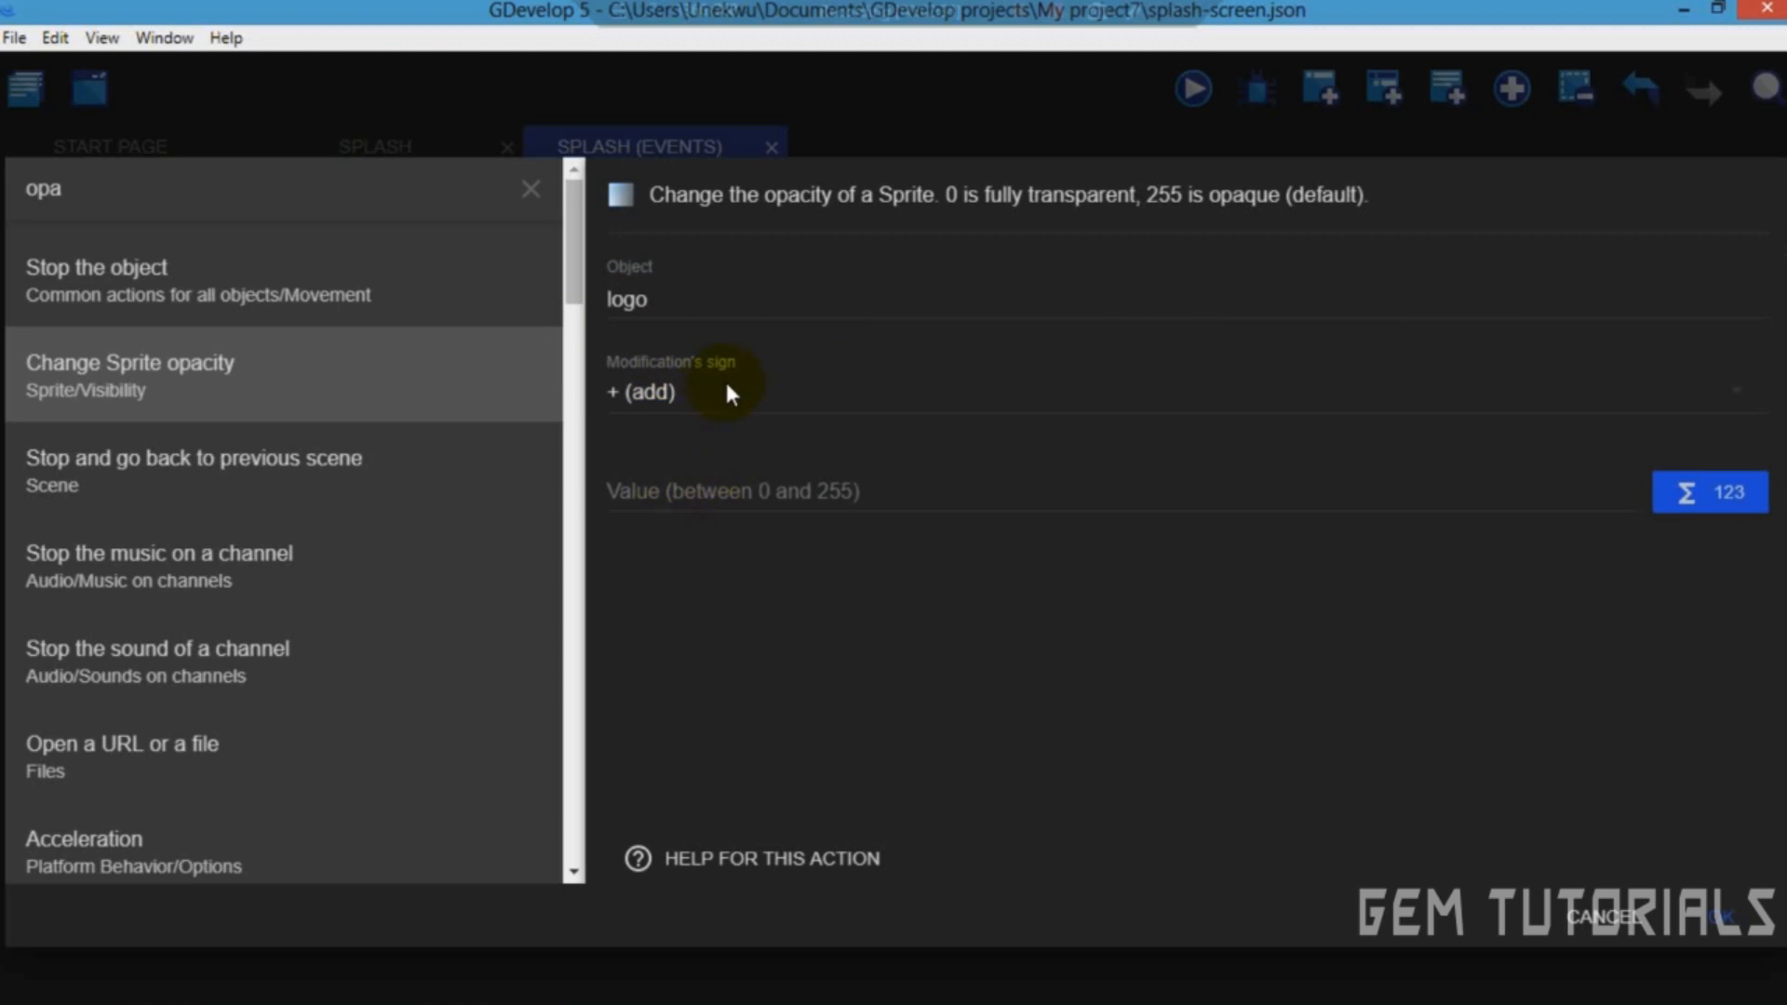
left_click(701, 491)
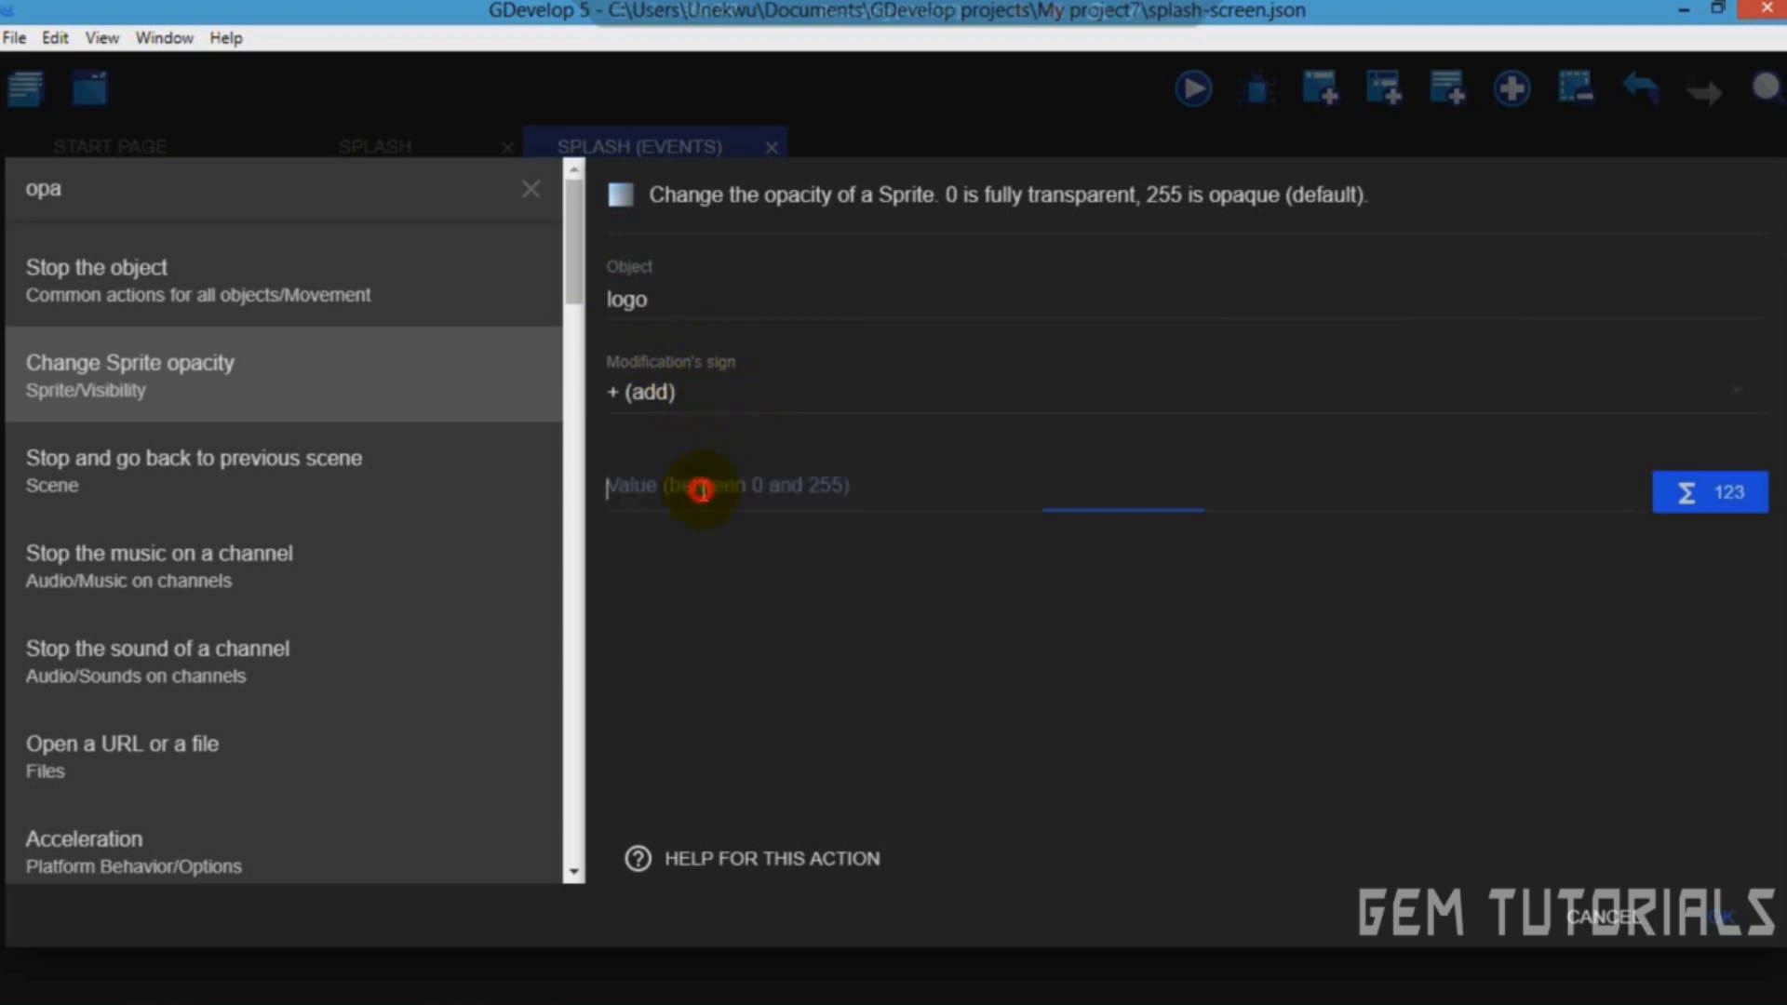
type("TimeDelta()*15")
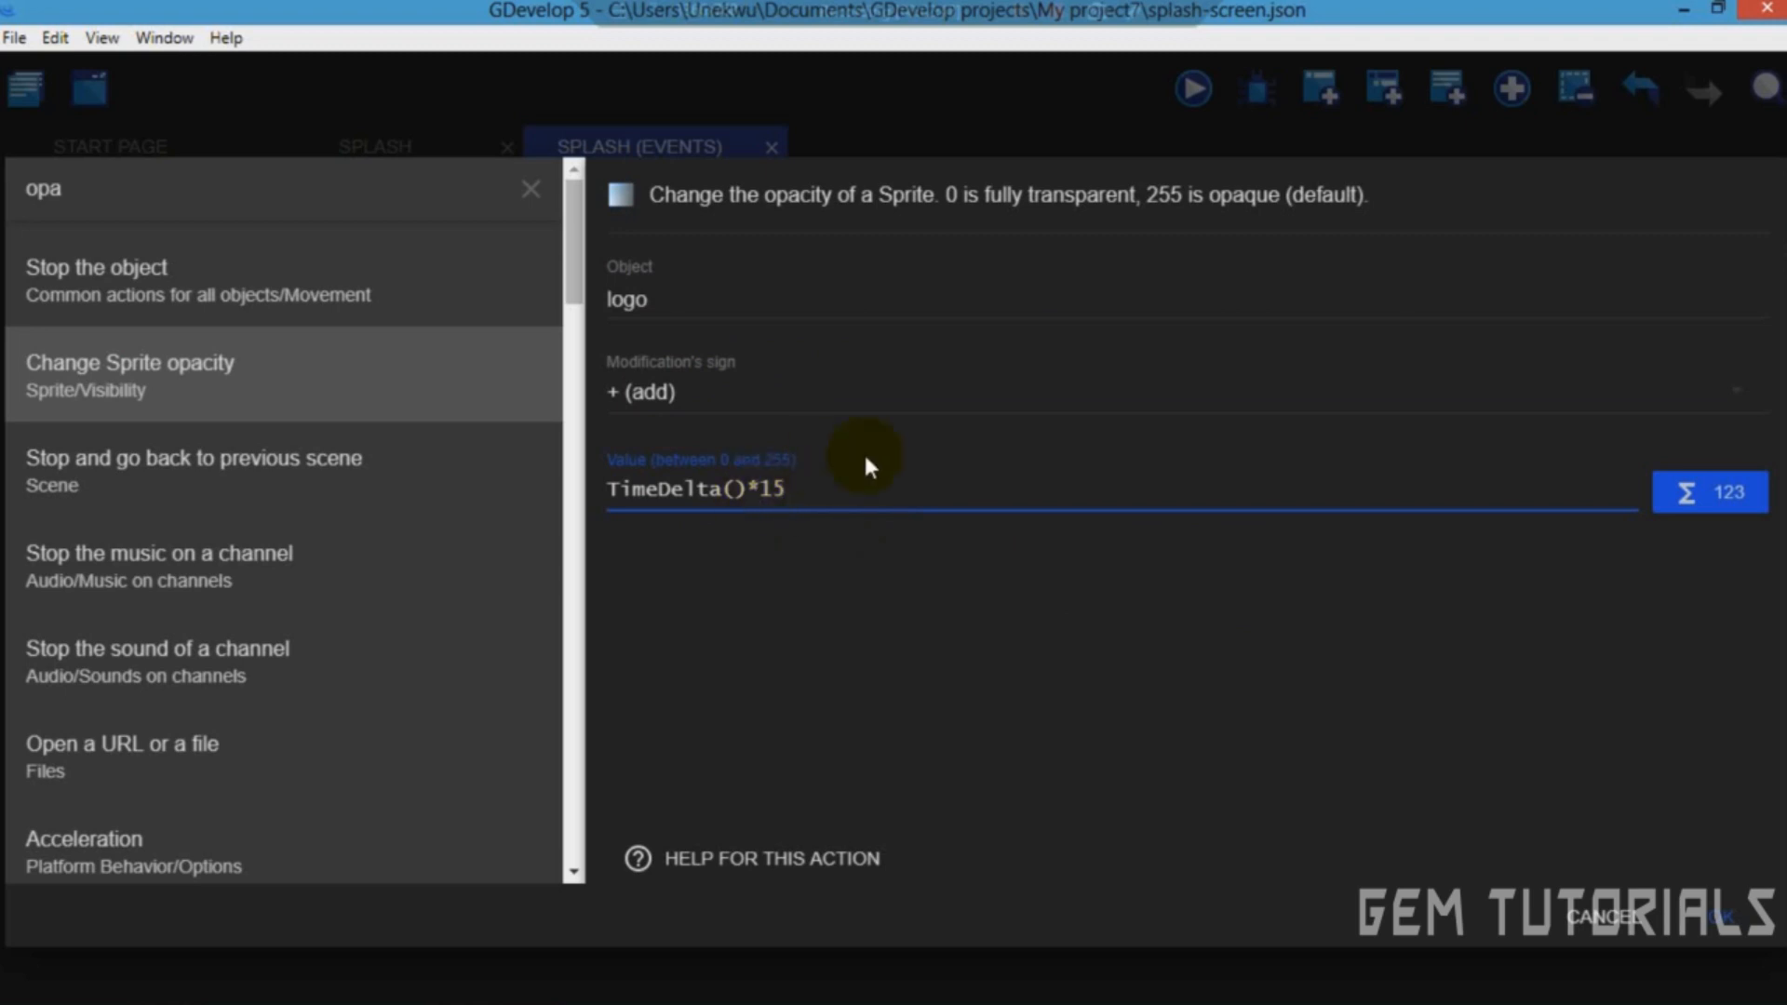
left_click(1720, 916)
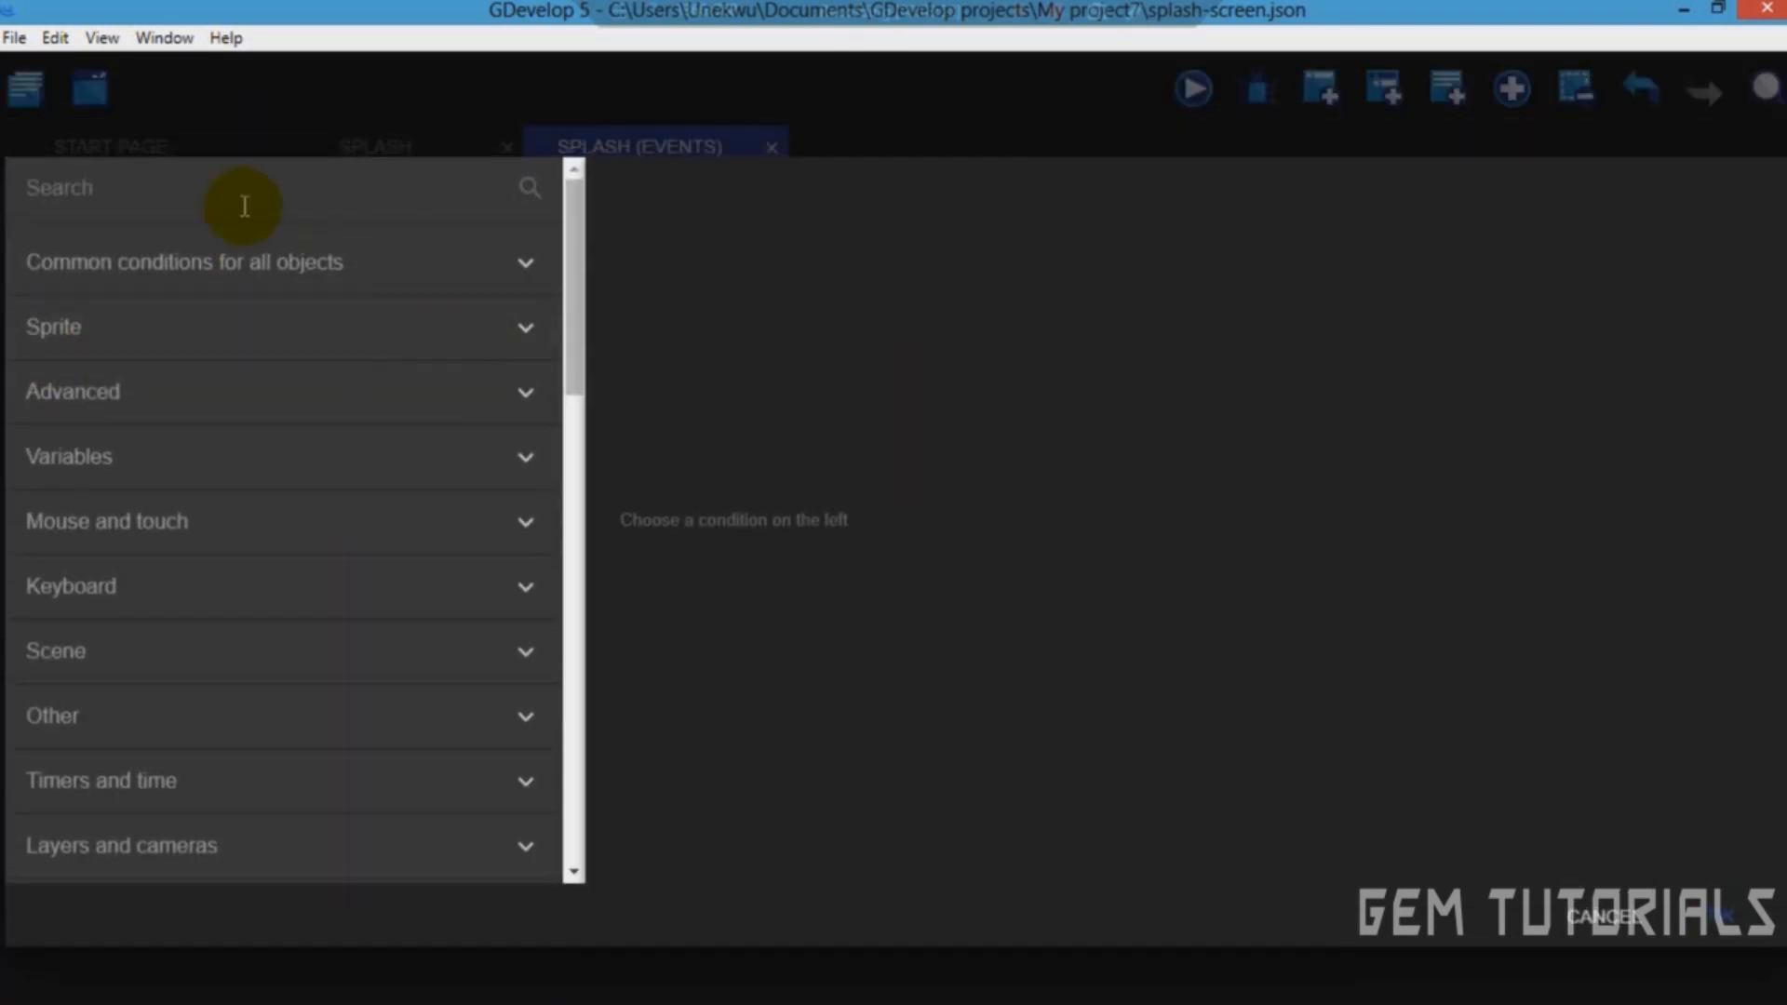
Add a Sprite opacity condition testing whether logo's opacity is at least 100.
type("opacity")
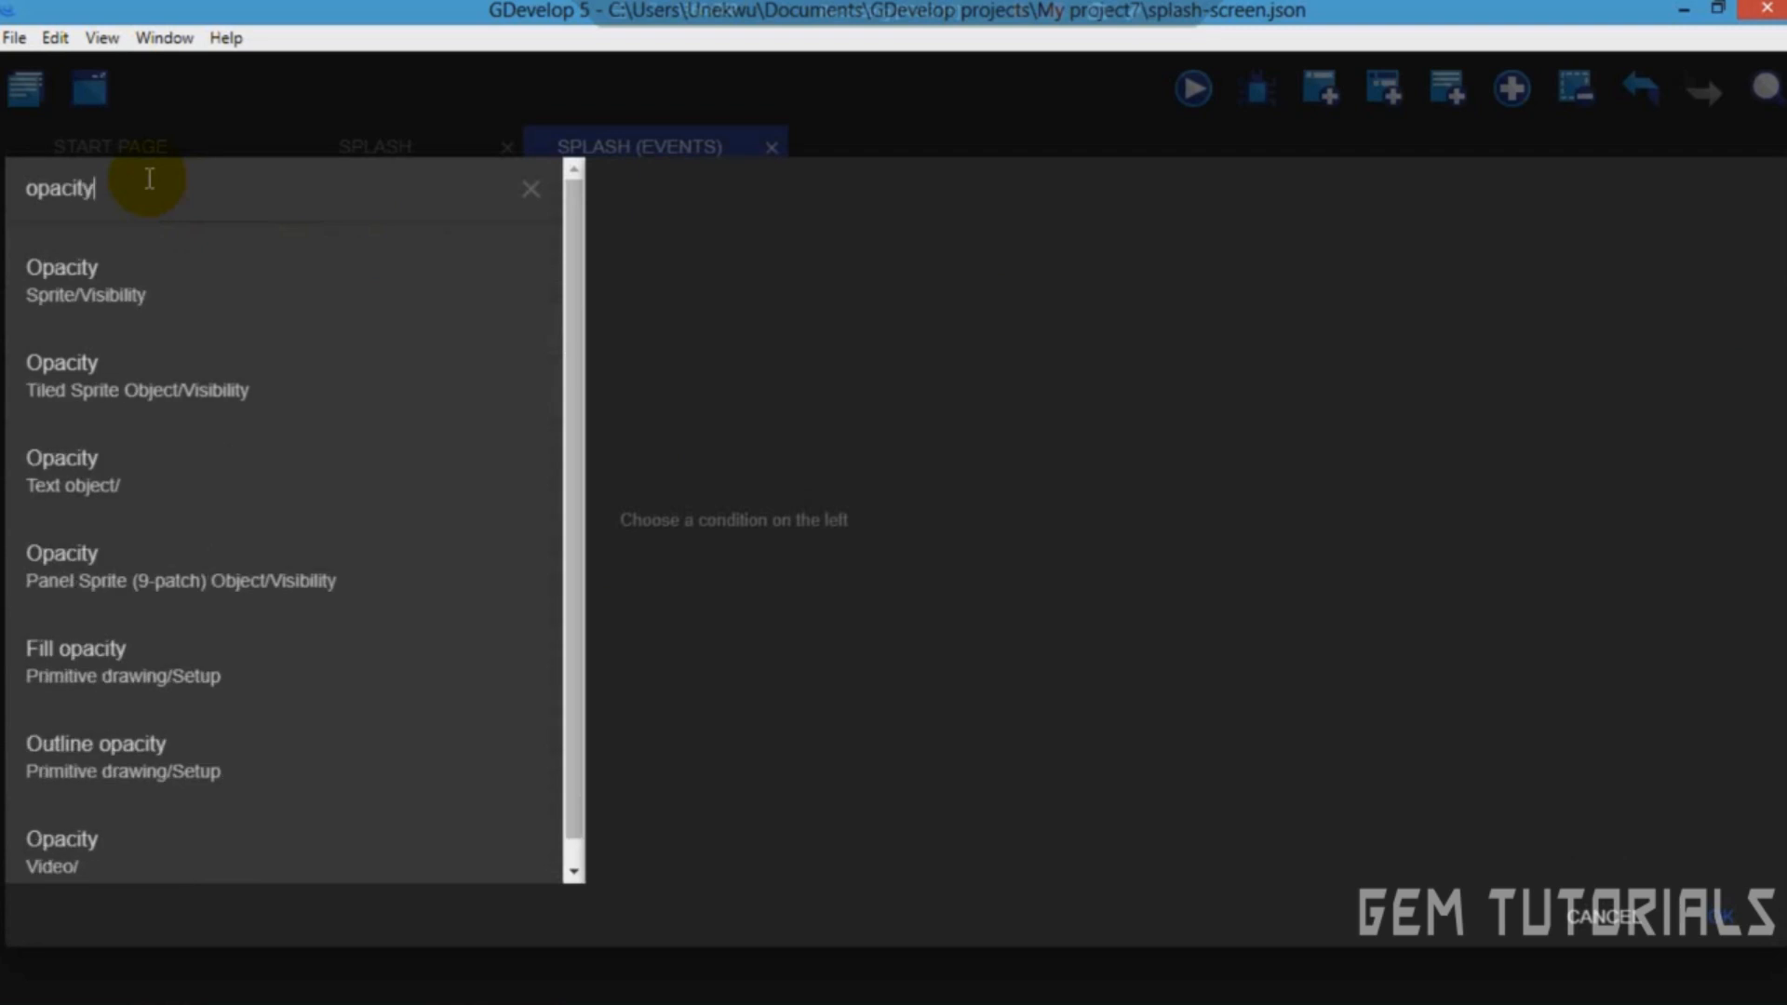
left_click(85, 279)
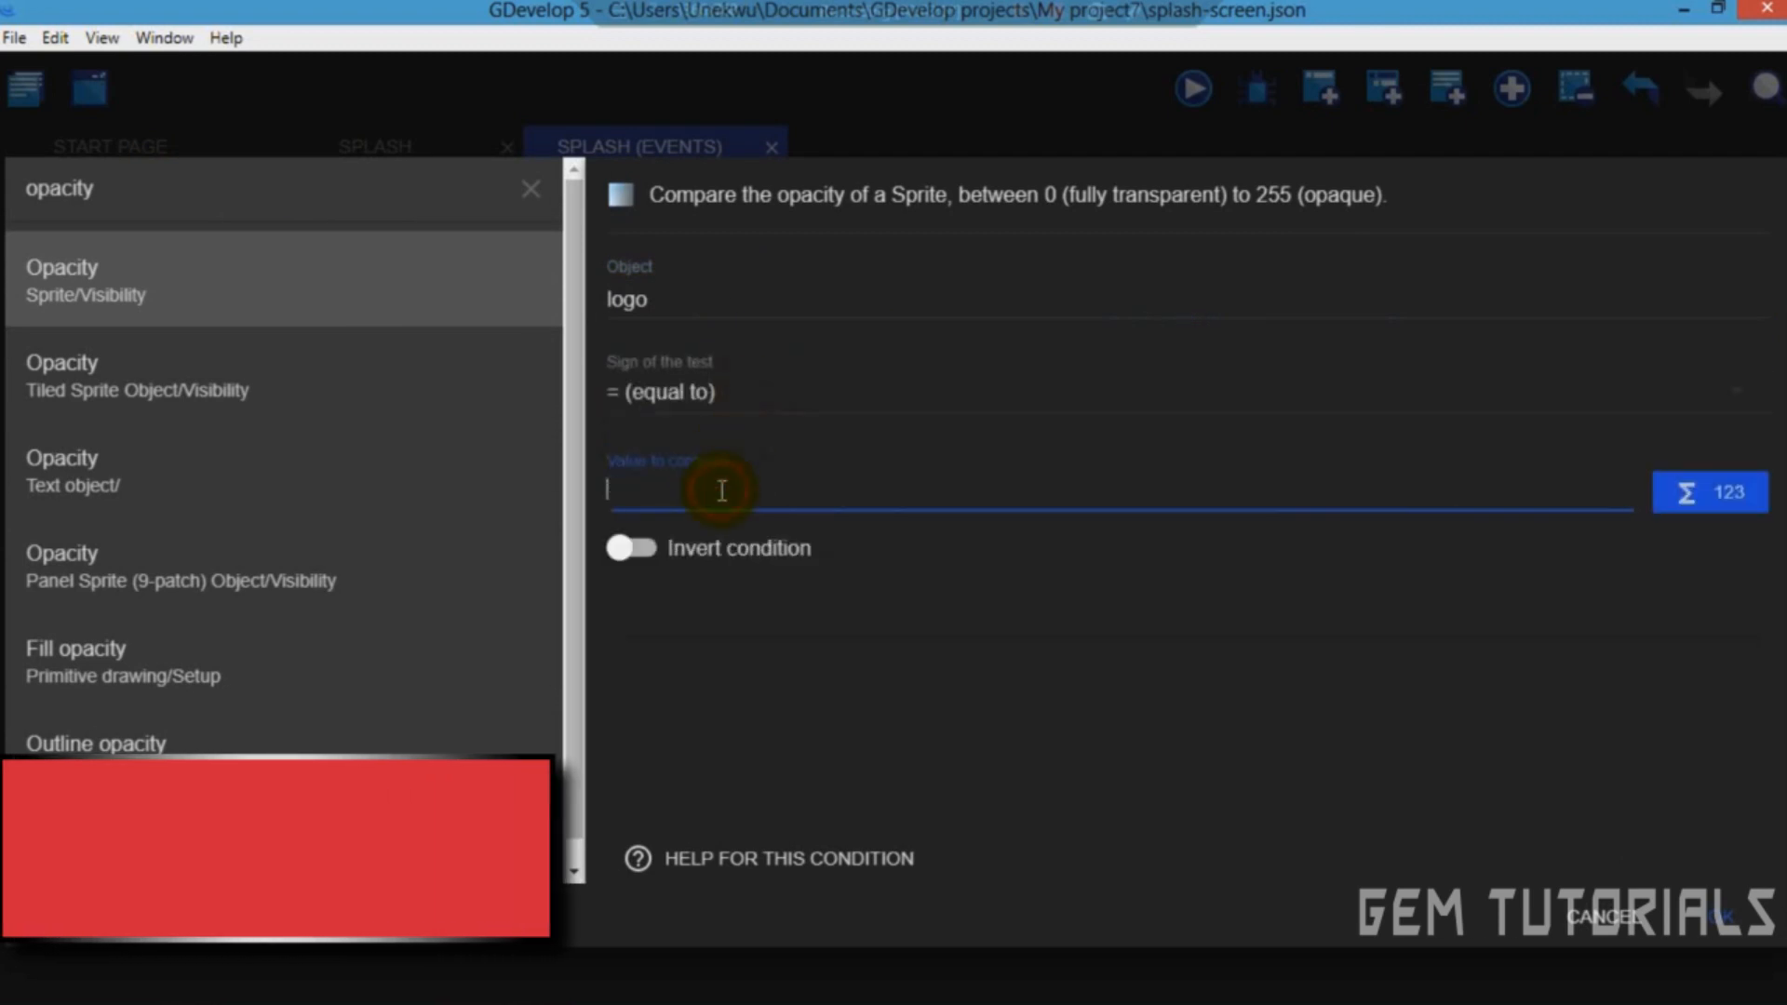
type("100")
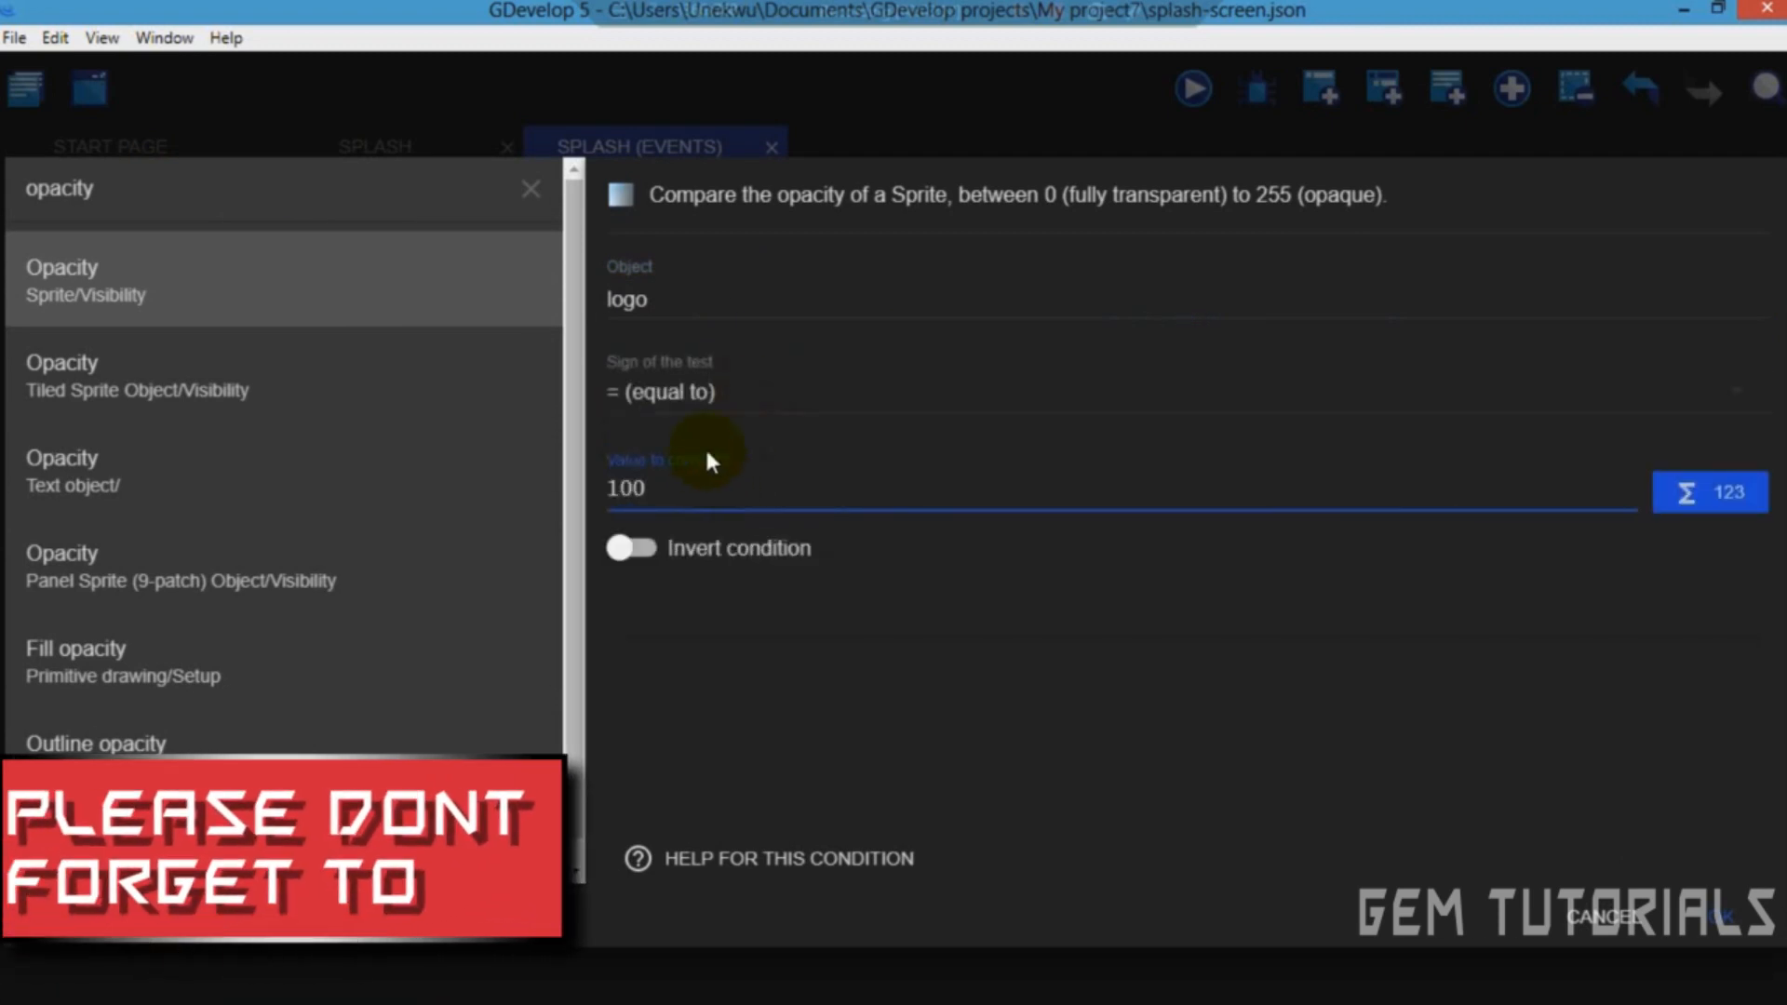
left_click(661, 391)
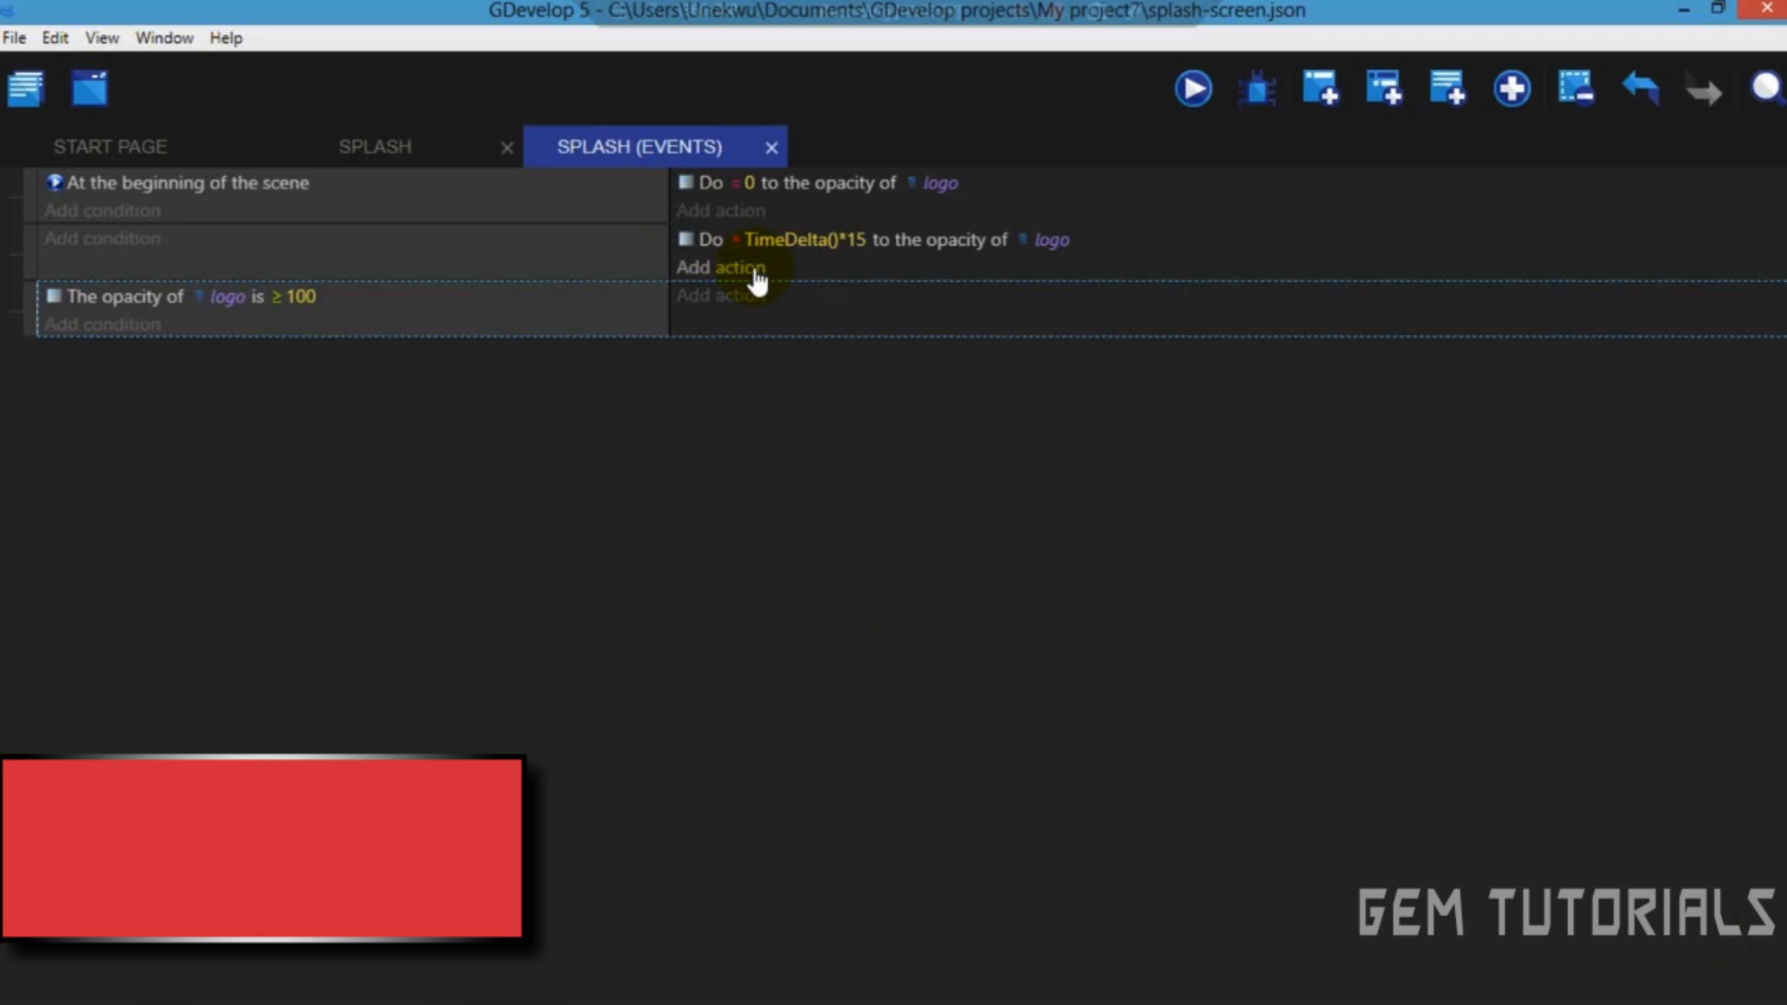
Add a Change the scene action to the opacity event targeting "scene2".
left_click(720, 267)
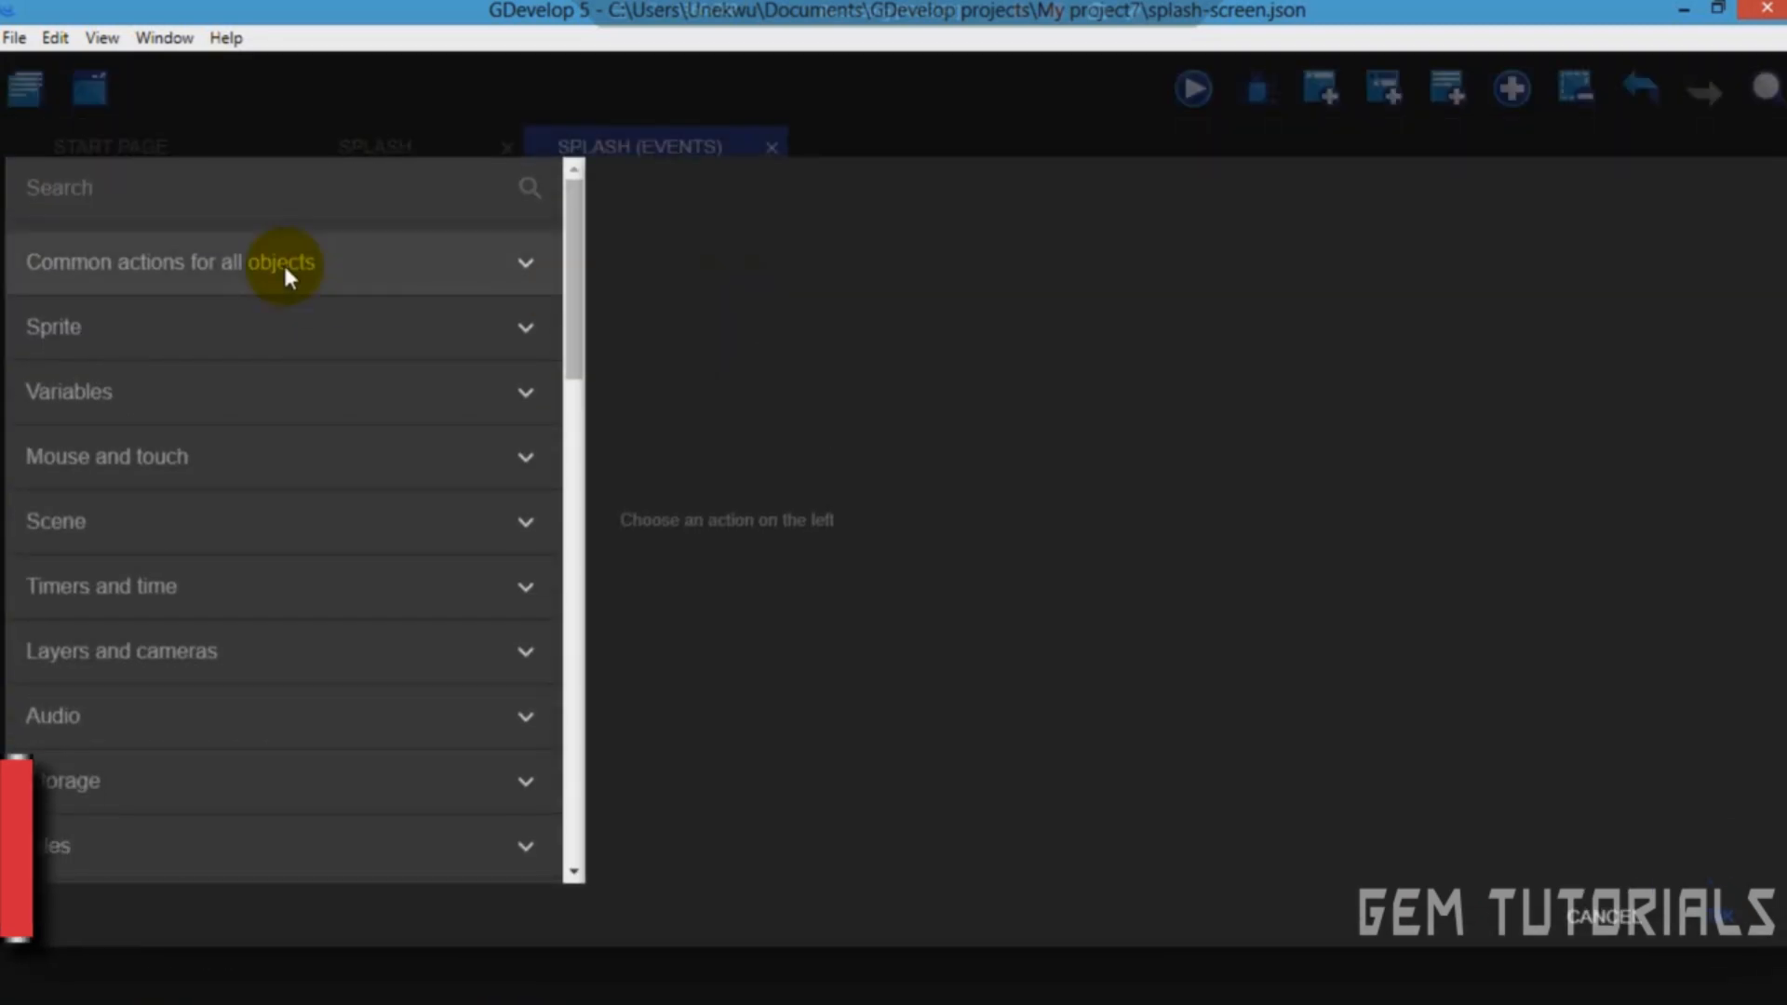
type("change")
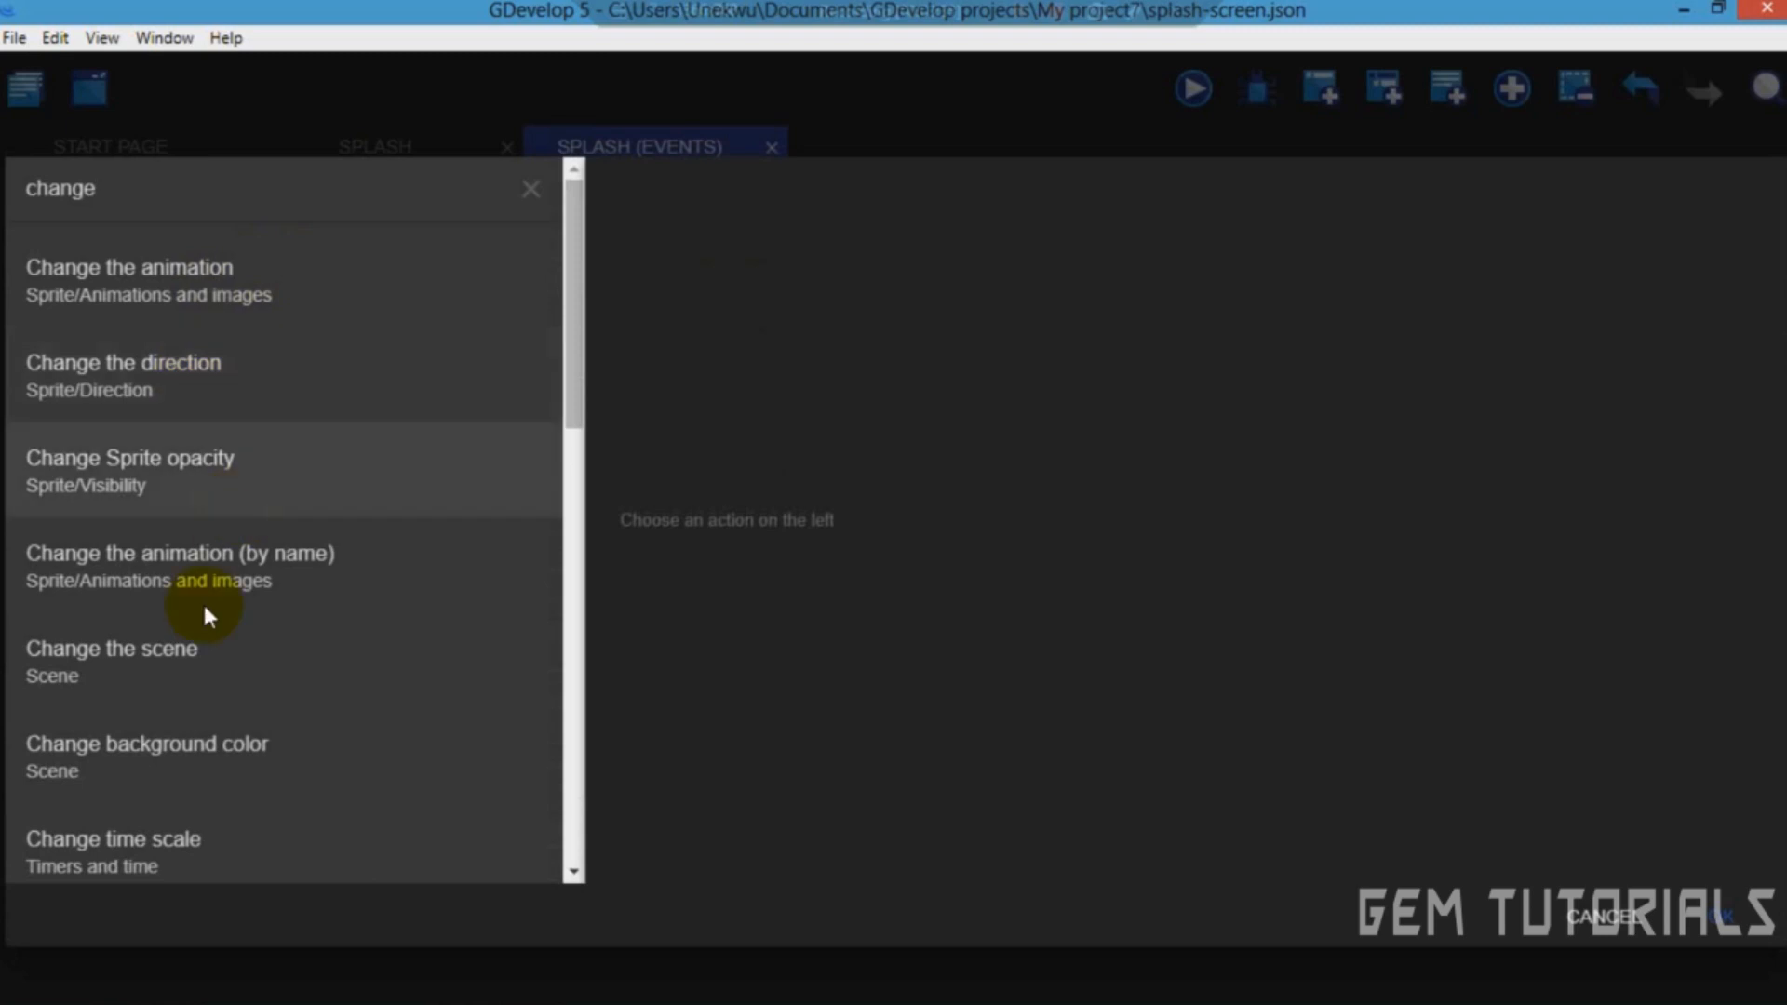
left_click(110, 648)
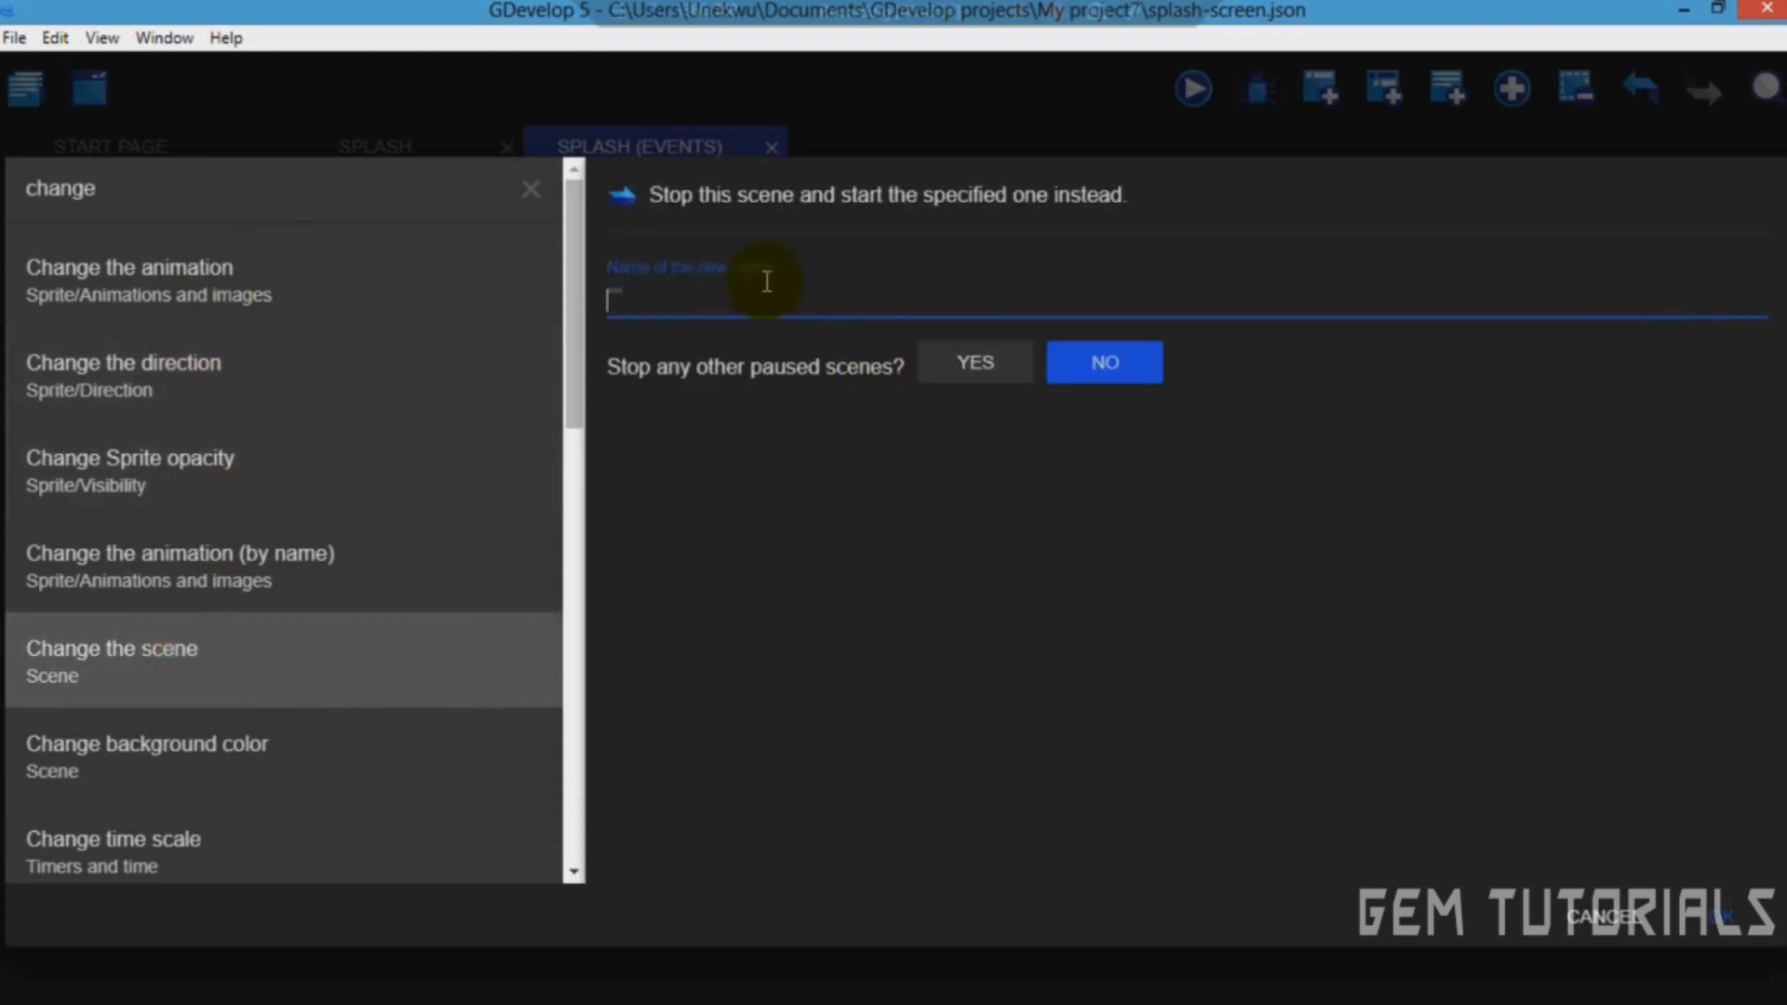
type("\"sc")
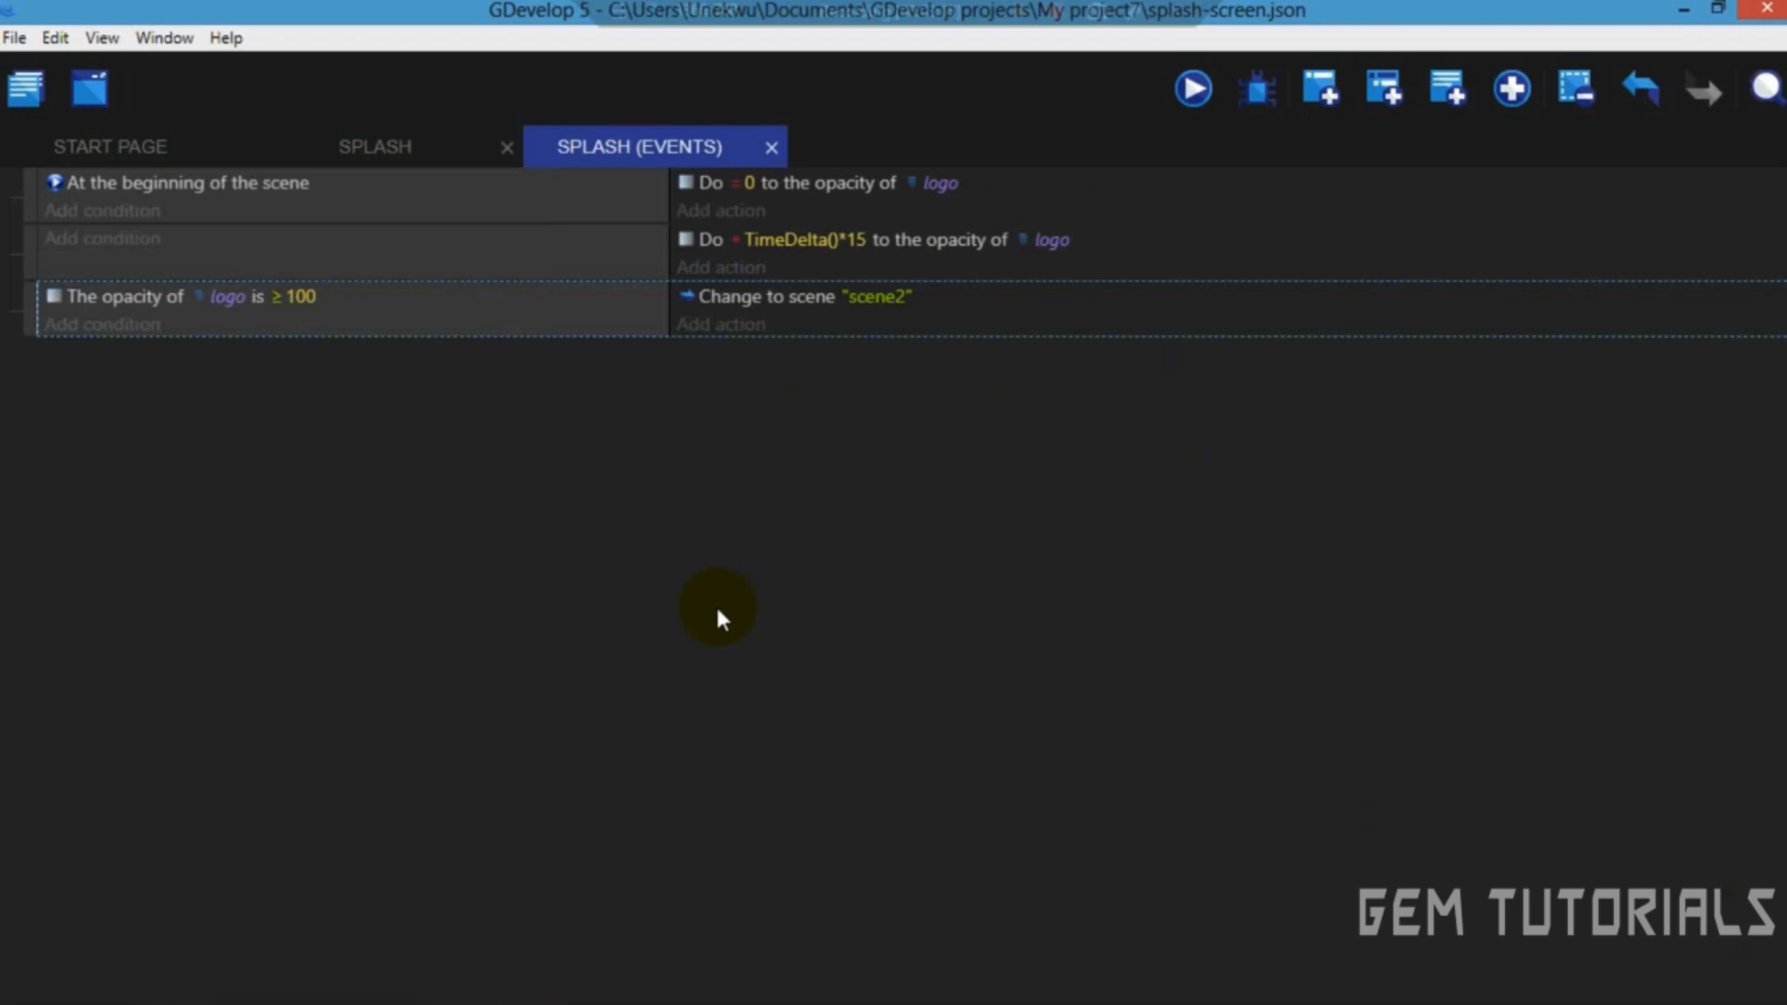
mouse_move(533, 89)
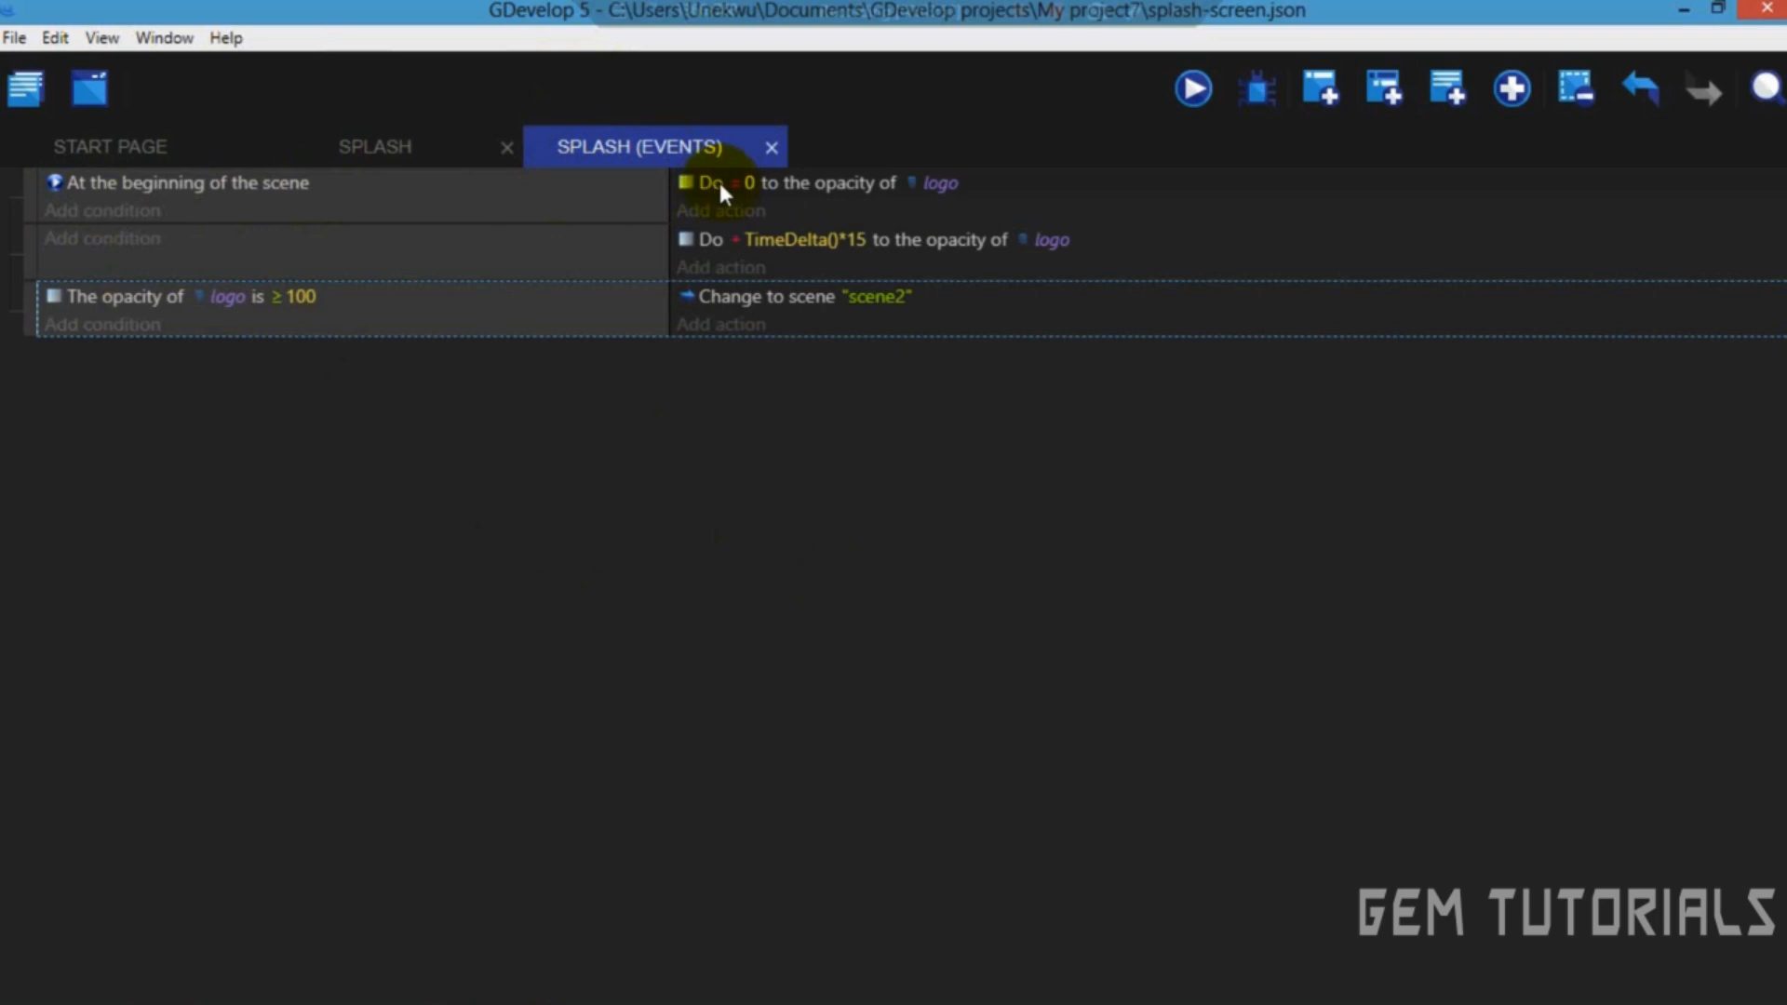
Make the opacity condition greater than or equal, then preview the Splash scene's logo fade-in.
left_click(374, 146)
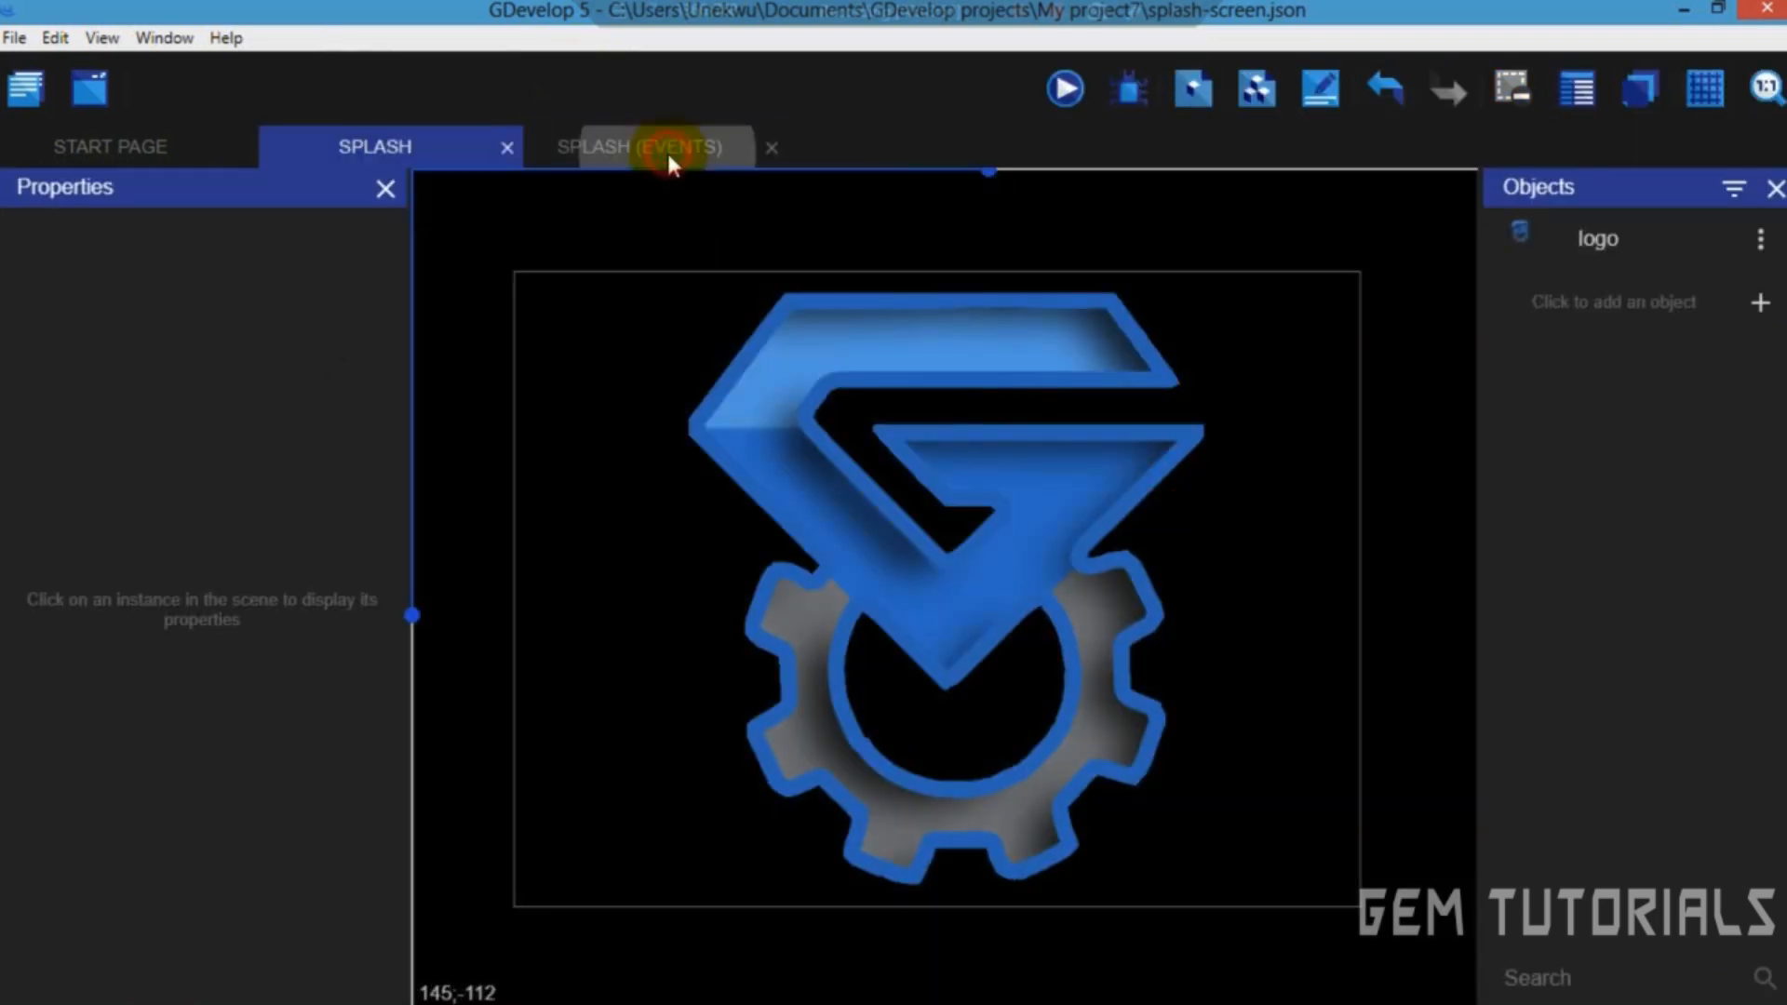
left_click(640, 146)
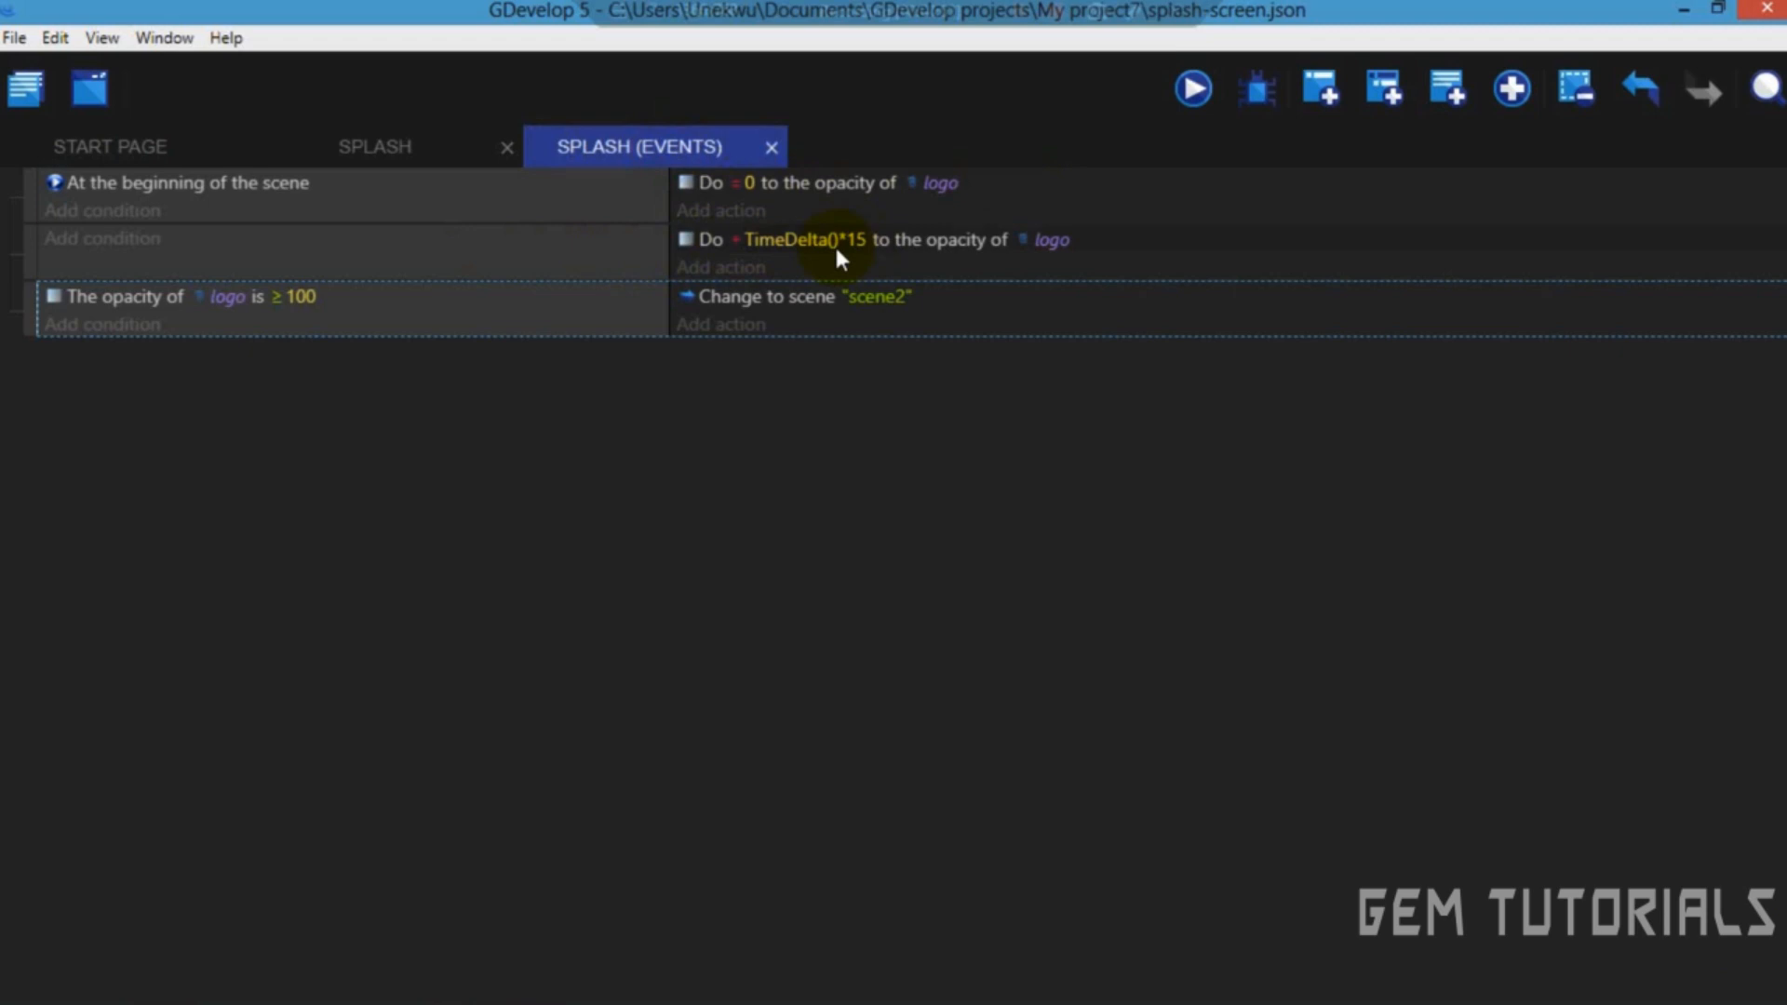
mouse_move(943, 228)
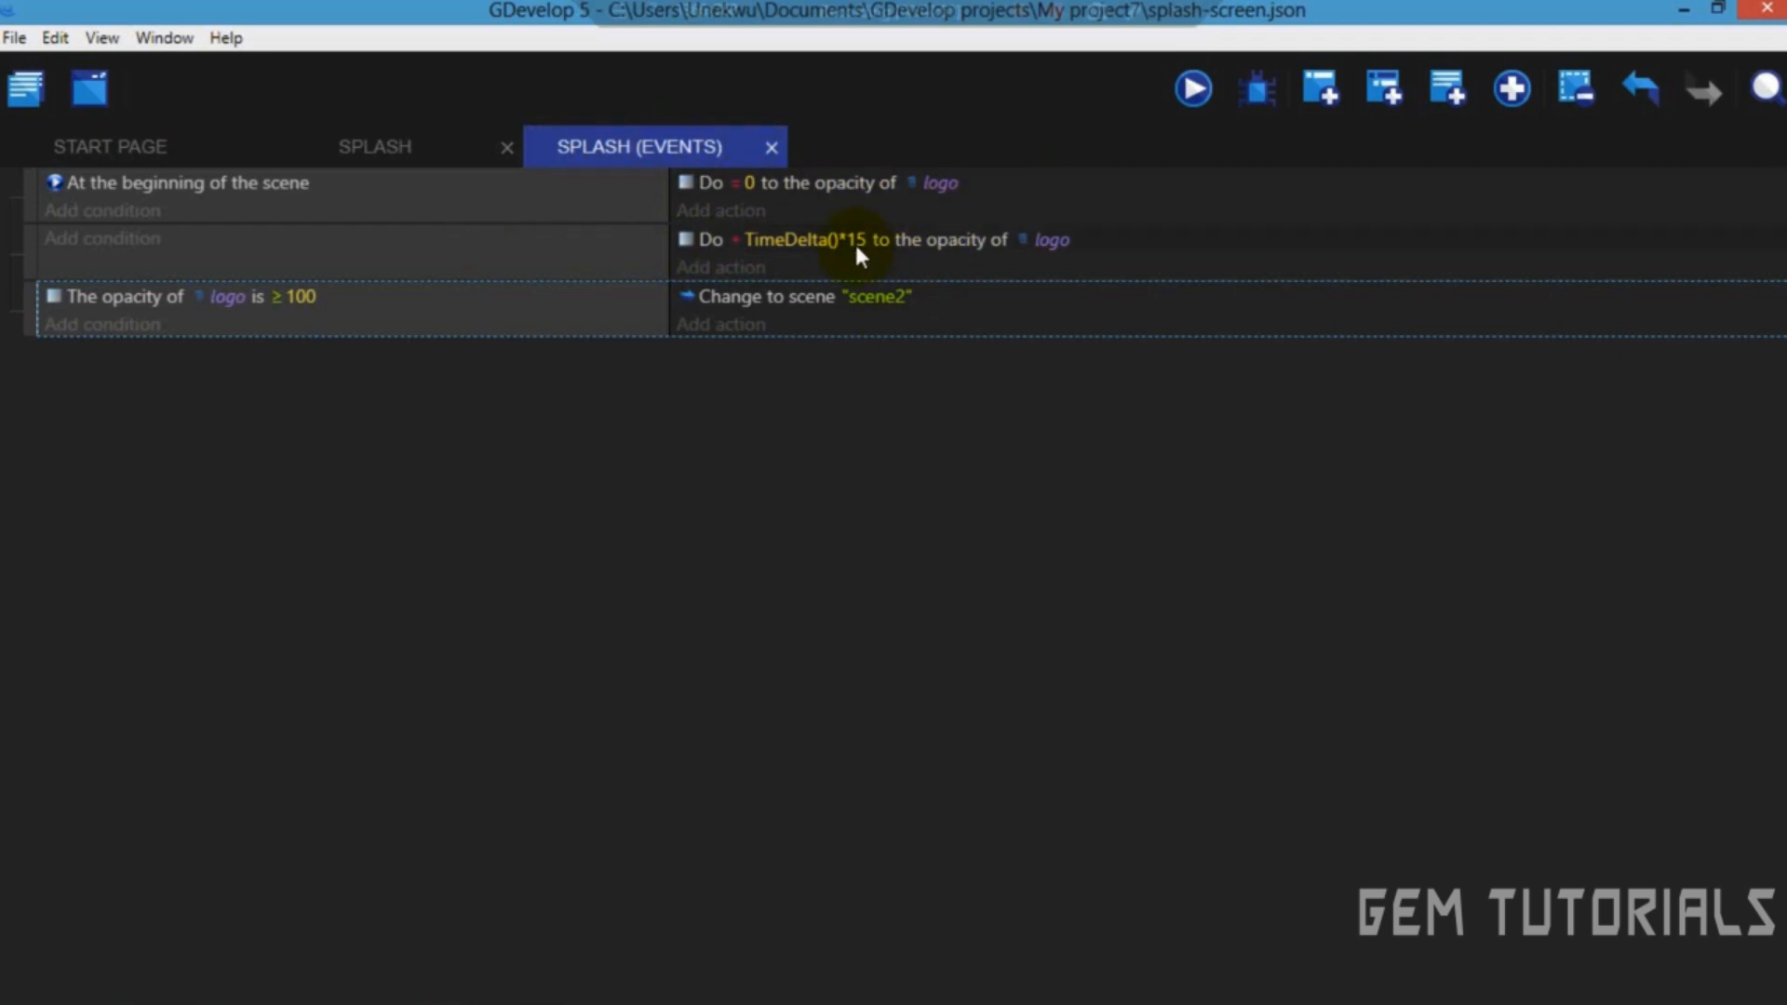
mouse_move(570, 214)
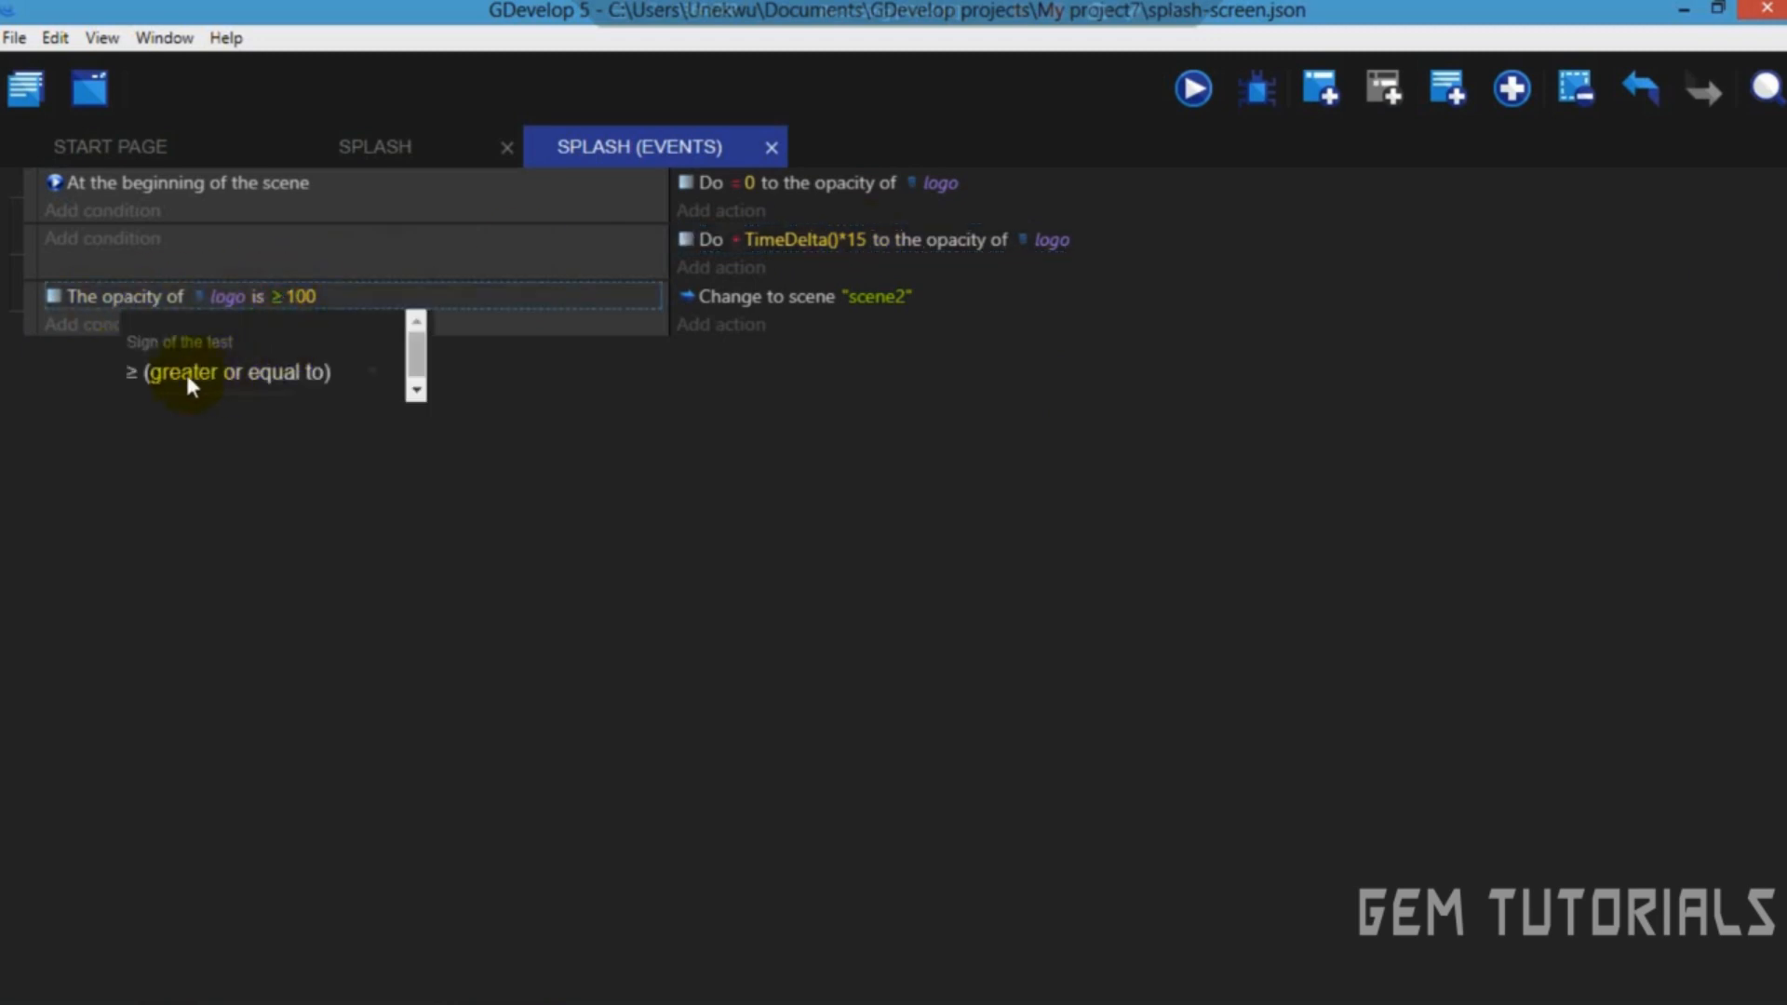
left_click(691, 466)
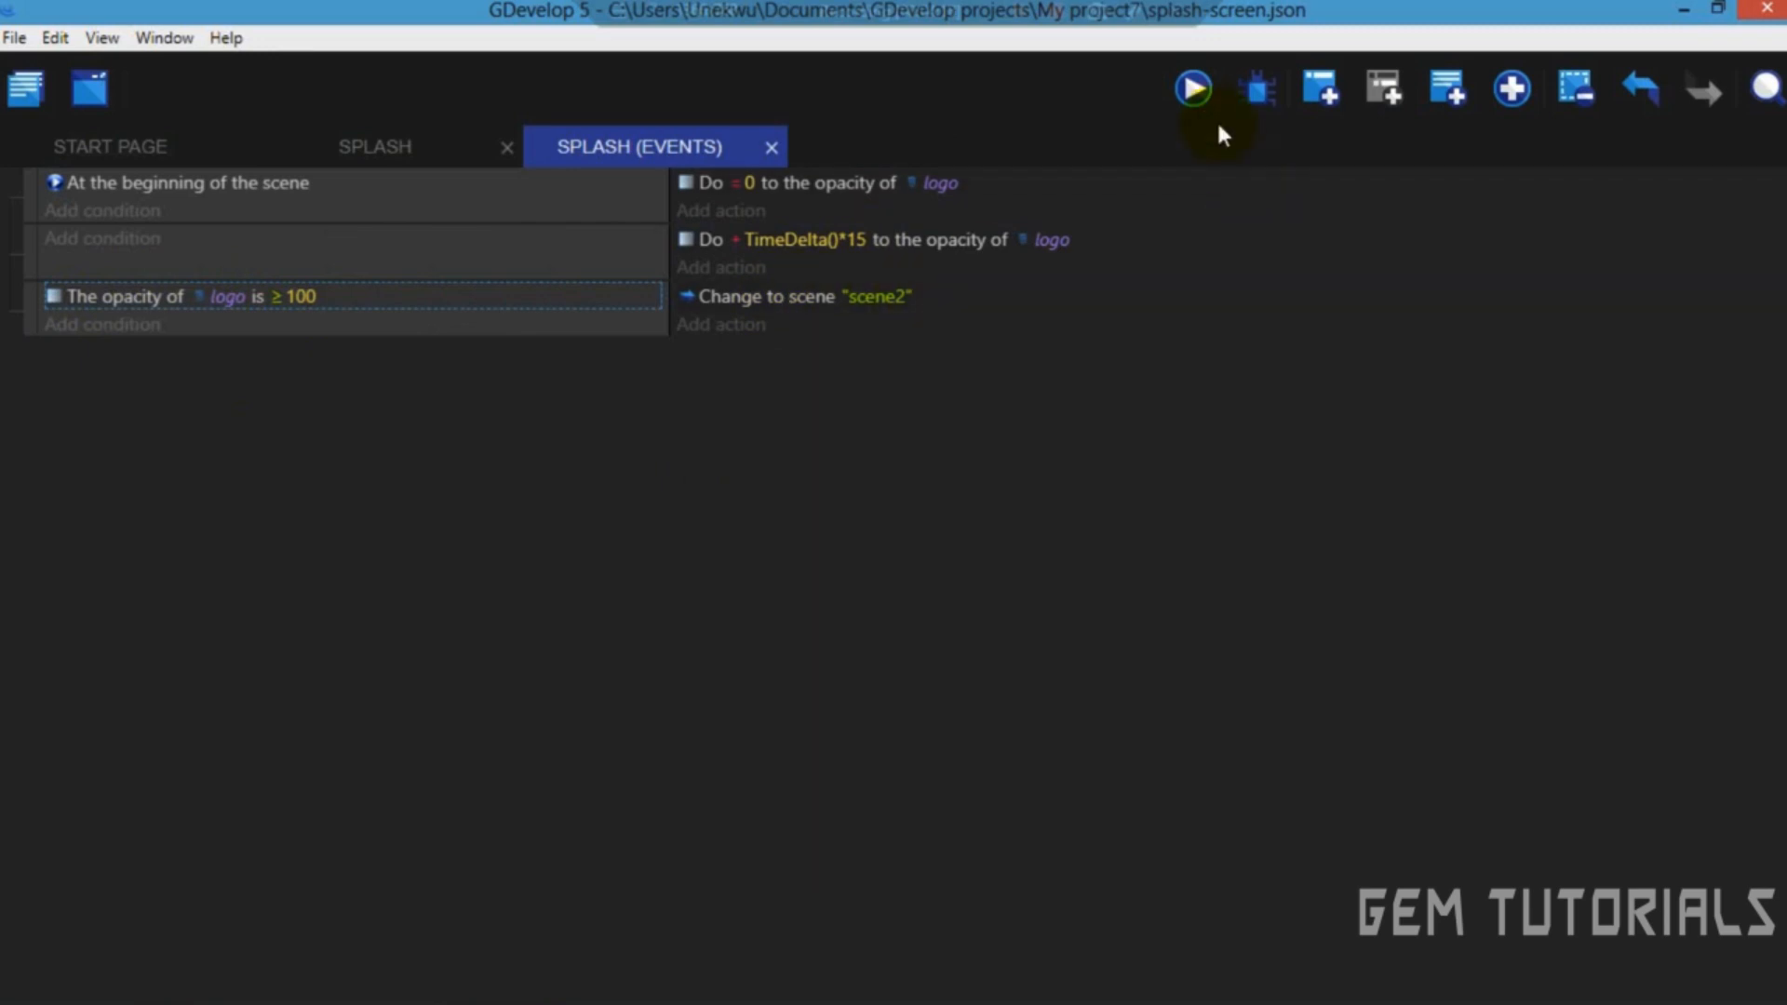
left_click(1193, 87)
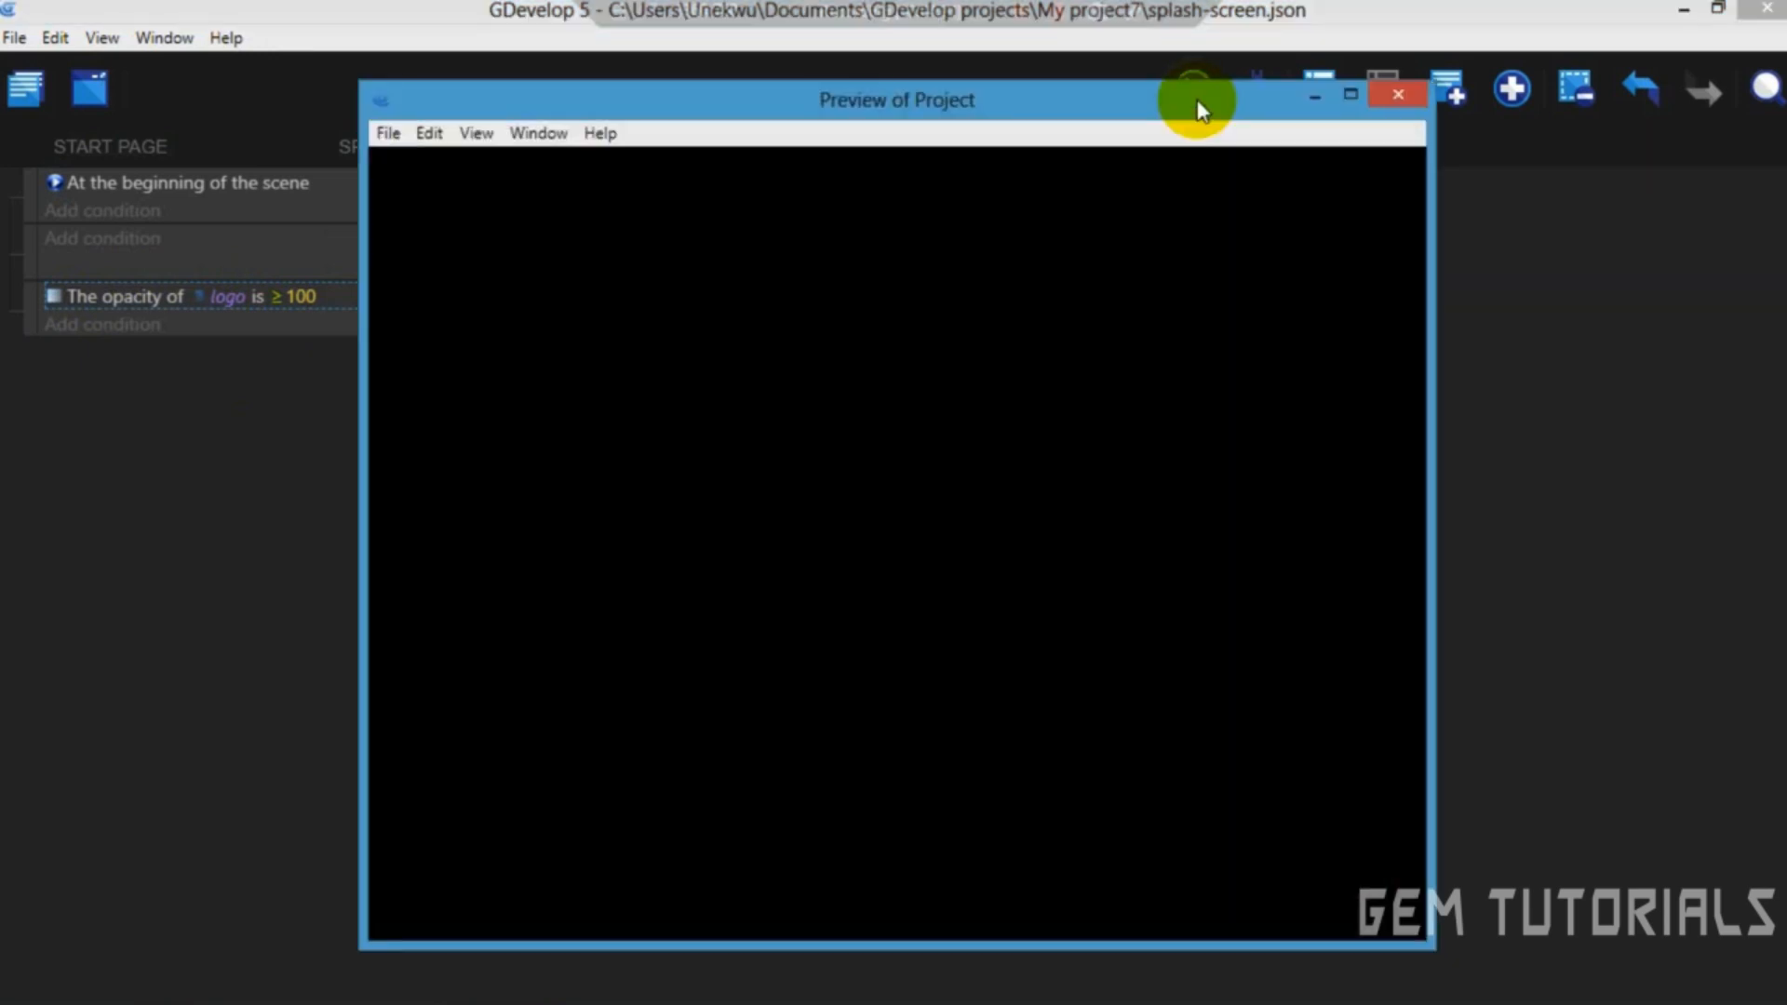